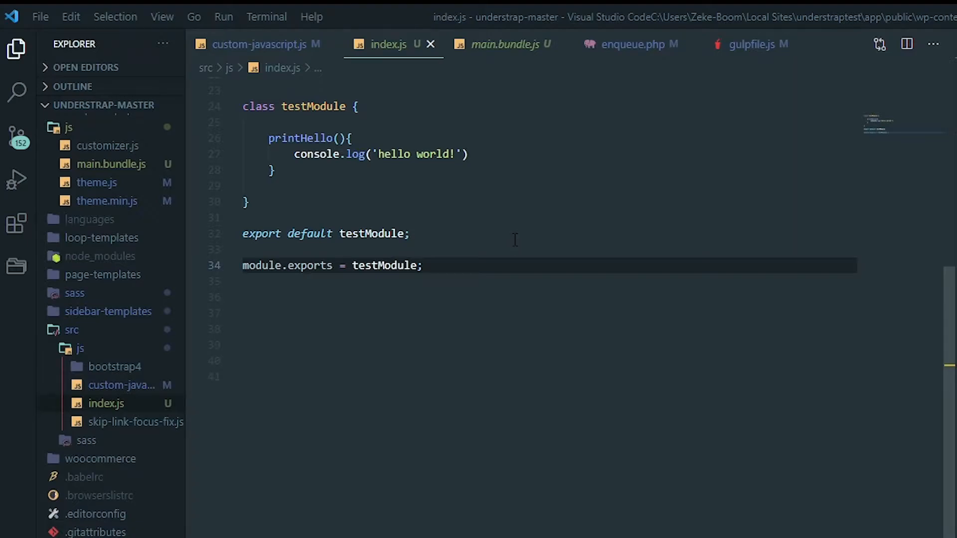
{"action": "mouse_move", "coordinate": [514, 249]}
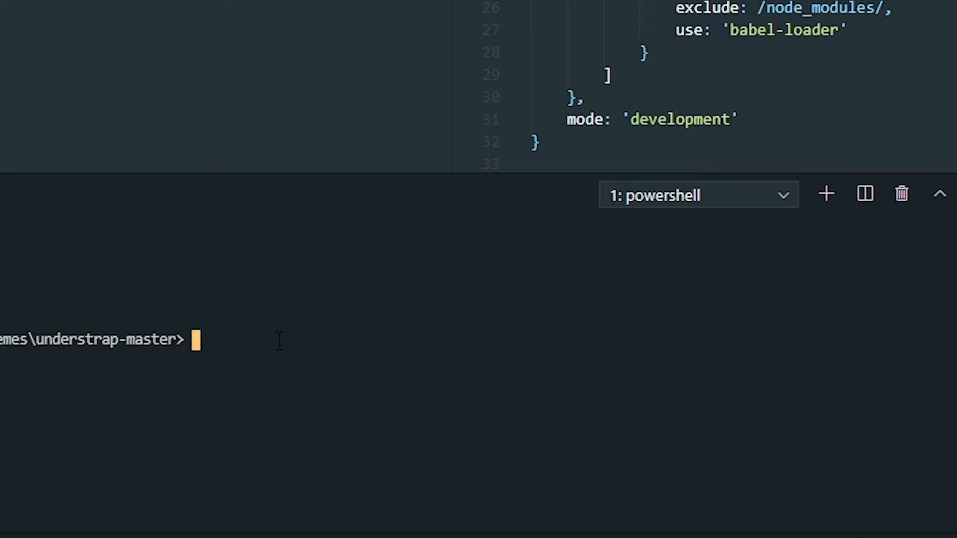
{"action": "type", "text": "npm install webpack"}
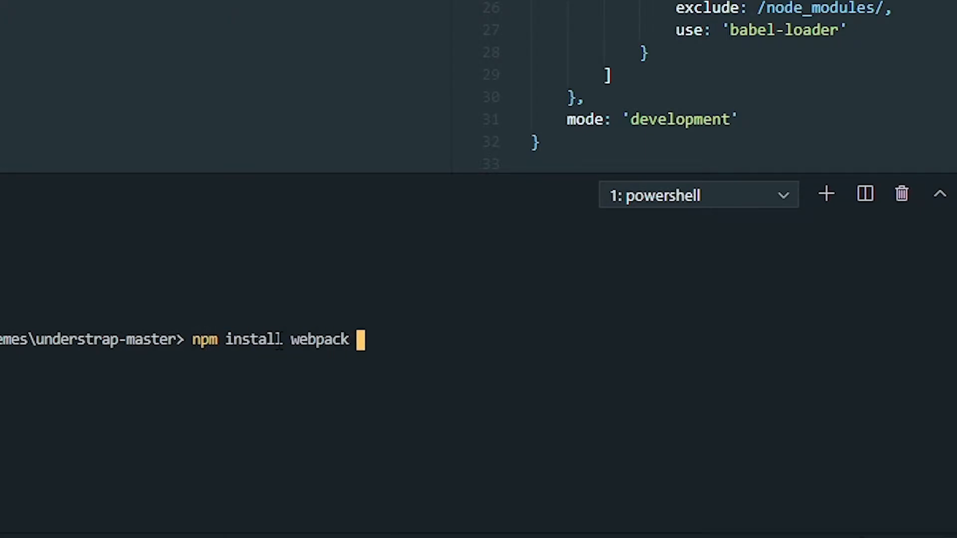
{"action": "type", "text": "@bal"}
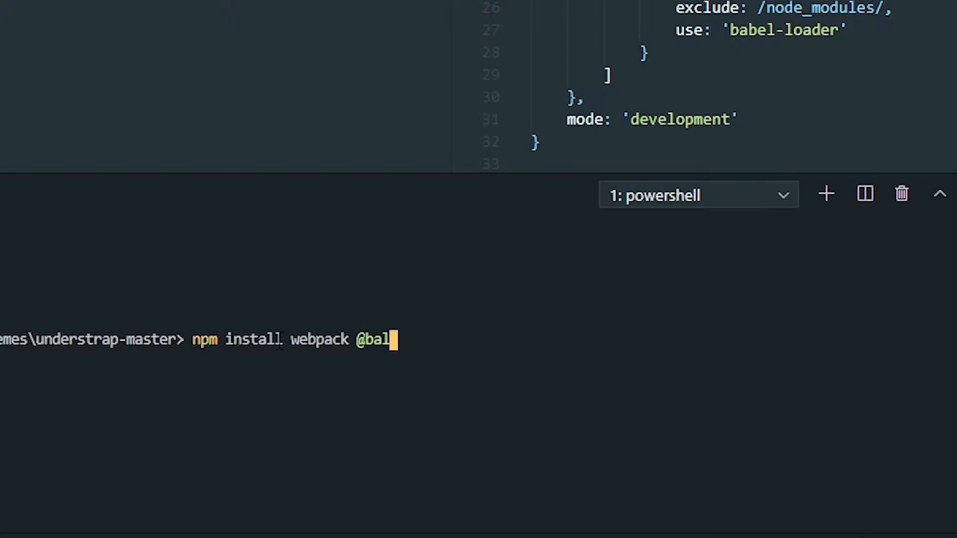
{"action": "type", "text": "bel/core @"}
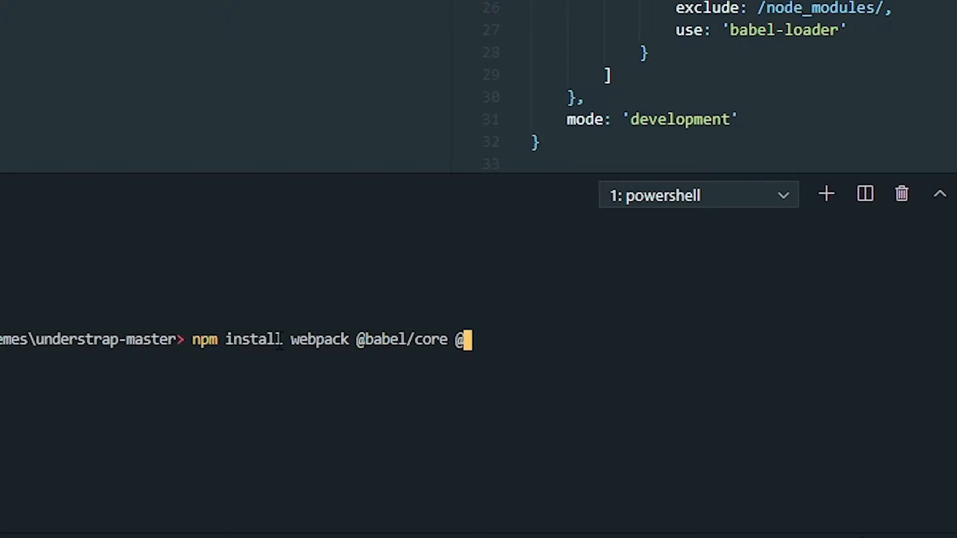
{"action": "type", "text": "babel/pre"}
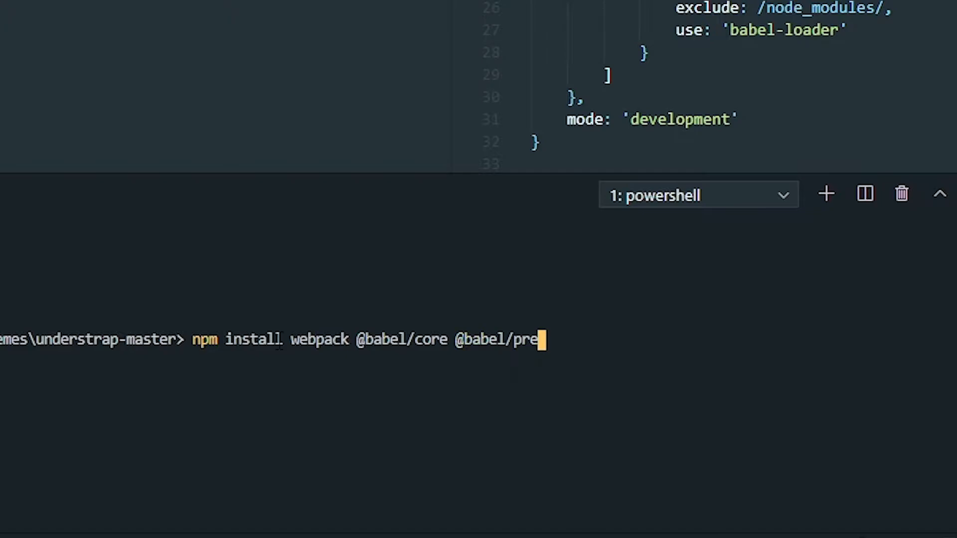
{"action": "type", "text": "set-en"}
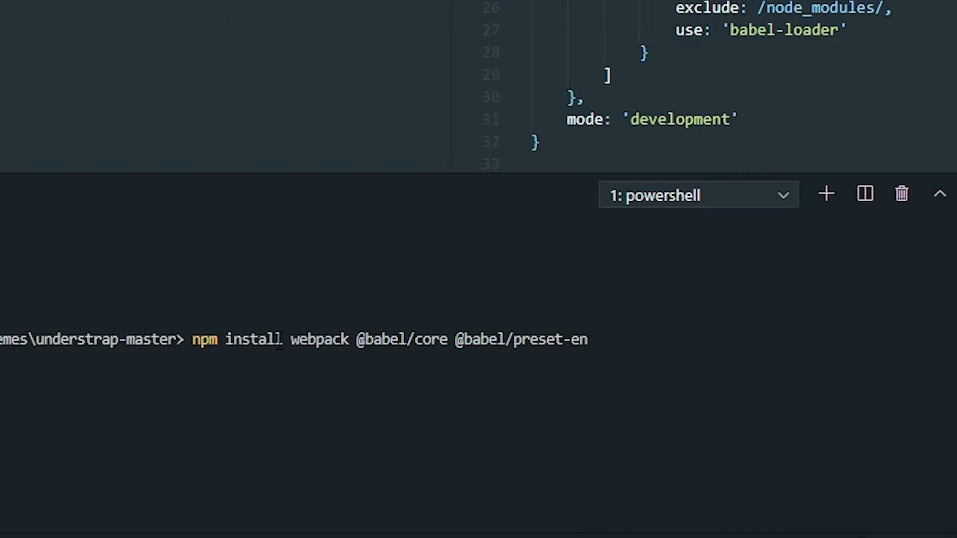
{"action": "type", "text": "v @"}
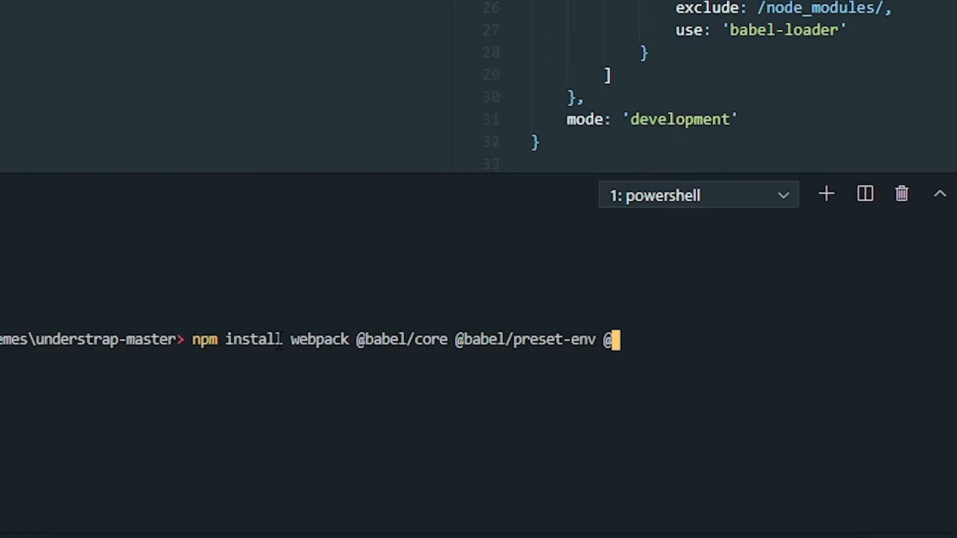
{"action": "type", "text": "babel/polyfill babe;"}
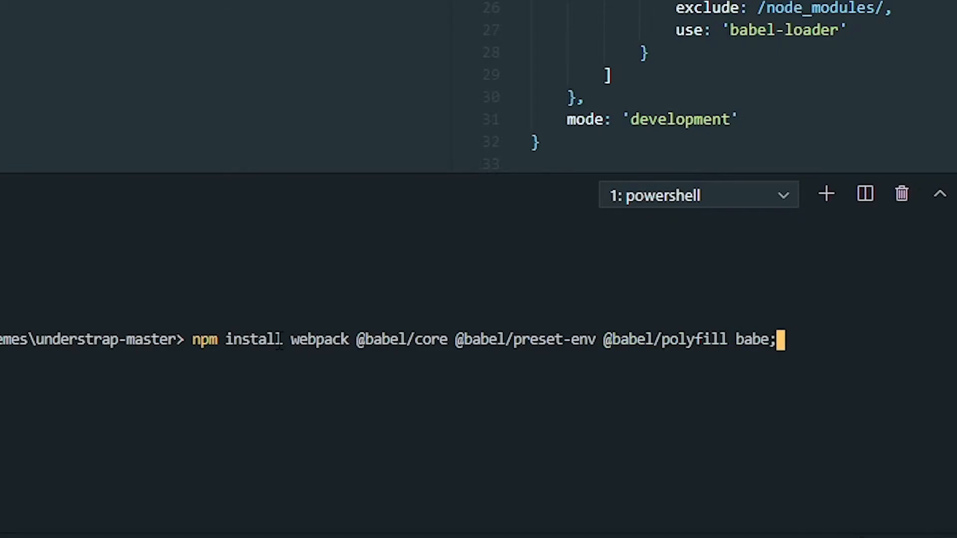
{"action": "type", "text": "l-loader core-js"}
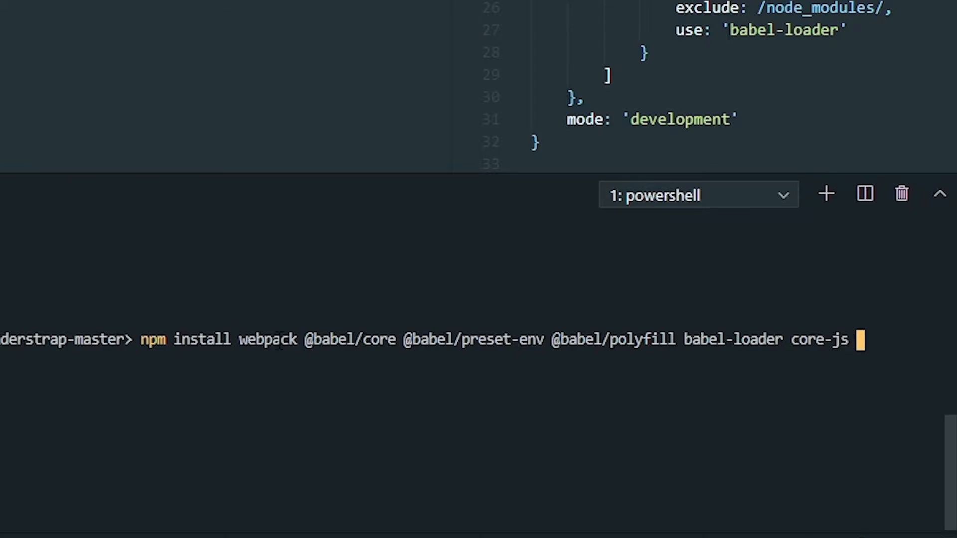
{"action": "type", "text": "--save"}
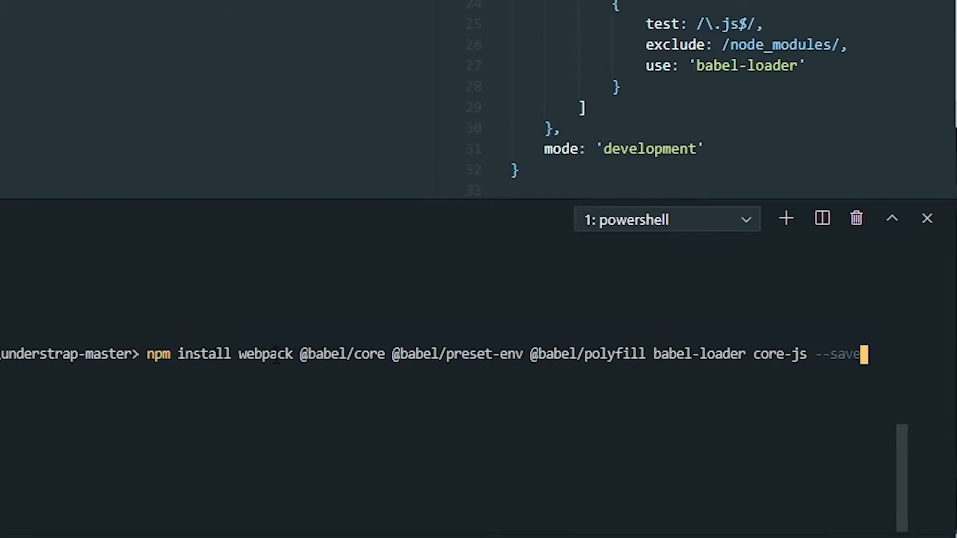
{"action": "type", "text": "-de"}
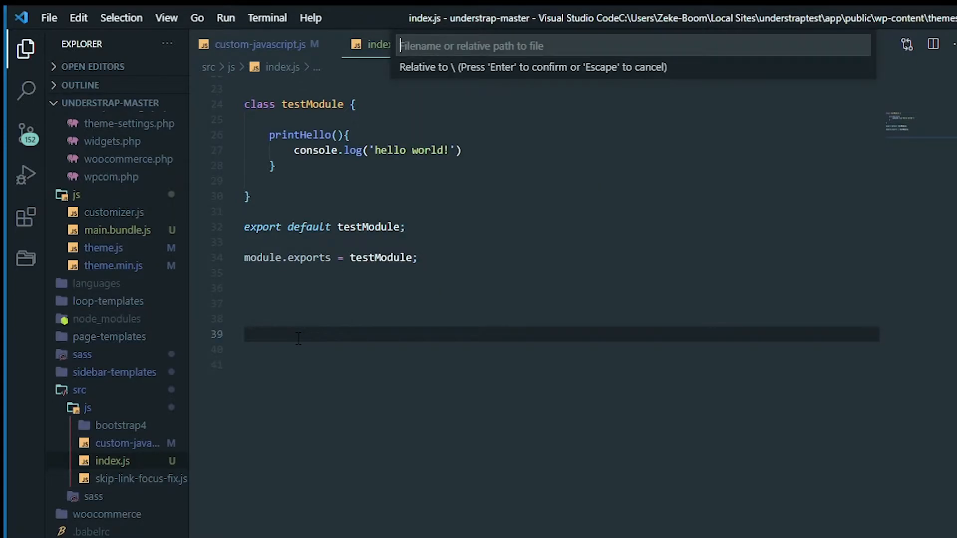
Step: Create webpack.config.js and add const path = require('path')
{"action": "type", "text": "webpack.config"}
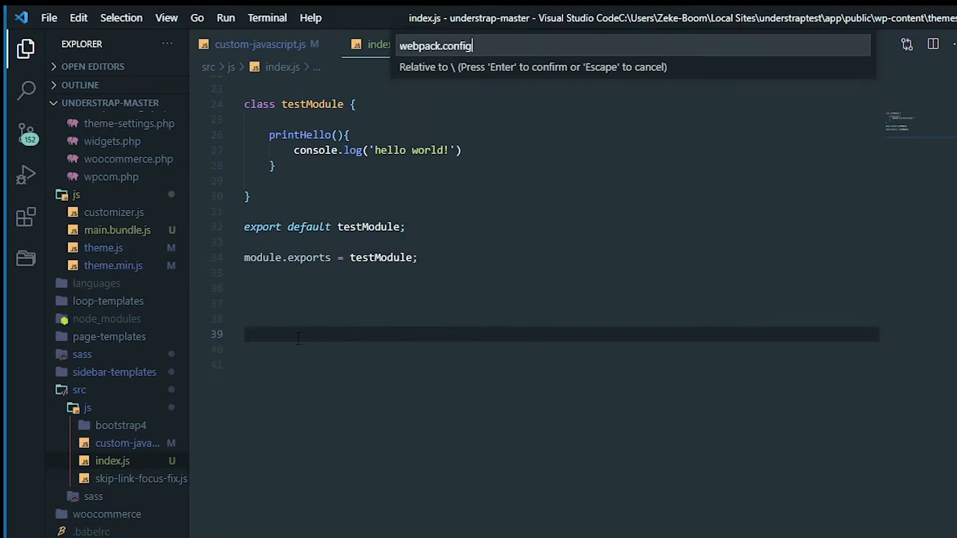
{"action": "key", "text": "Enter"}
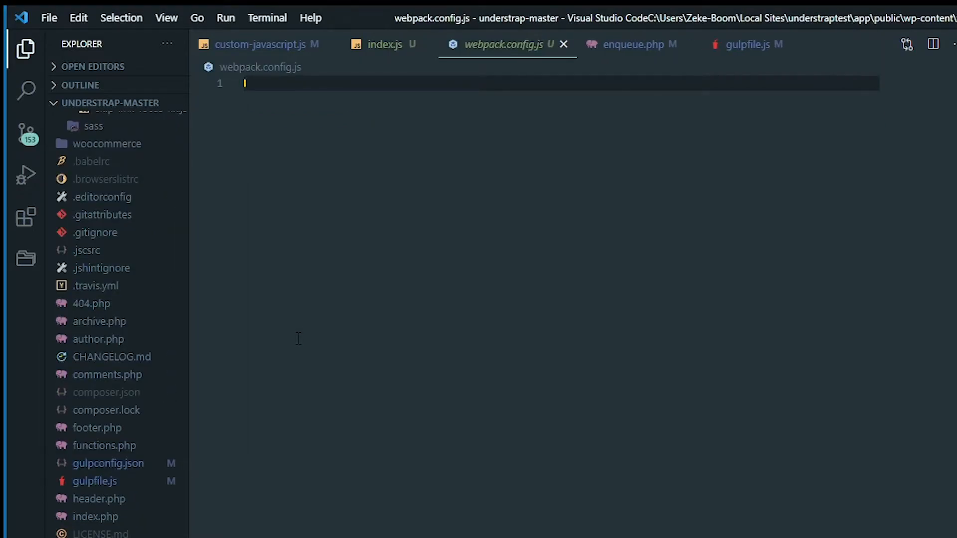
{"action": "type", "text": "const path = require('path');"}
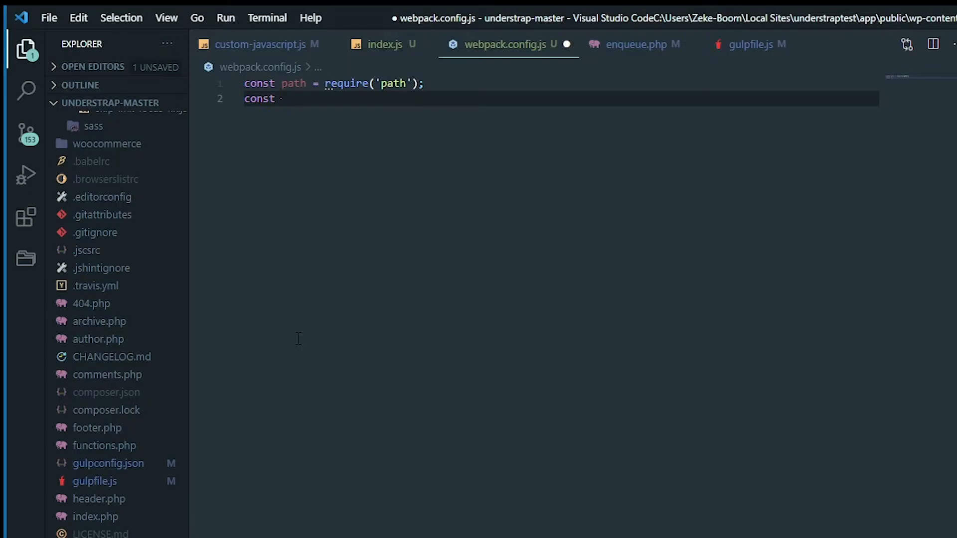
Step: Start a cfg constant requiring a relative file in webpack.config.js
{"action": "type", "text": "c"}
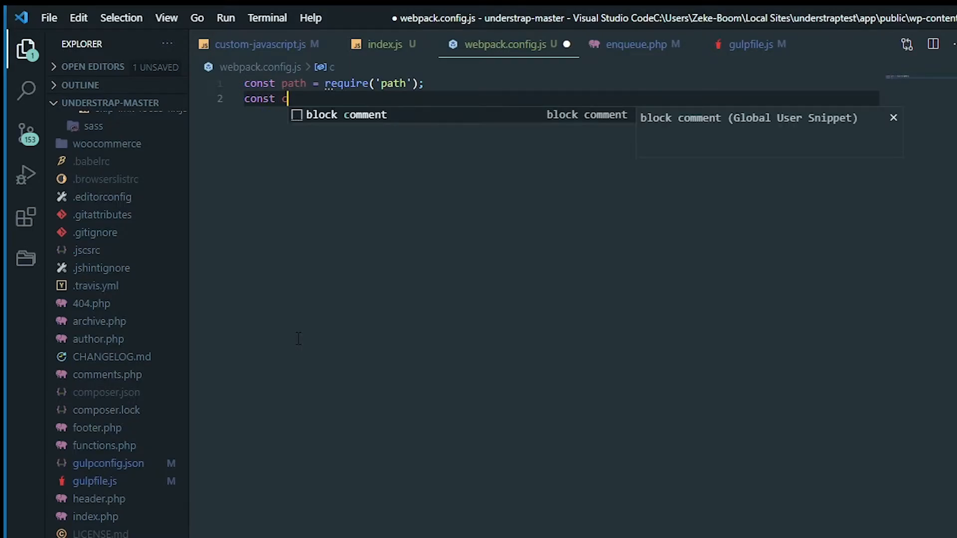
{"action": "type", "text": "fg"}
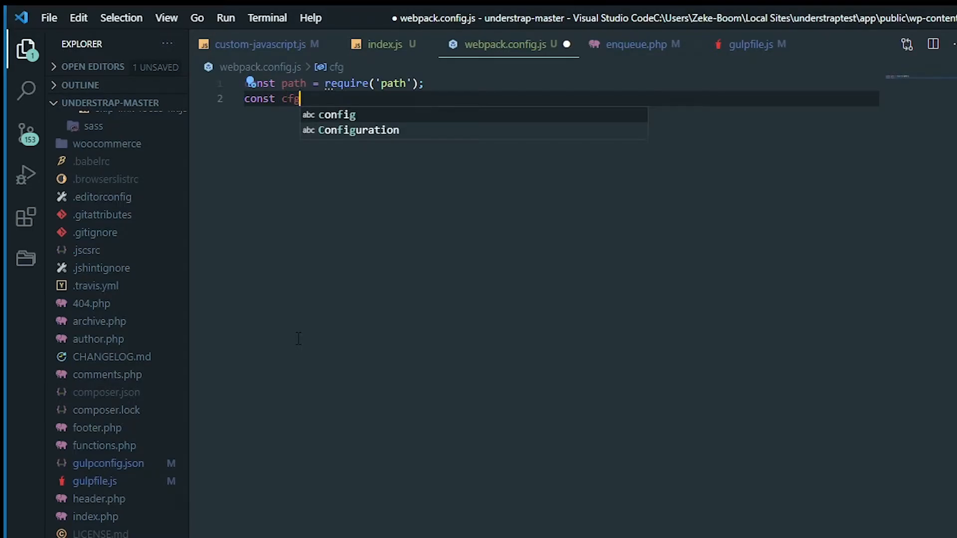
{"action": "type", "text": "= require('.')"}
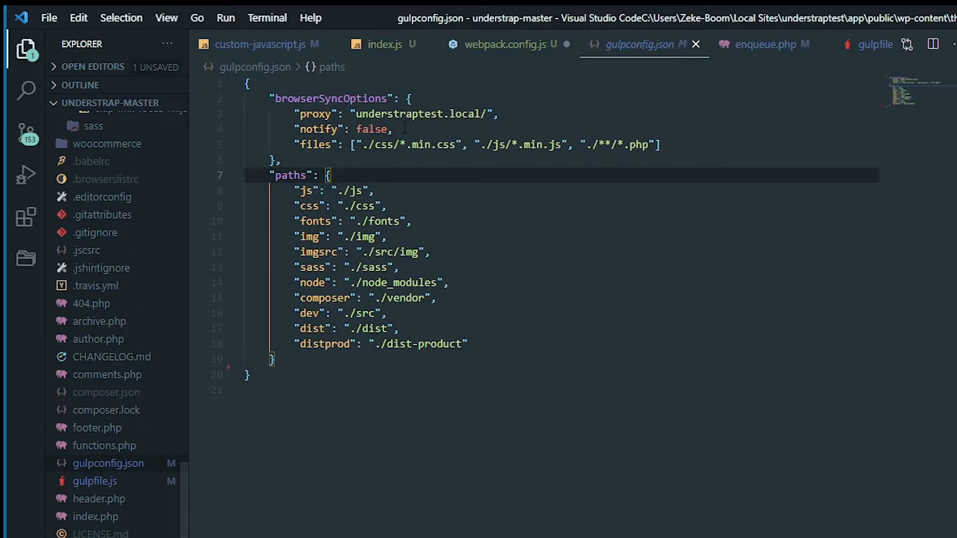
Step: Back in webpack.config.js, define const paths = cfg.paths
{"action": "left_click", "coordinate": [506, 44]}
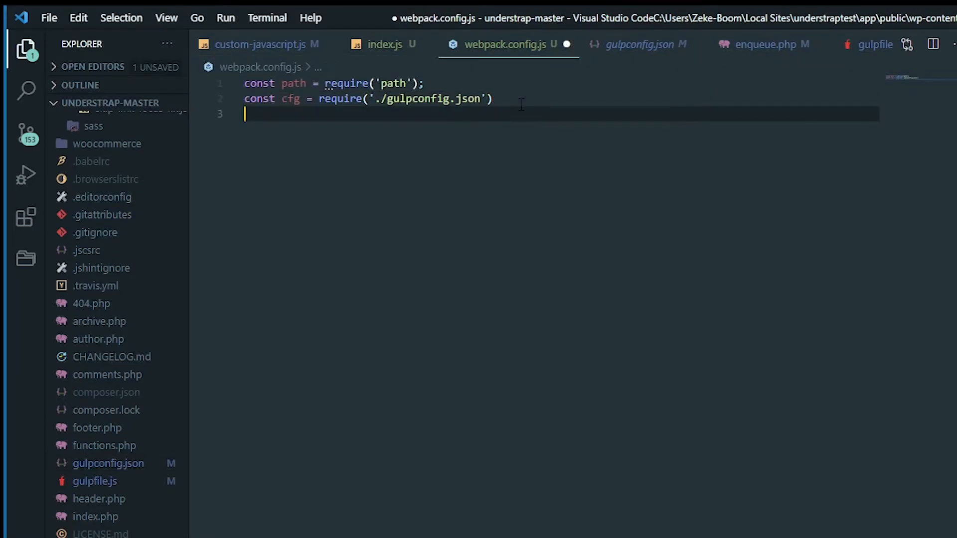
{"action": "type", "text": "const"}
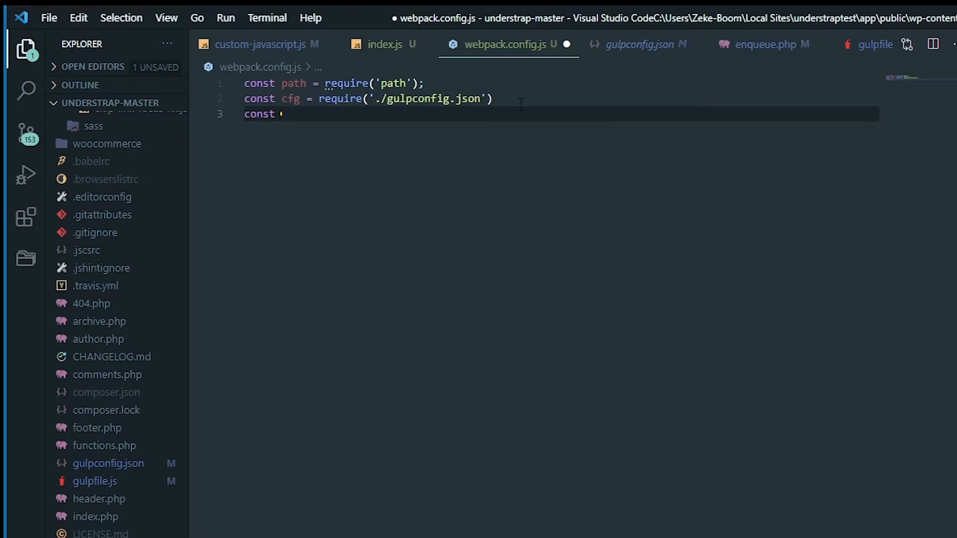
{"action": "type", "text": "paths ="}
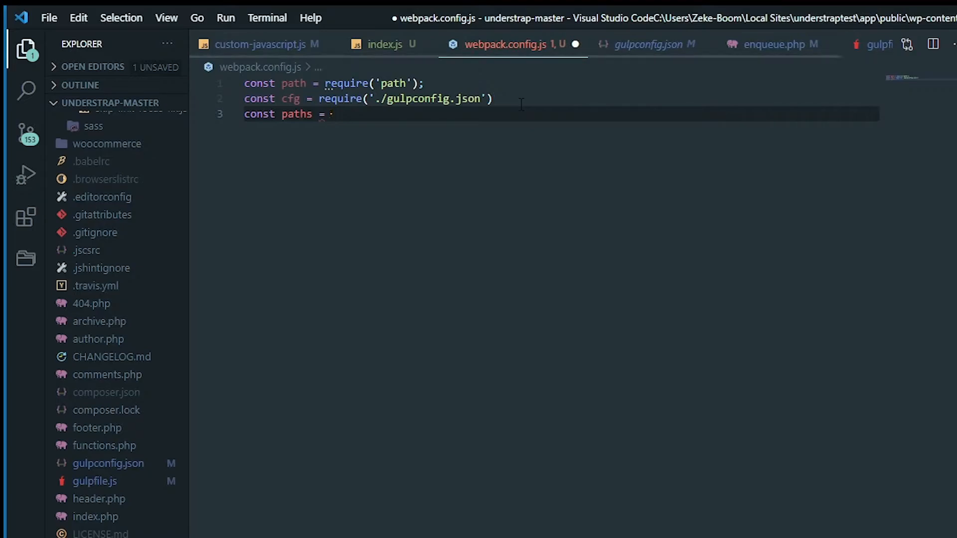
{"action": "type", "text": "c"}
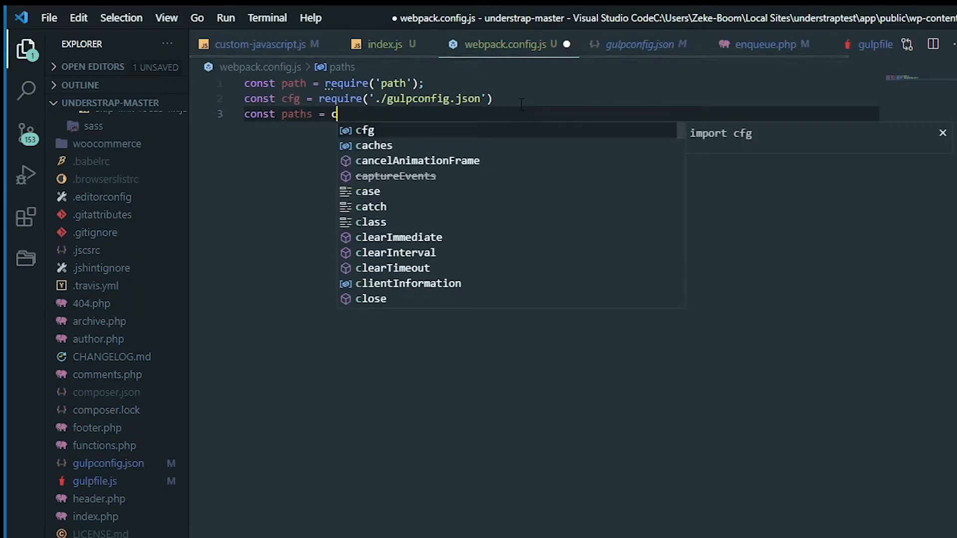
{"action": "type", "text": "fg."}
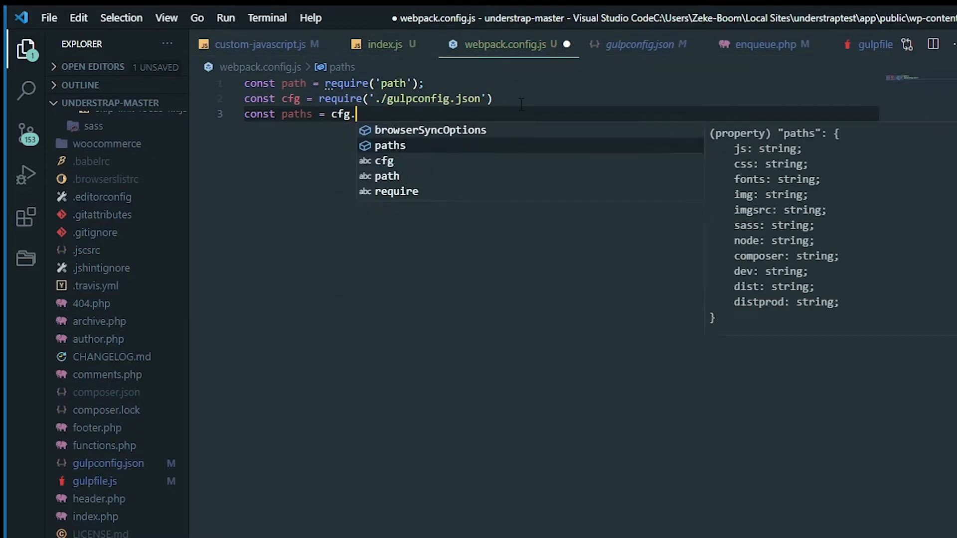
{"action": "type", "text": "paths"}
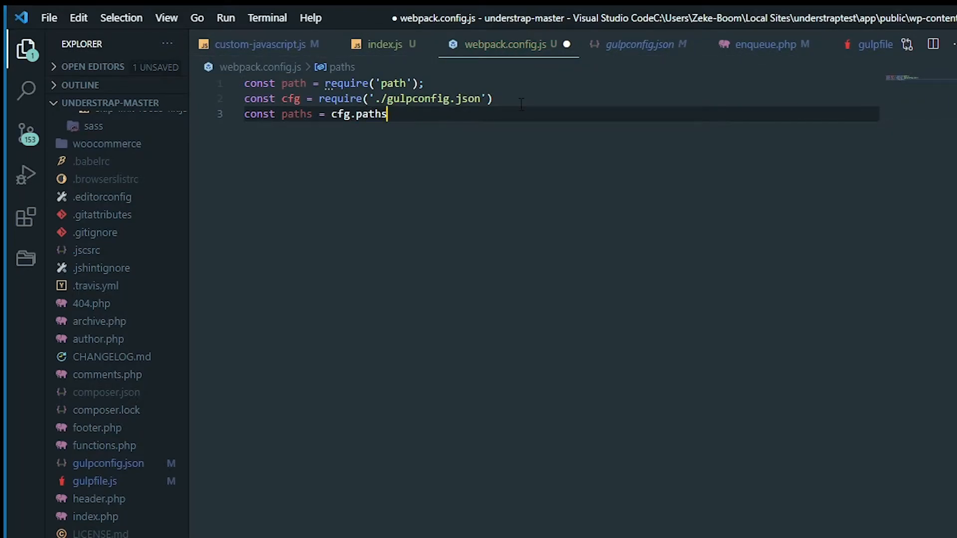
{"action": "key", "text": "Enter"}
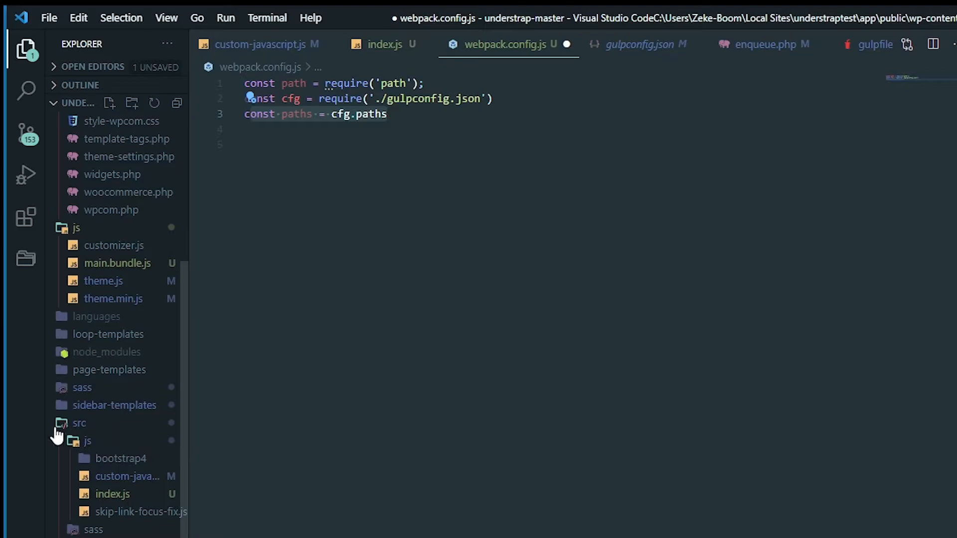
Step: Collapse the src folder in the Explorer
{"action": "left_click", "coordinate": [79, 423]}
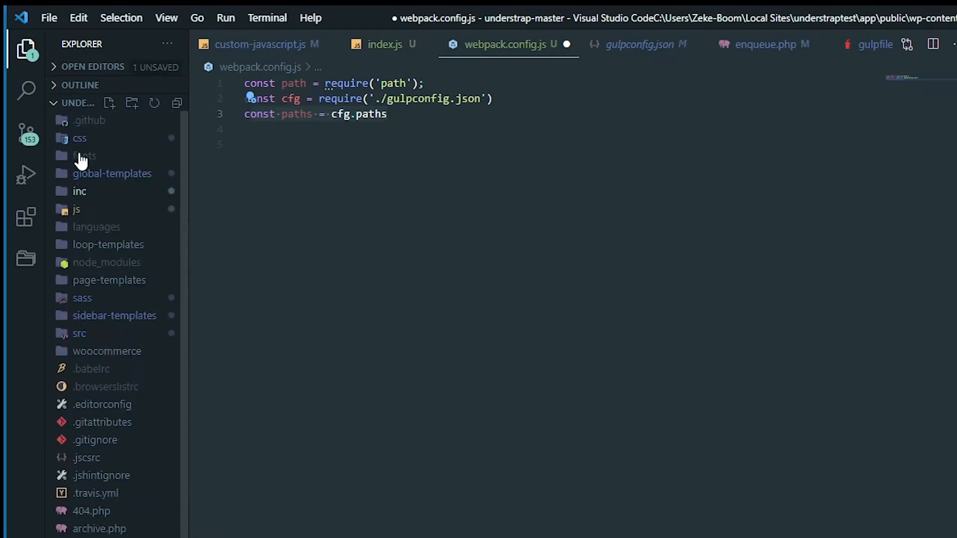
{"action": "mouse_move", "coordinate": [151, 338]}
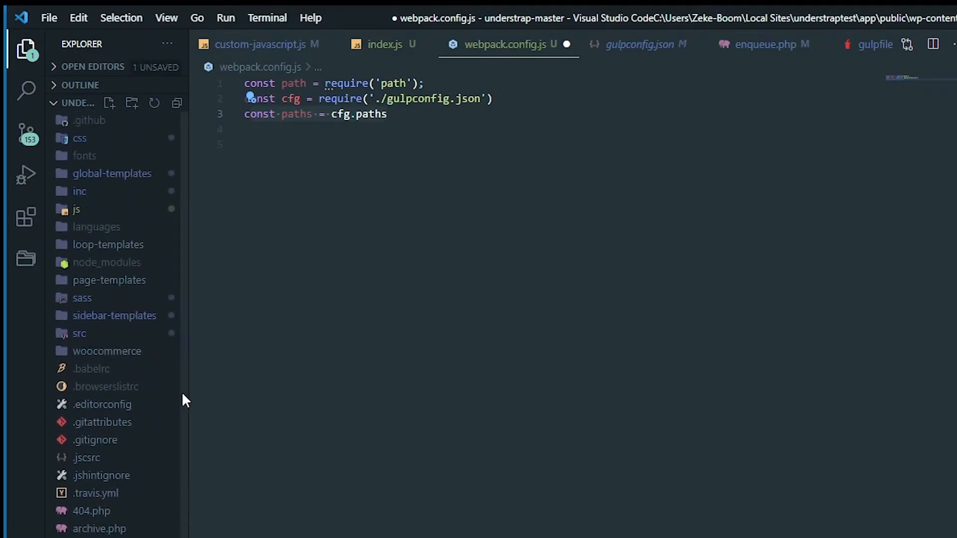
{"action": "mouse_move", "coordinate": [190, 388]}
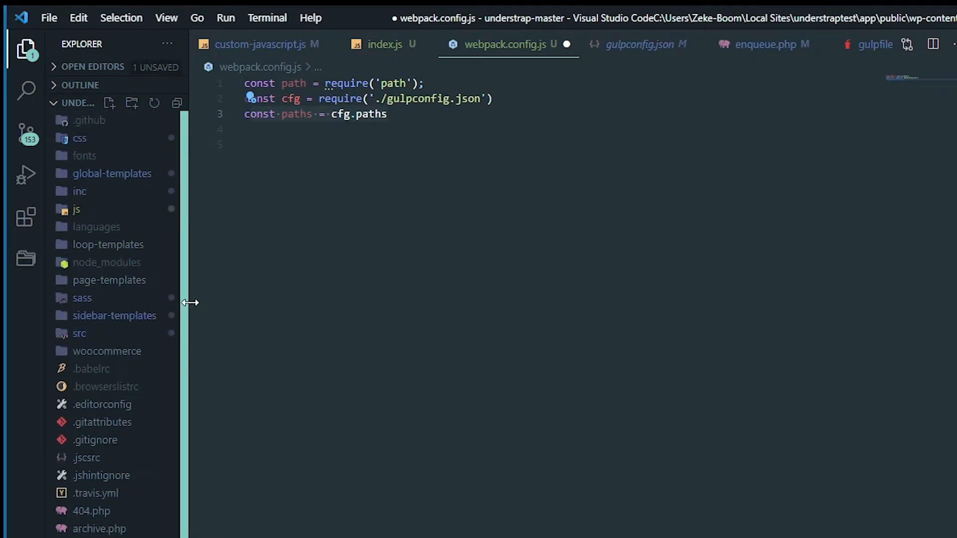
{"action": "mouse_move", "coordinate": [197, 377]}
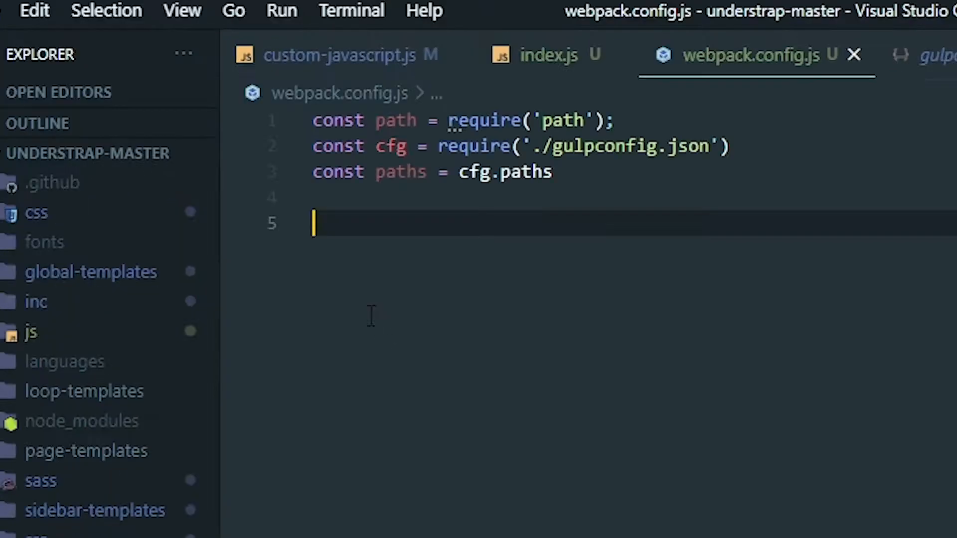
Step: Begin module.exports with an entry starting from paths.dev
{"action": "type", "text": "module."}
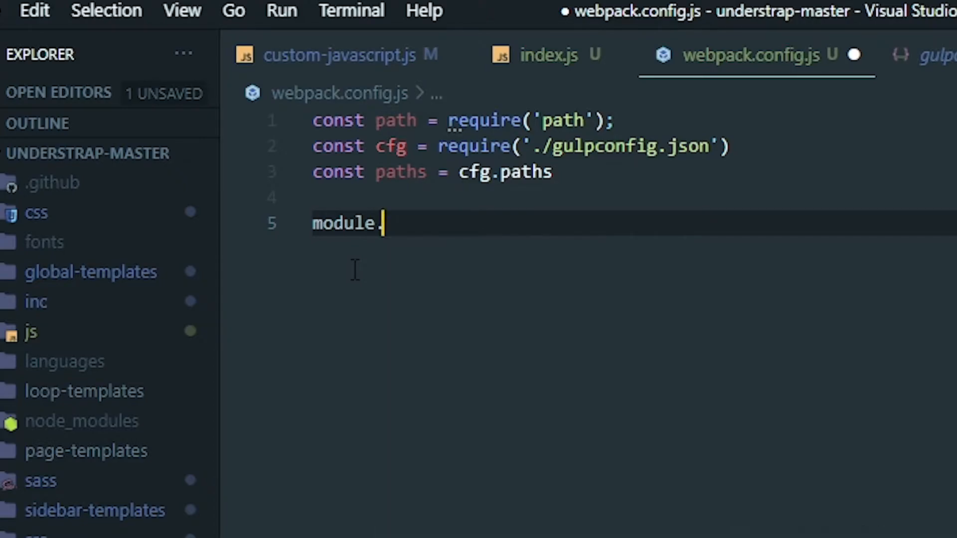
{"action": "type", "text": "exoi"}
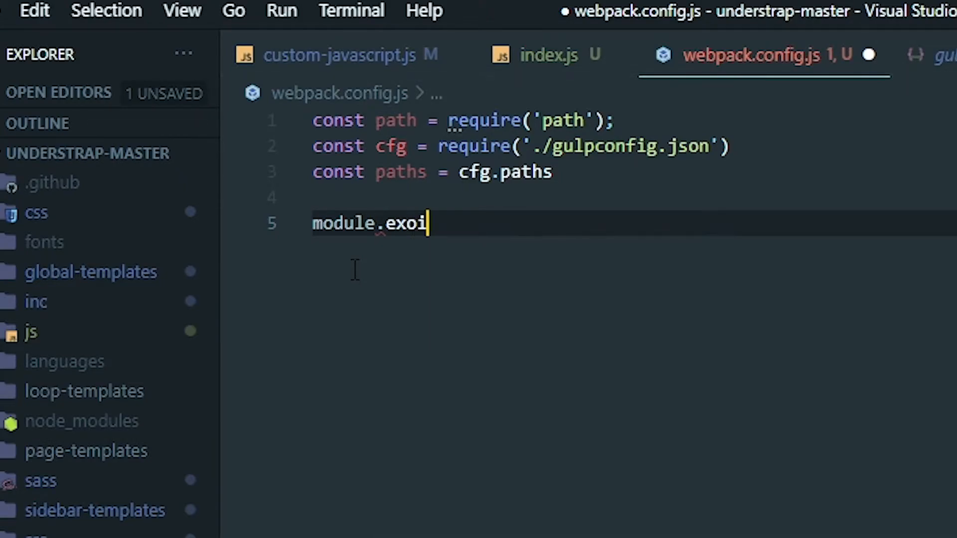
{"action": "key", "text": "Backspace"}
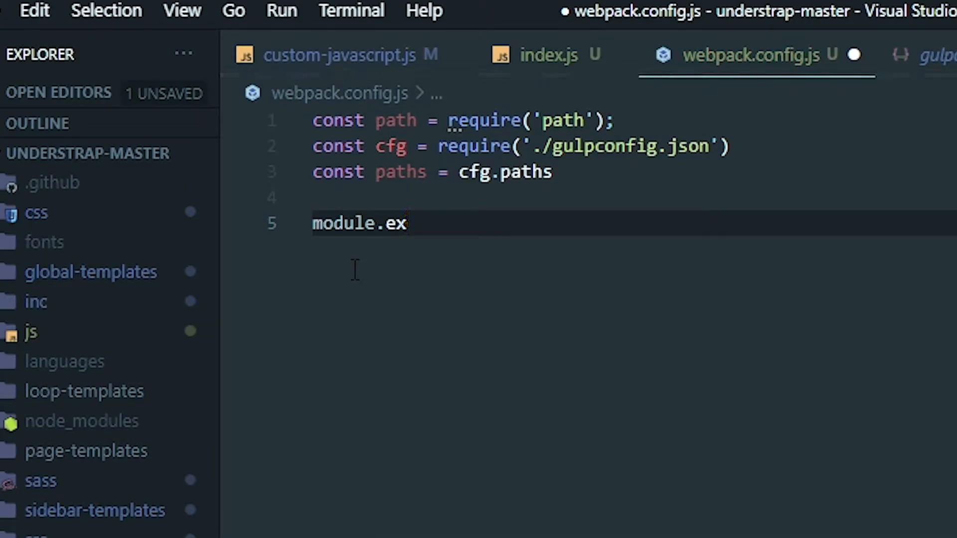
{"action": "type", "text": "ports = {"}
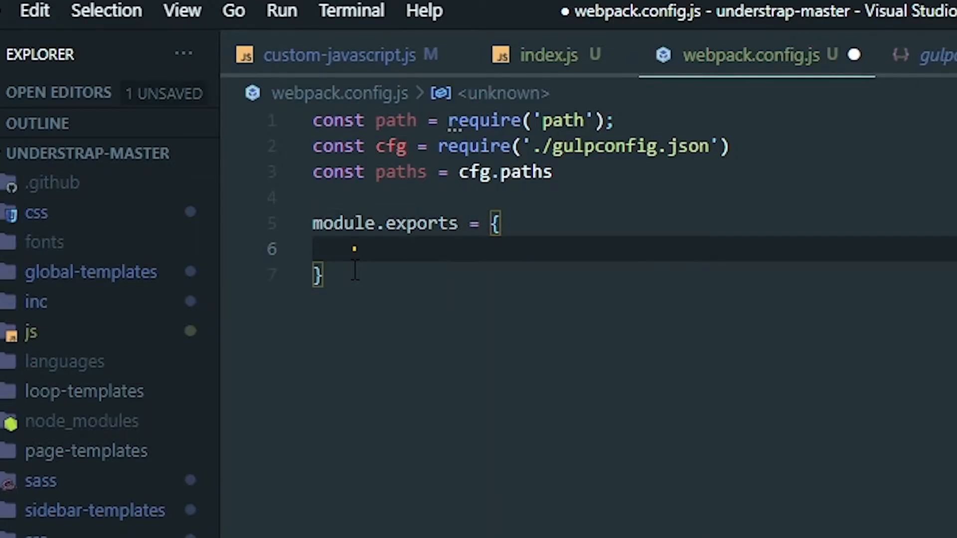
{"action": "type", "text": "entry:"}
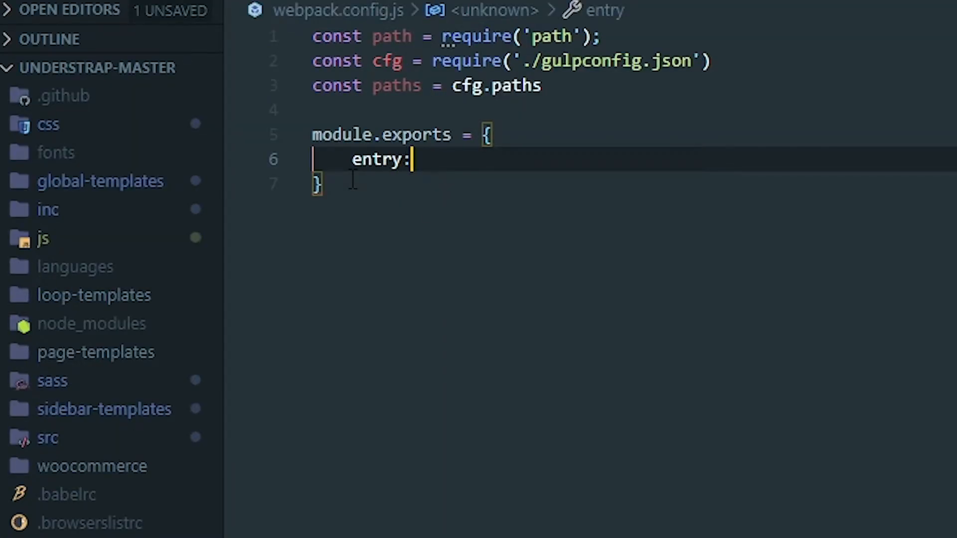
{"action": "type", "text": "paths"}
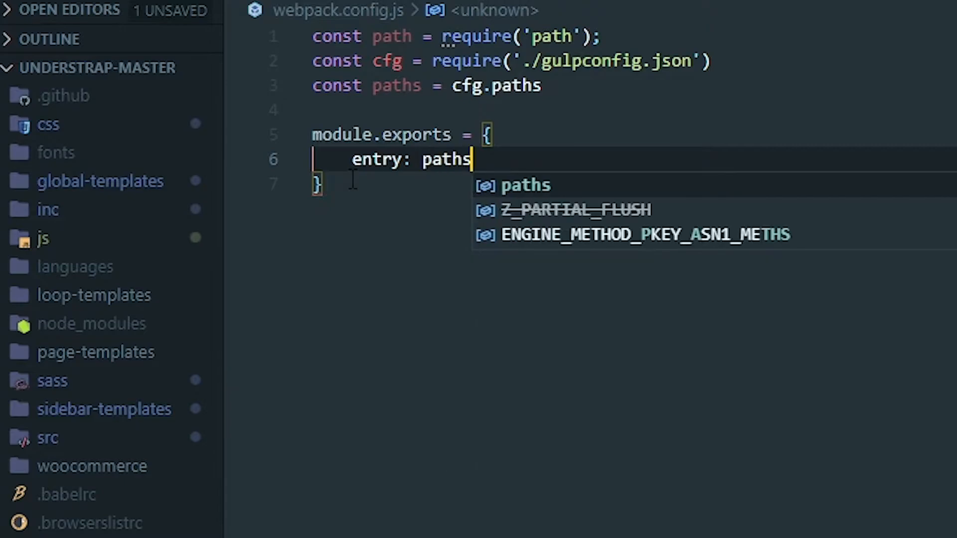
{"action": "type", "text": ".dev"}
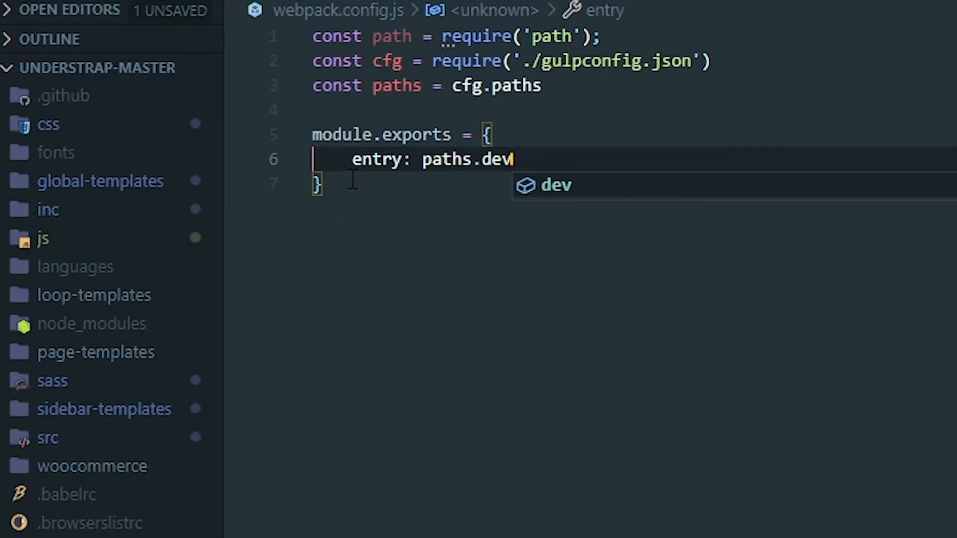
{"action": "type", "text": "+"}
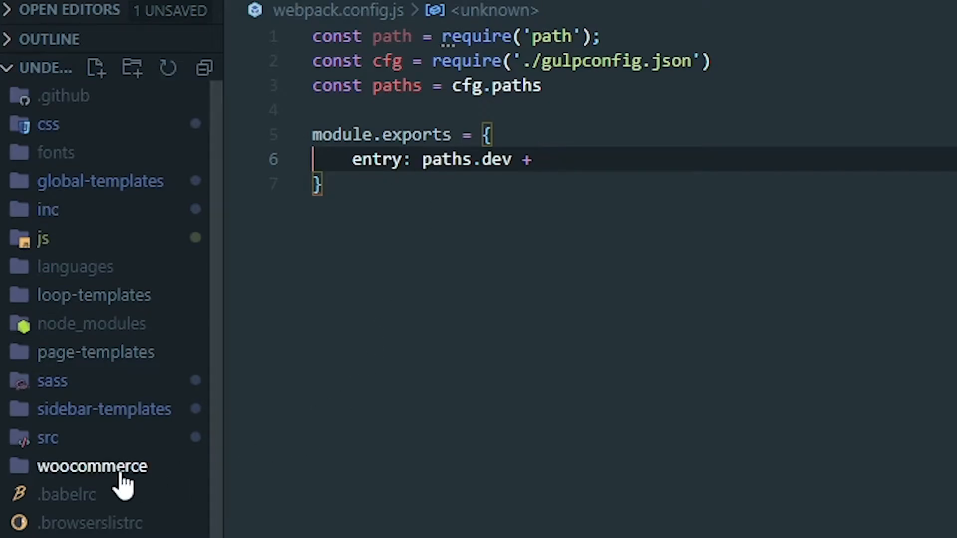
{"action": "mouse_move", "coordinate": [48, 439]}
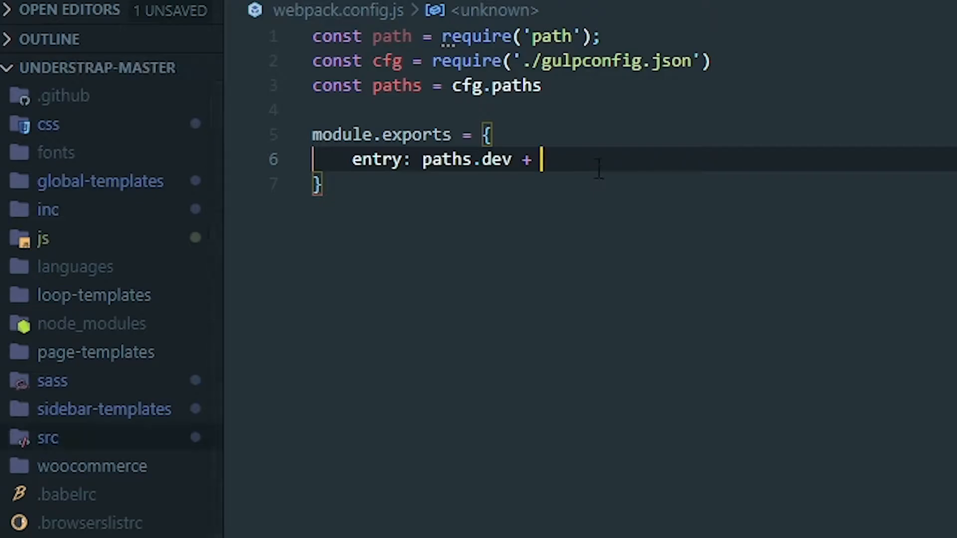
Step: Complete the entry as paths.dev + '/js/index.js', checking src in the Explorer, and start output
{"action": "type", "text": "''"}
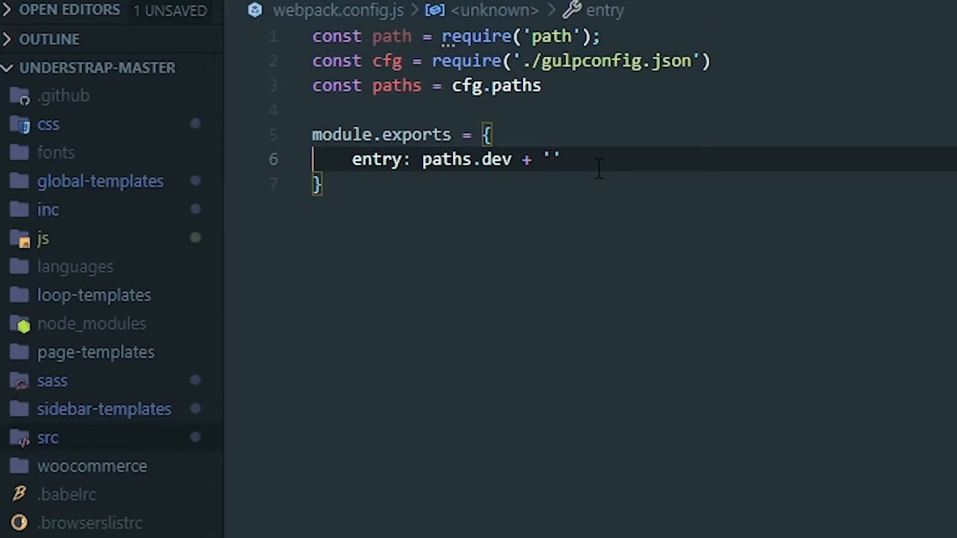
{"action": "type", "text": "/js"}
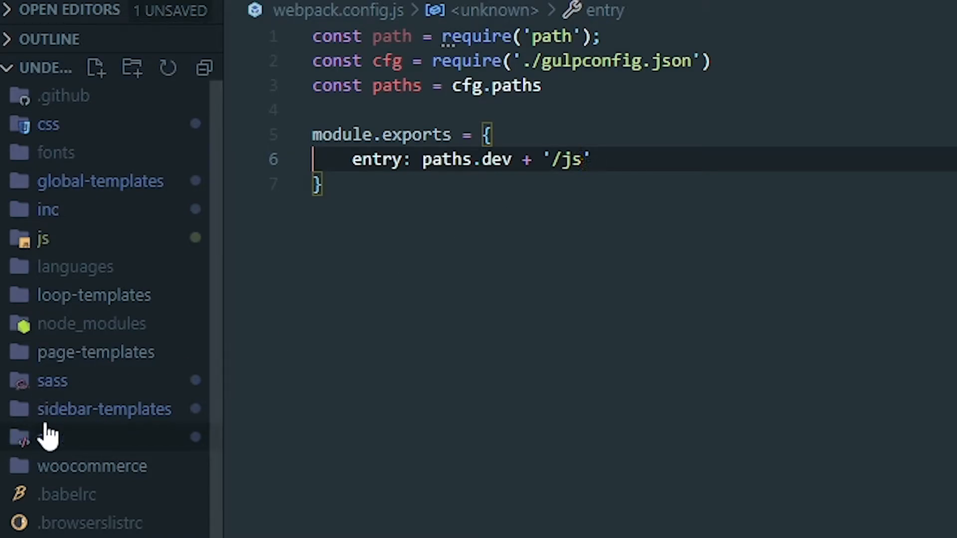
{"action": "left_click", "coordinate": [47, 438]}
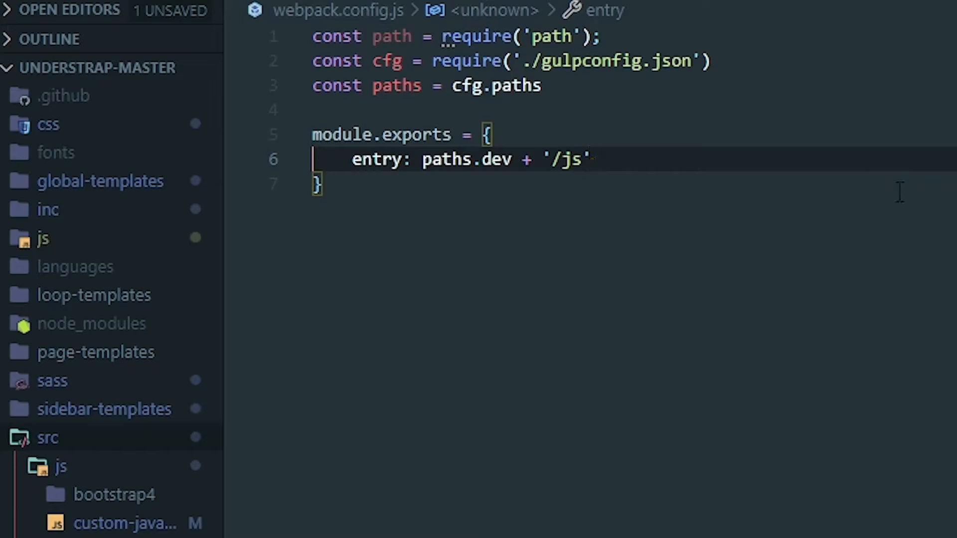
{"action": "type", "text": "/i"}
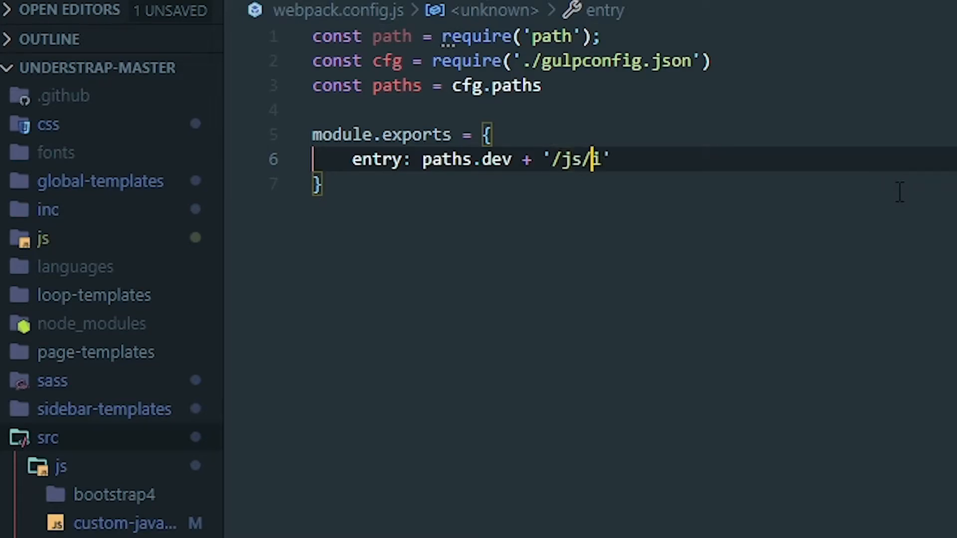
{"action": "type", "text": "ndex."}
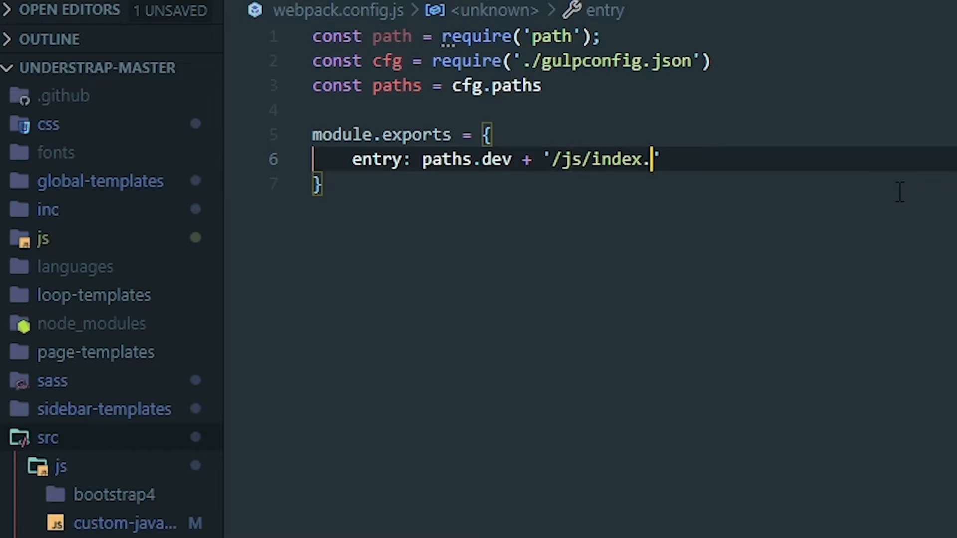
{"action": "type", "text": "js"}
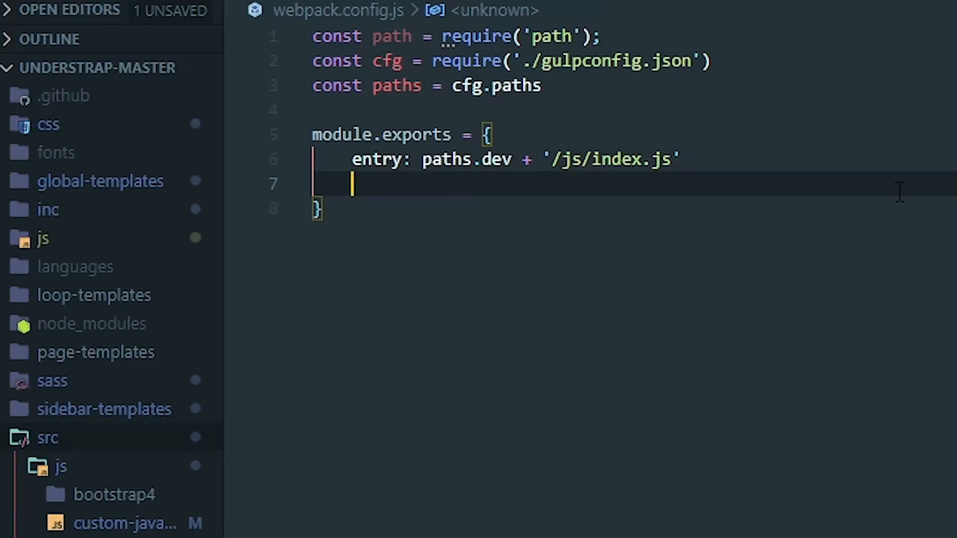
{"action": "type", "text": "output"}
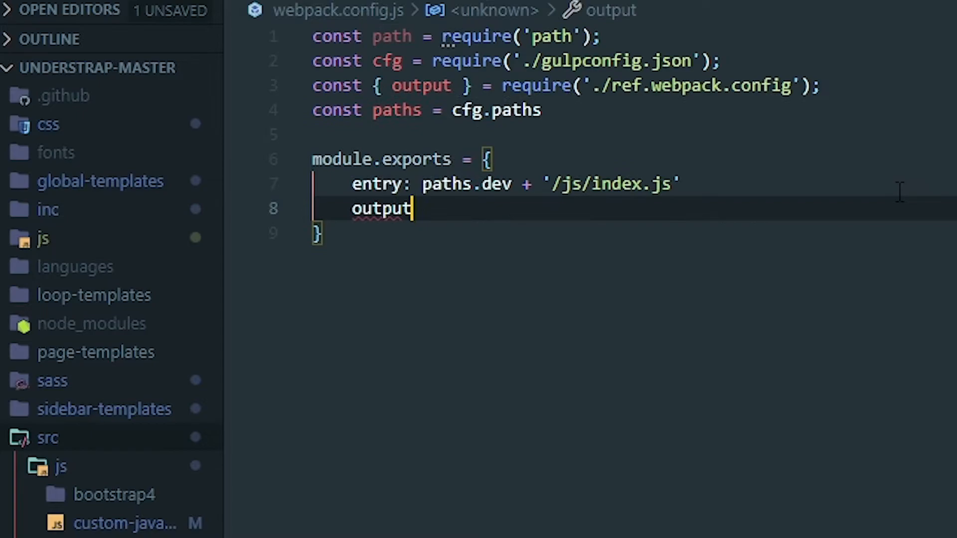
Step: Add output with path path.resolve(__dirname, 'js') and filename '[name].bundle.js', then save
{"action": "type", "text": ": {"}
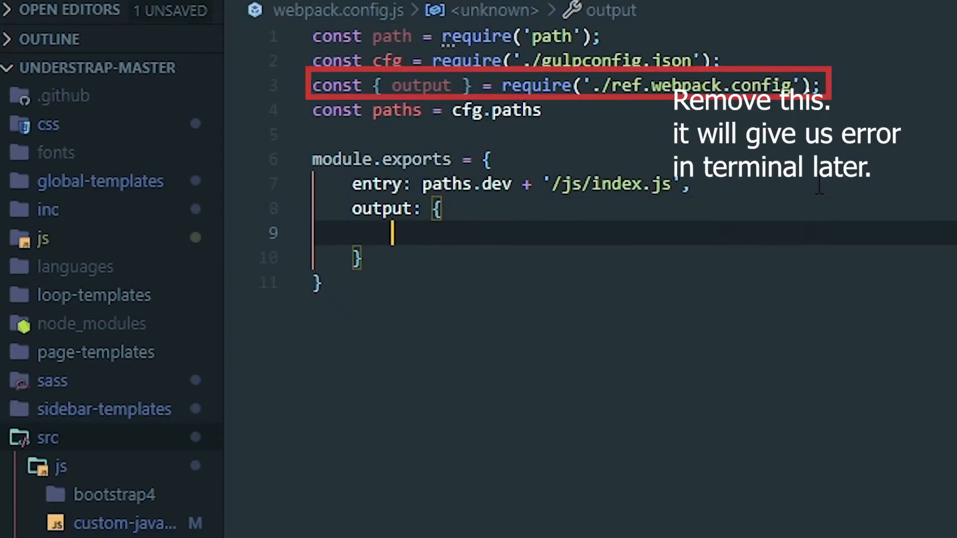
{"action": "type", "text": "path:"}
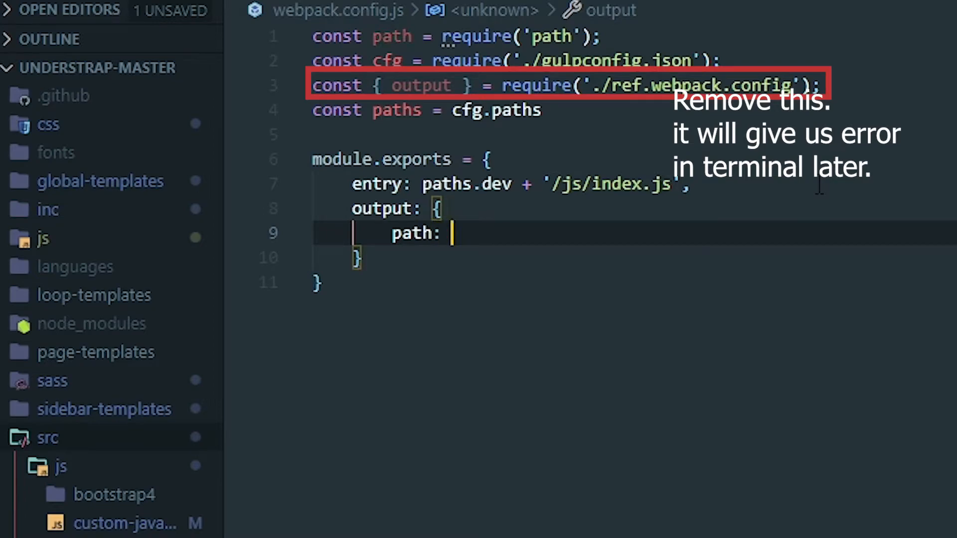
{"action": "type", "text": "path.resolve("}
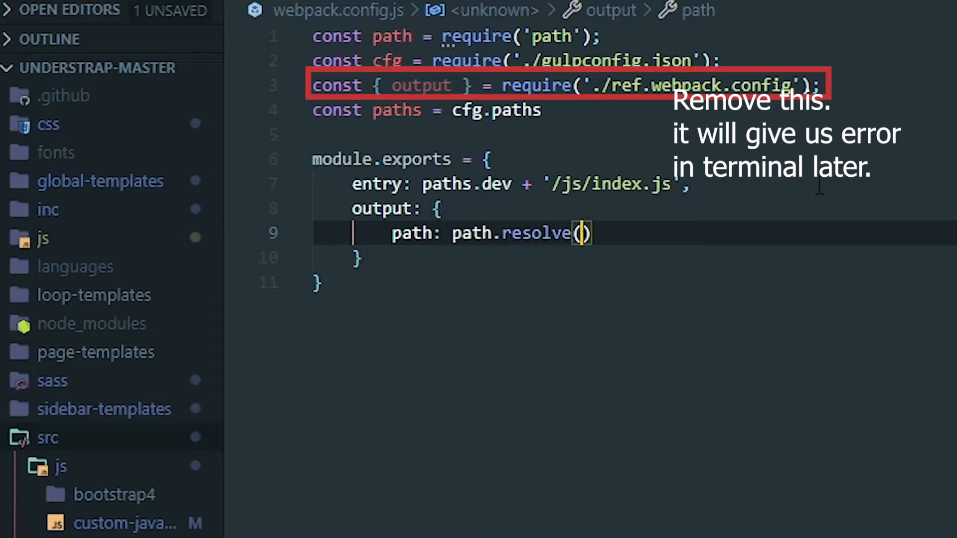
{"action": "type", "text": "__dirname, \"js"}
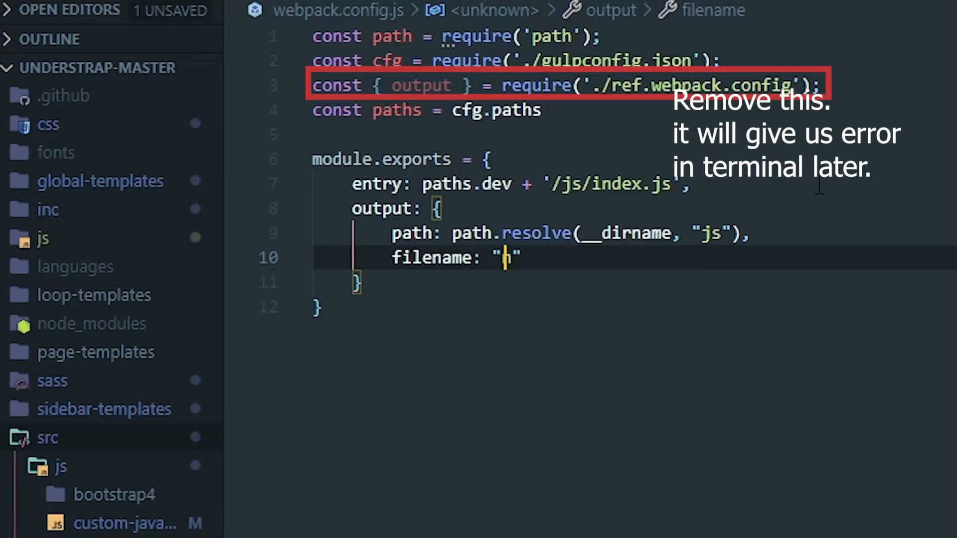
{"action": "type", "text": "[name"}
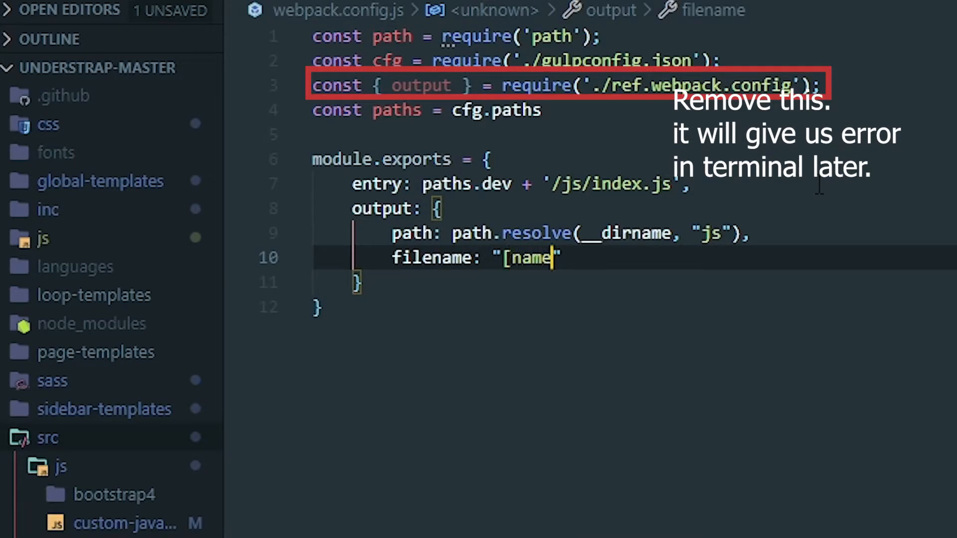
{"action": "type", "text": ".bundle.js"}
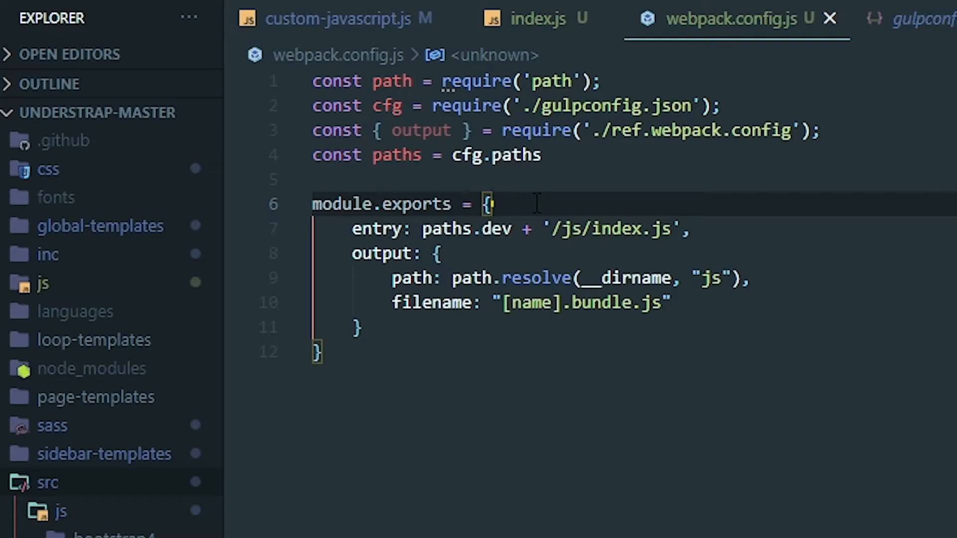
Step: Append the comment //main.bundle.js after the filename line and a comma after output
{"action": "scroll", "scroll_direction": "down", "scroll_amount": 3}
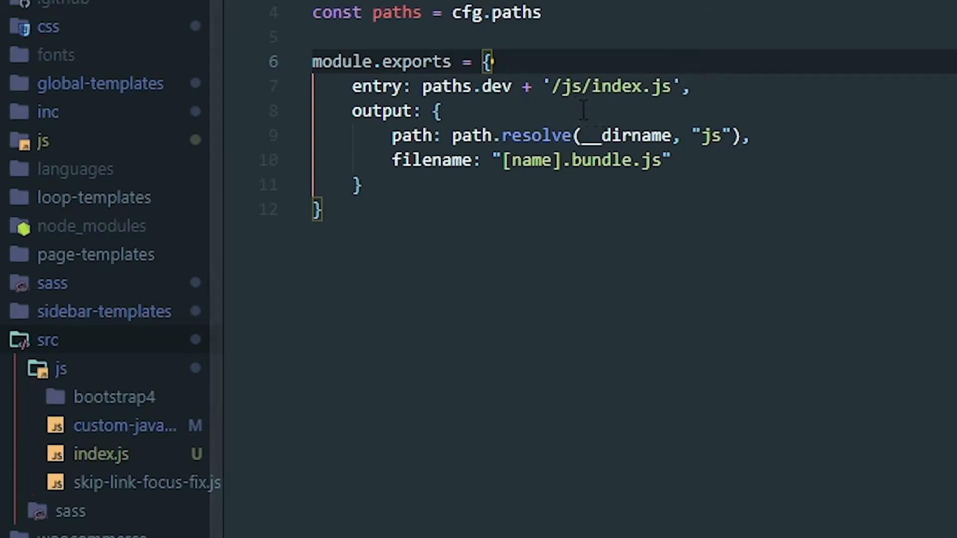
{"action": "left_click", "coordinate": [708, 86]}
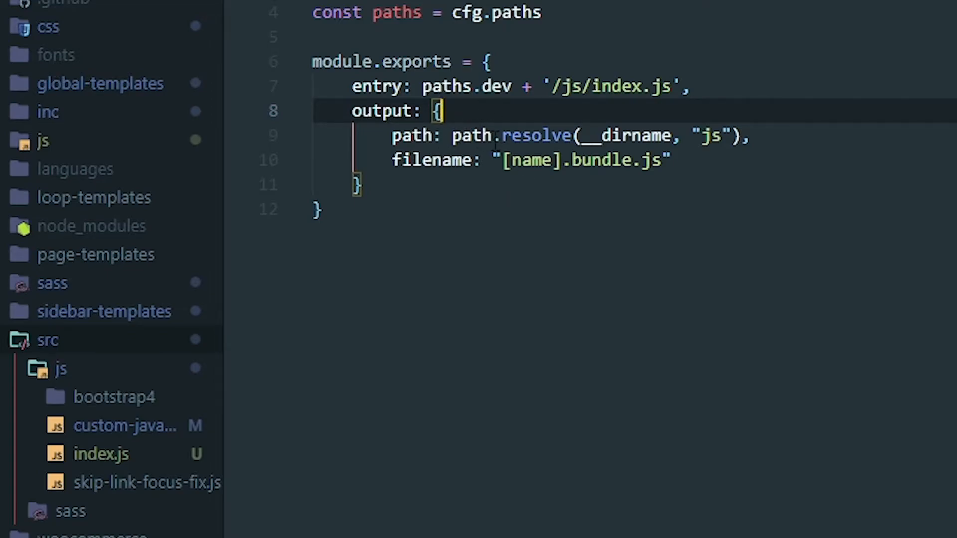
{"action": "mouse_move", "coordinate": [661, 207]}
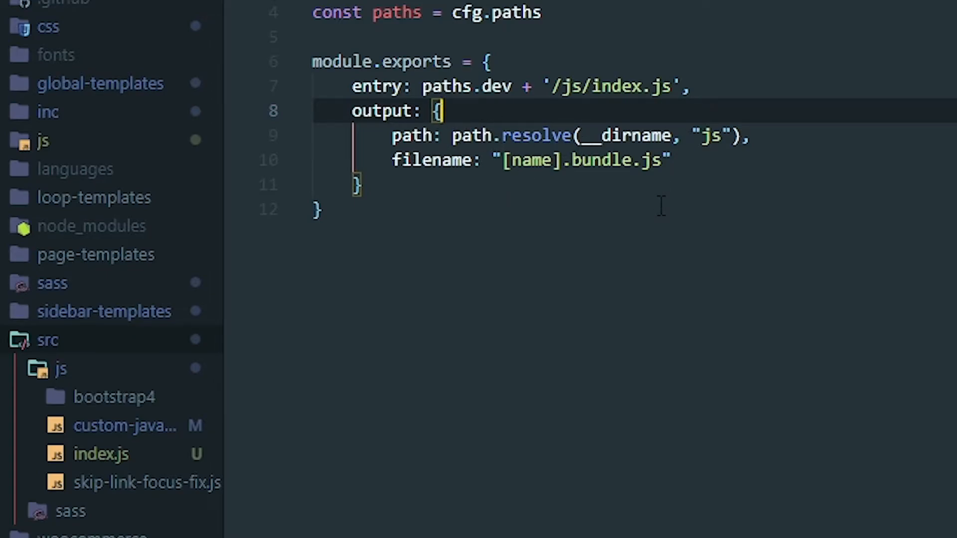
{"action": "mouse_move", "coordinate": [459, 194]}
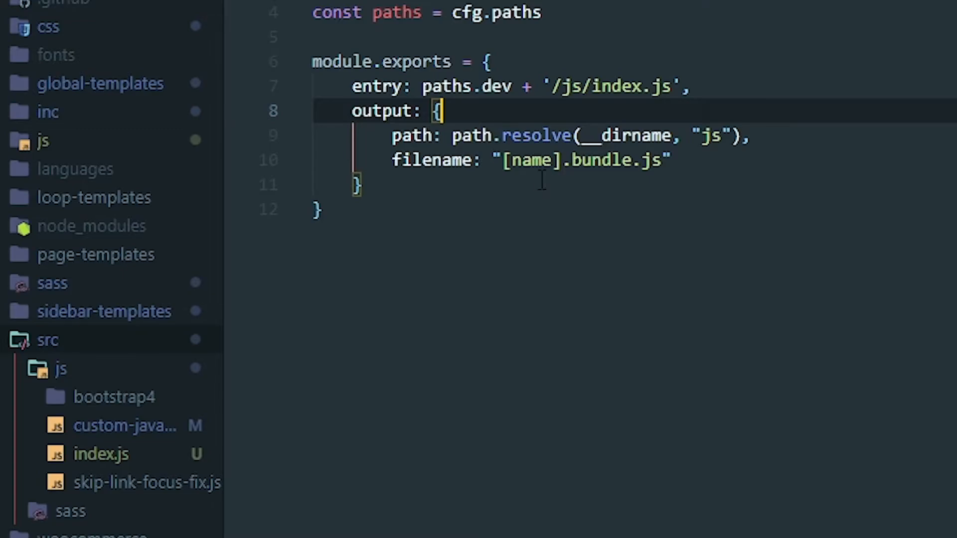
{"action": "left_click", "coordinate": [669, 160]}
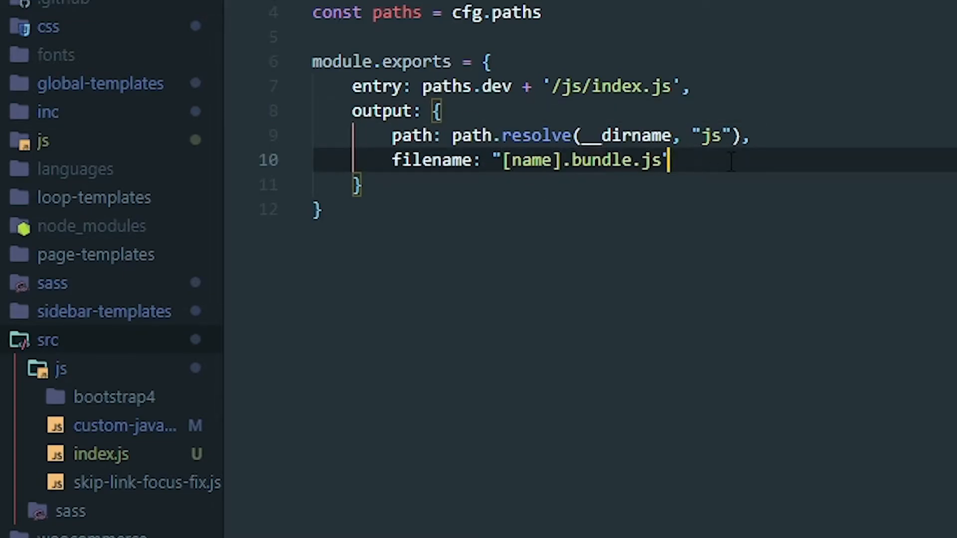
{"action": "type", "text": "//"}
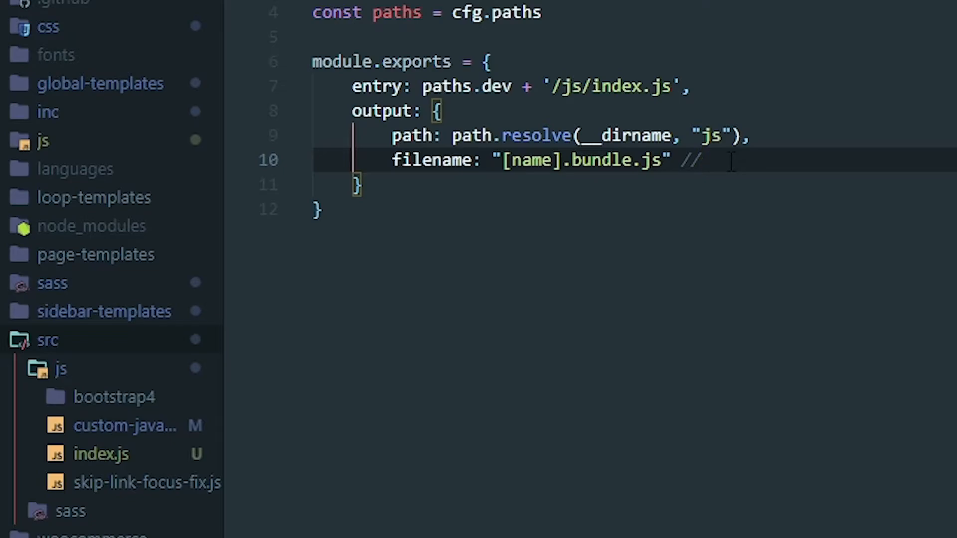
{"action": "type", "text": "main"}
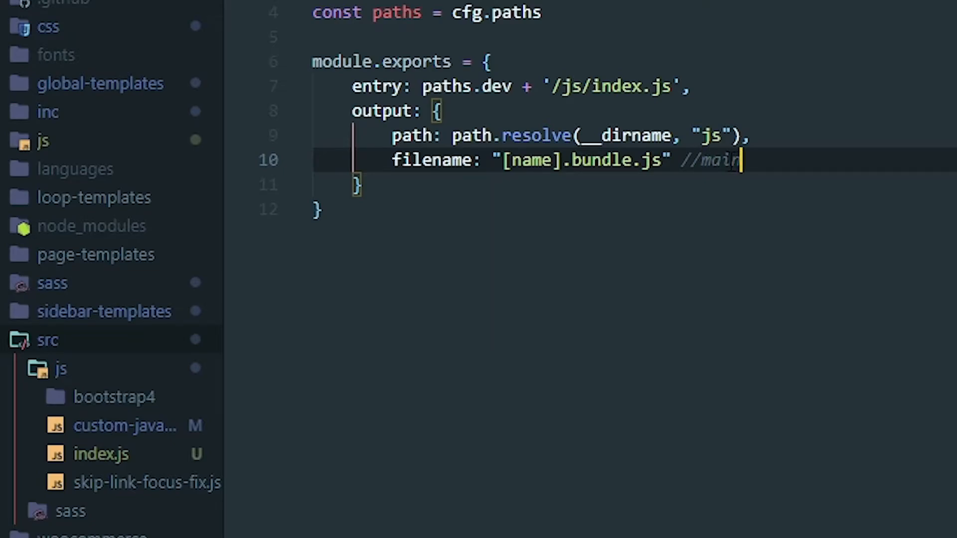
{"action": "type", "text": ".b"}
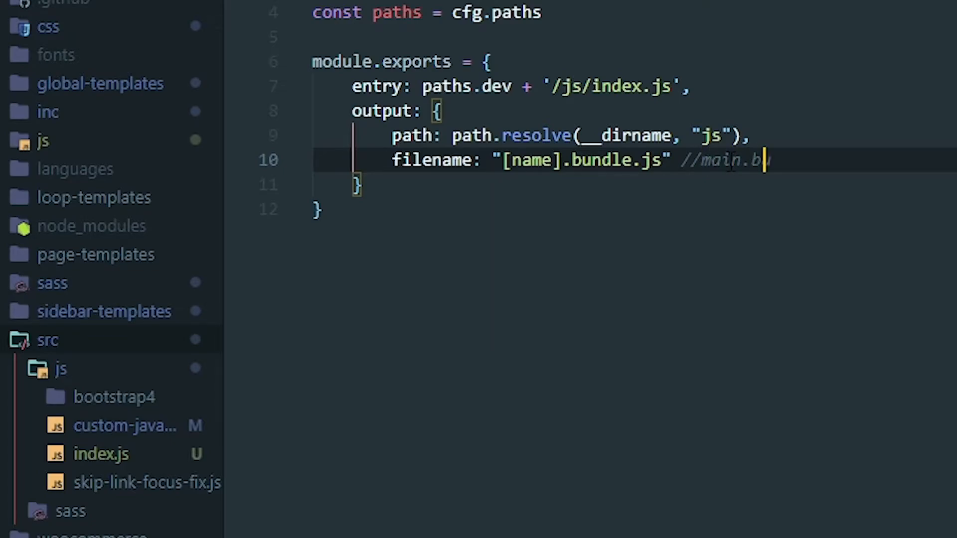
{"action": "type", "text": "undle.js"}
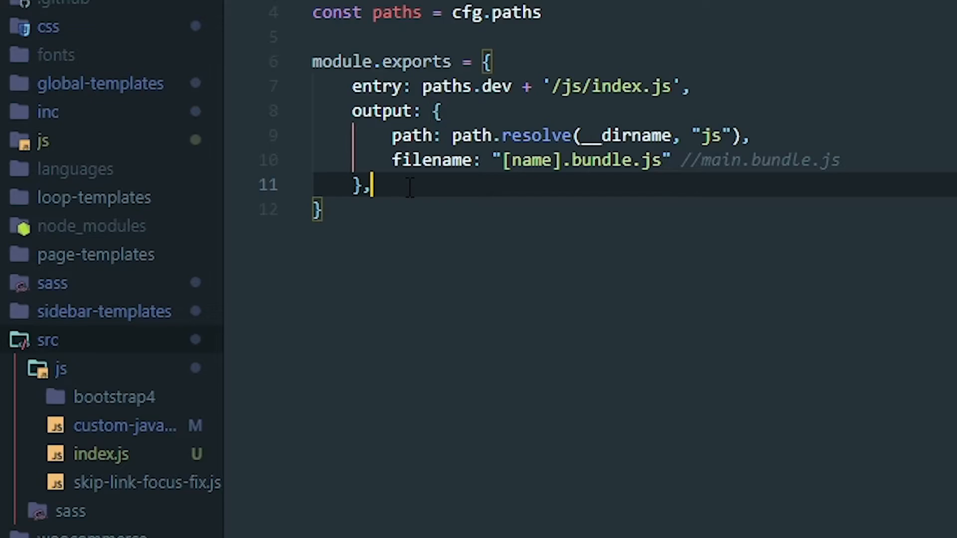
Step: Add module rules testing /\.js$/, excluding node_modules, using babel-loader
{"action": "type", "text": "module: {"}
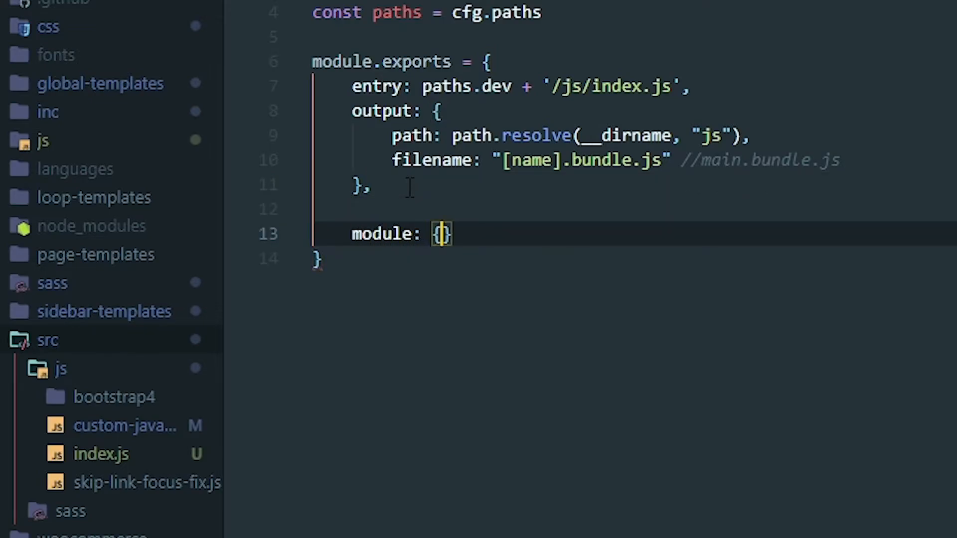
{"action": "type", "text": "rules:"}
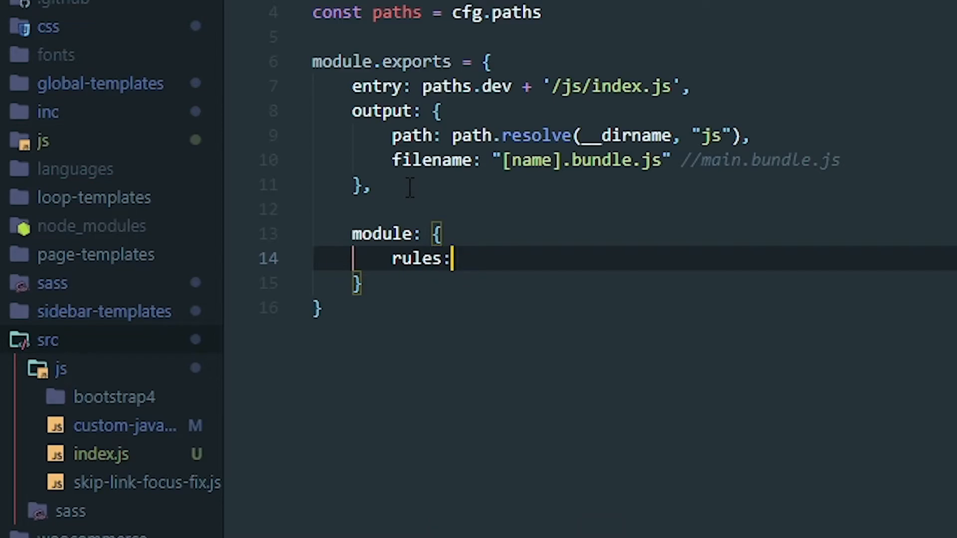
{"action": "type", "text": "["}
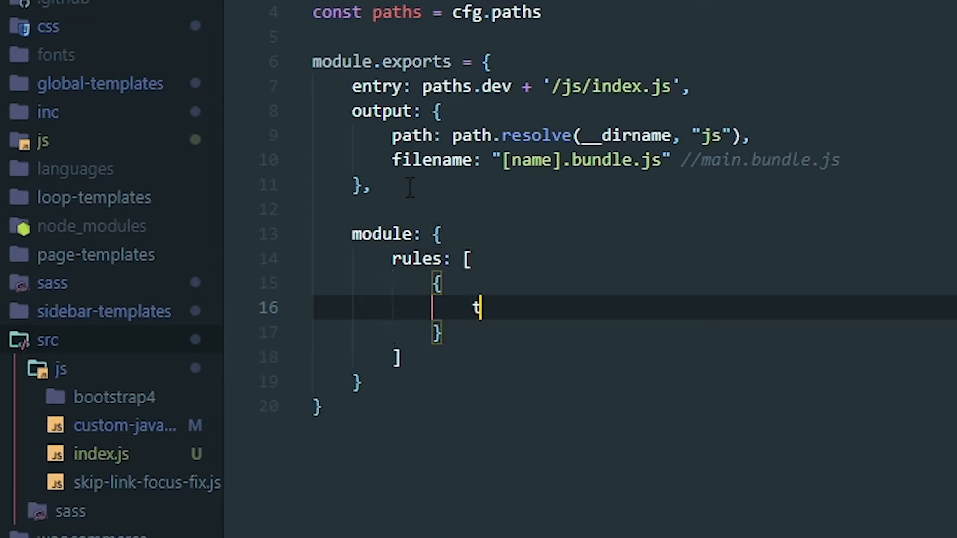
{"action": "type", "text": "est: /\\.js$/,"}
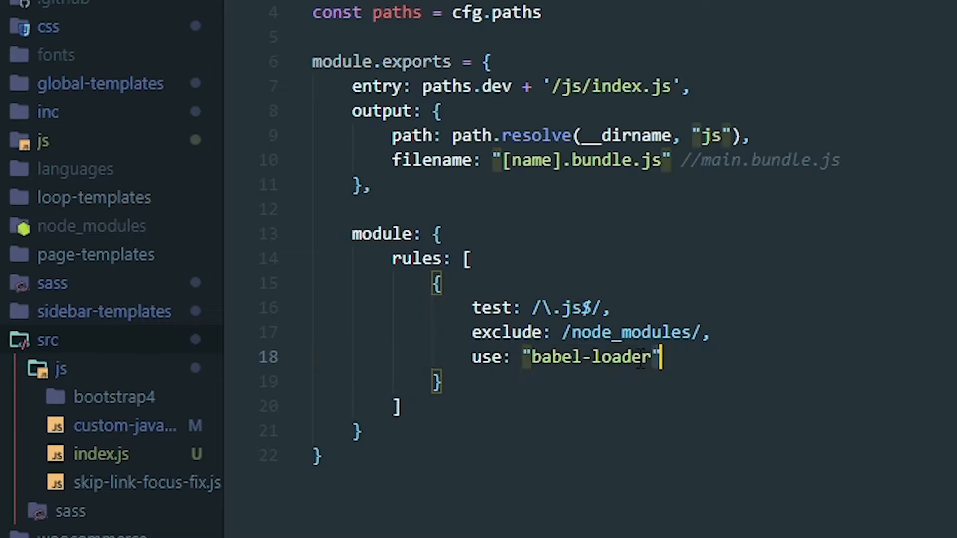
{"action": "triple_click", "coordinate": [562, 357]}
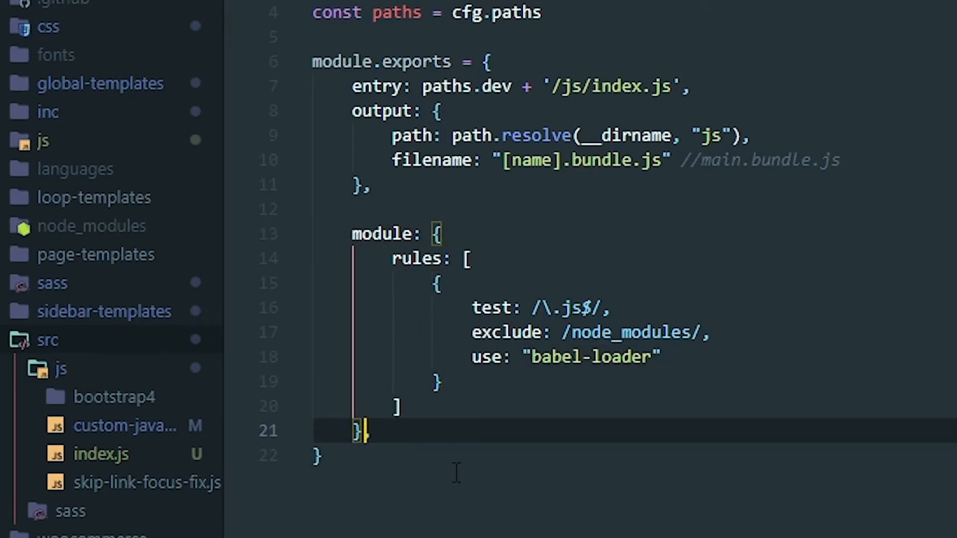
Step: Set mode: 'development' after the module block
{"action": "type", "text": "mode"}
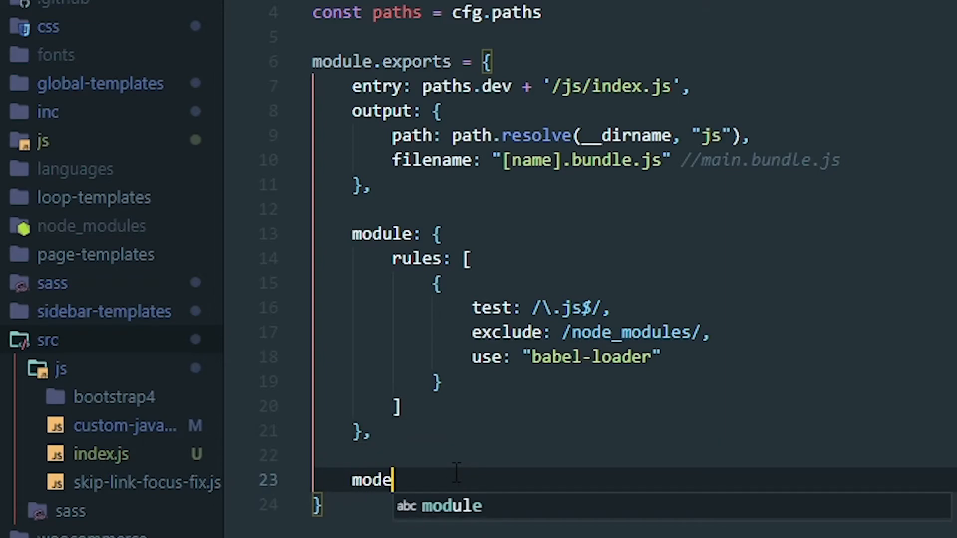
{"action": "type", "text": ": '"}
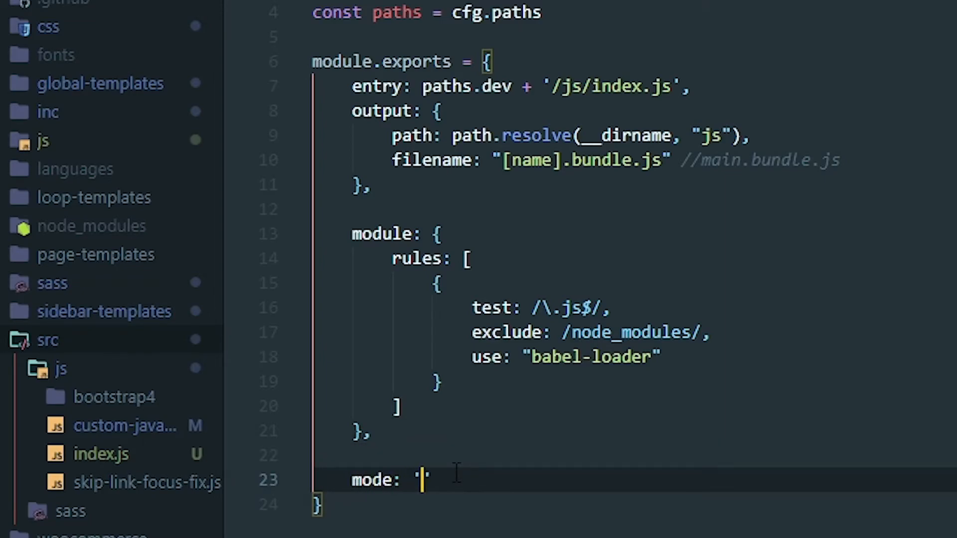
{"action": "type", "text": "dev"}
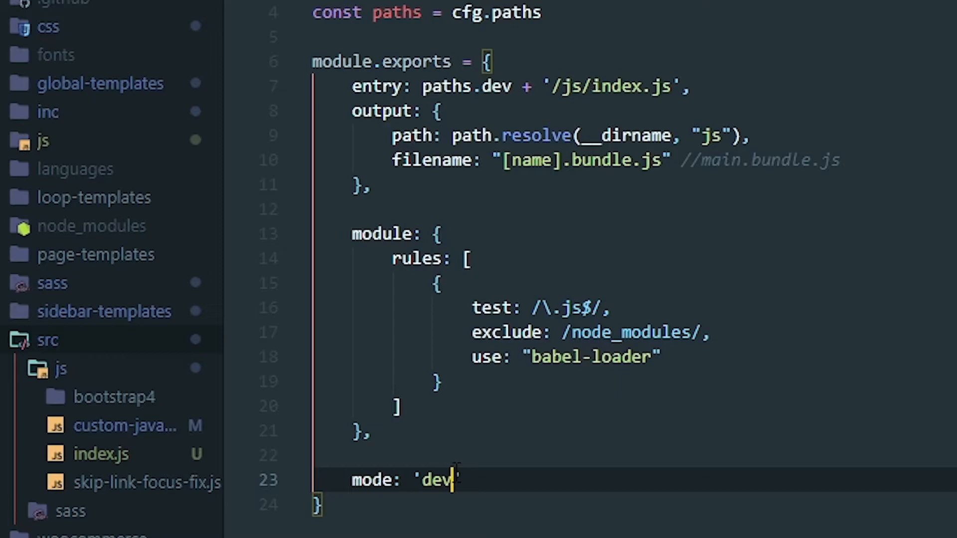
{"action": "type", "text": "elo"}
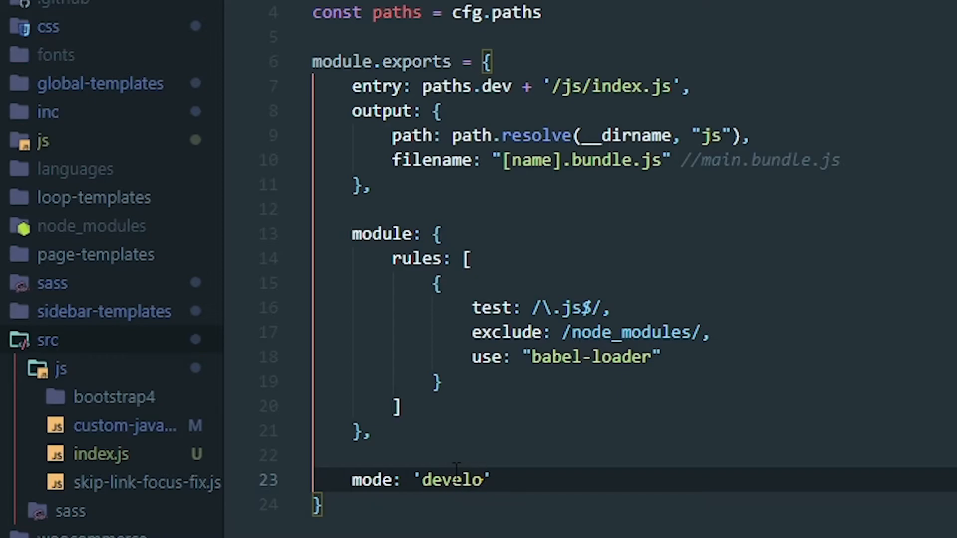
{"action": "type", "text": "pment"}
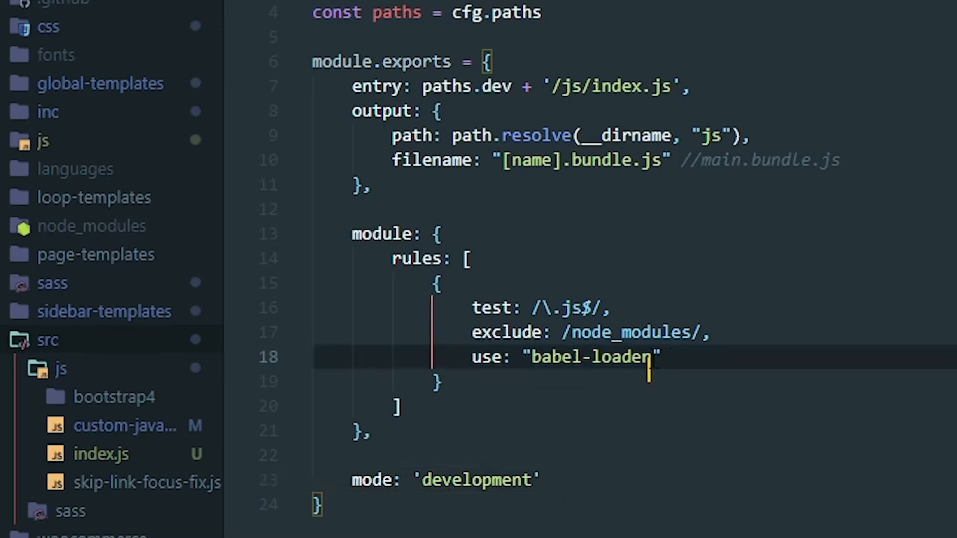
{"action": "left_click_drag", "start_coordinate": [659, 357], "coordinate": [470, 357]}
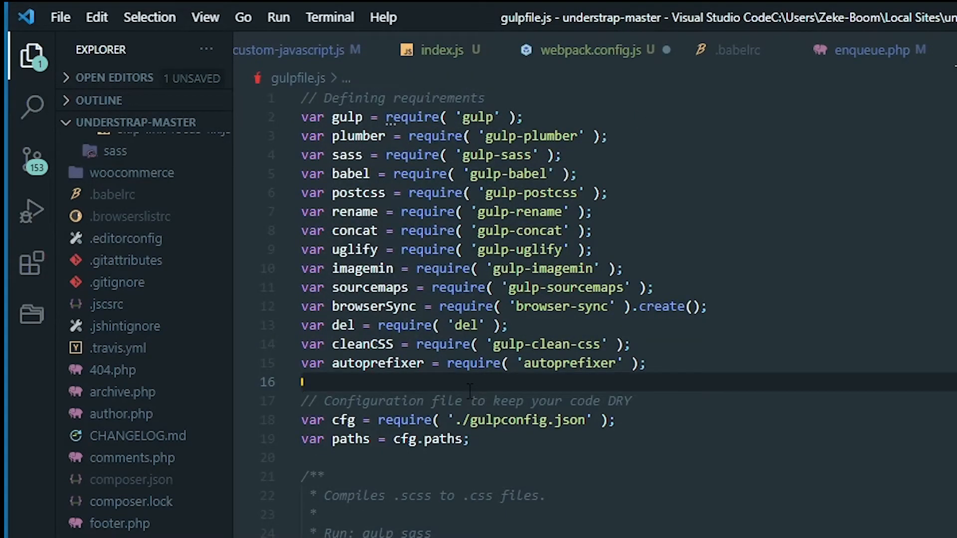
Step: Add var webpack = require('webpack') near the top of gulpfile.js
{"action": "type", "text": "var w"}
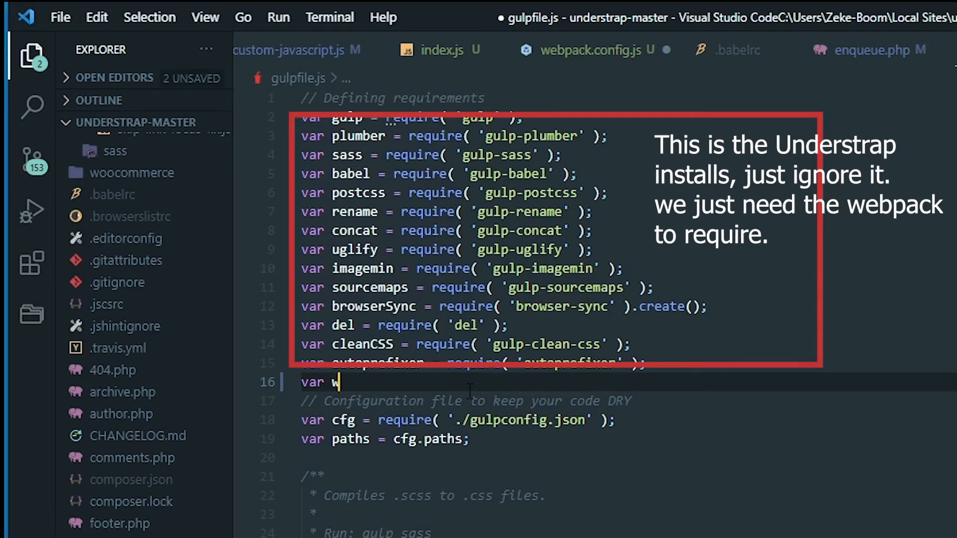
{"action": "type", "text": "ebpack ="}
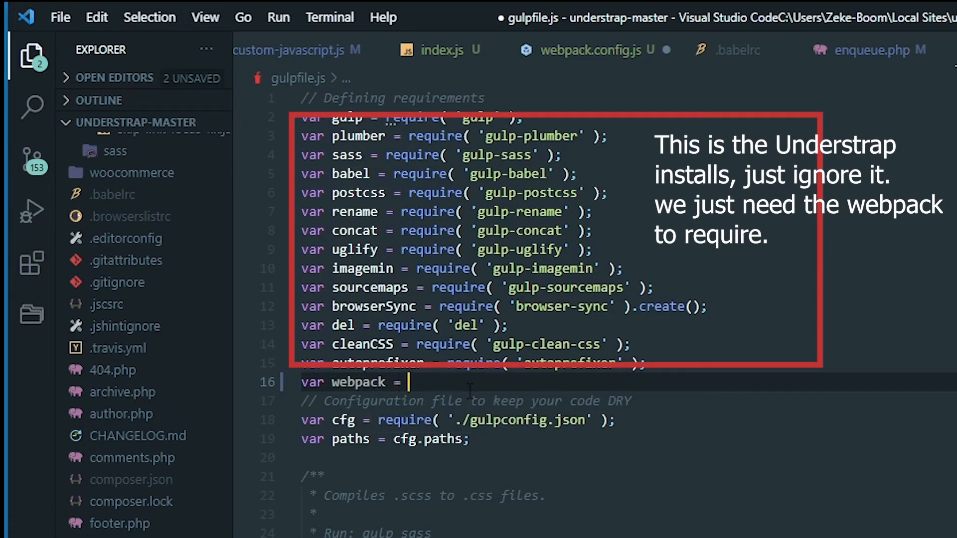
{"action": "type", "text": "require('webpack"}
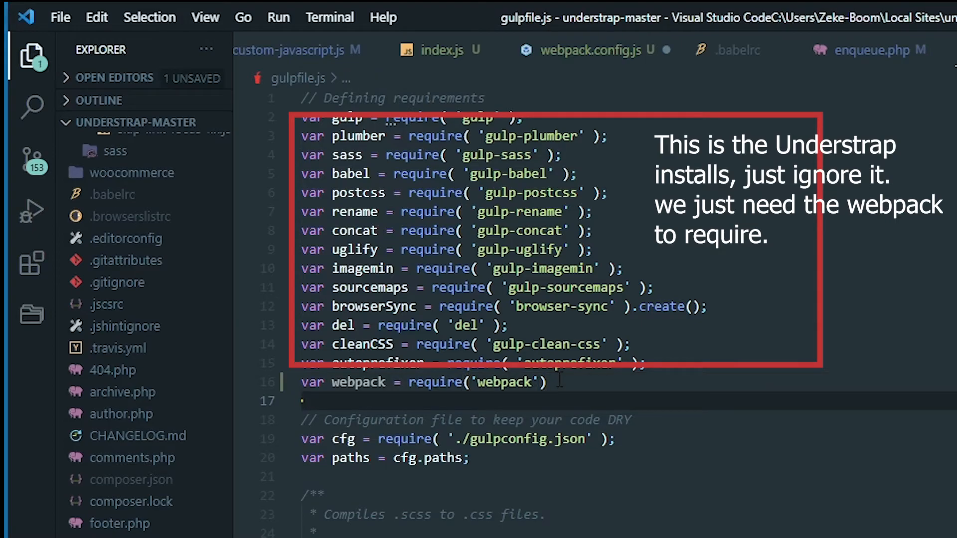
Step: Scroll down to the watch-bs task and open empty lines after it
{"action": "scroll", "scroll_direction": "down", "scroll_amount": 3}
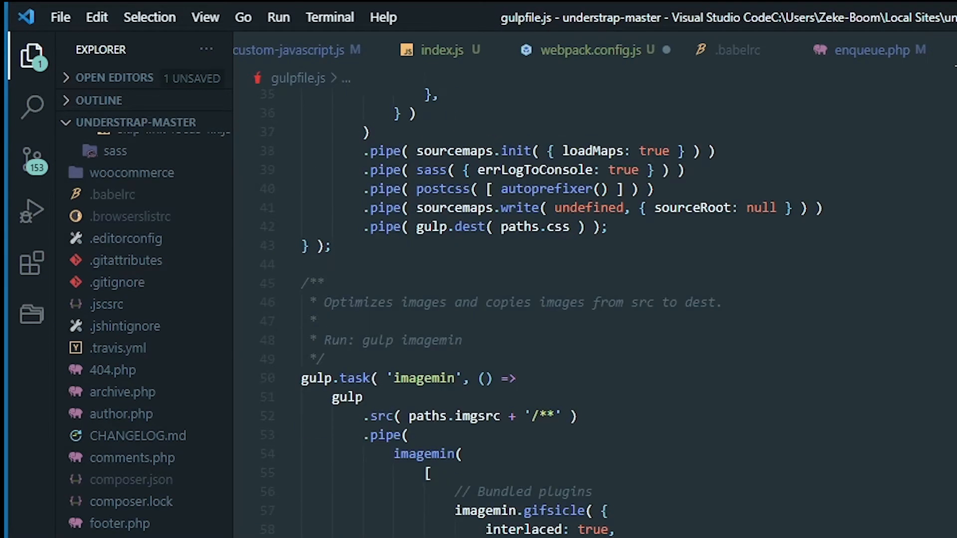
{"action": "scroll", "scroll_direction": "down", "scroll_amount": 3}
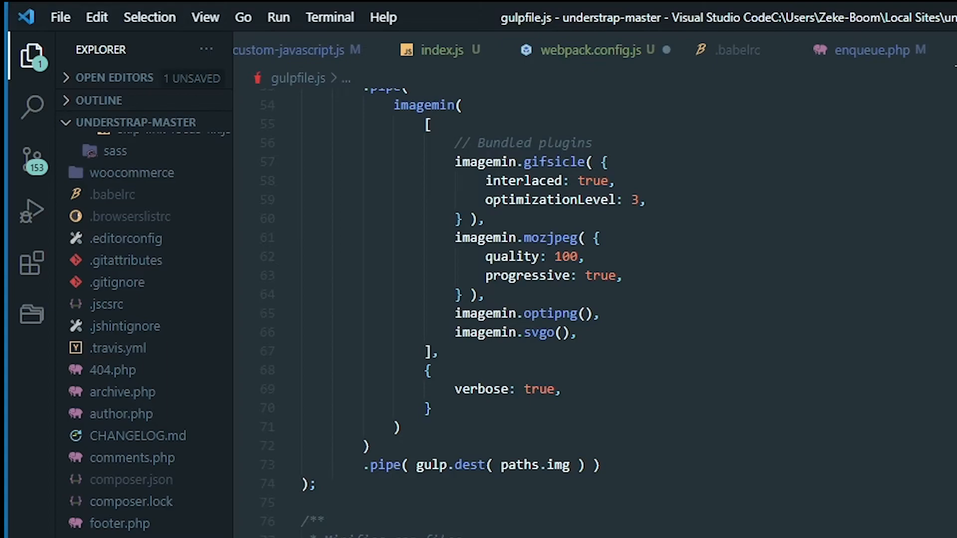
{"action": "scroll", "scroll_direction": "down", "scroll_amount": 3}
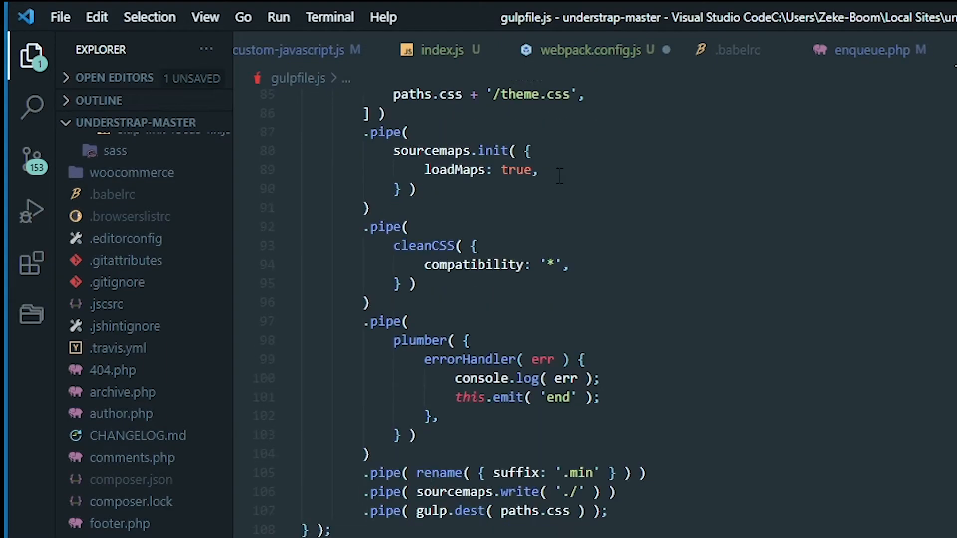
{"action": "left_click", "coordinate": [591, 50]}
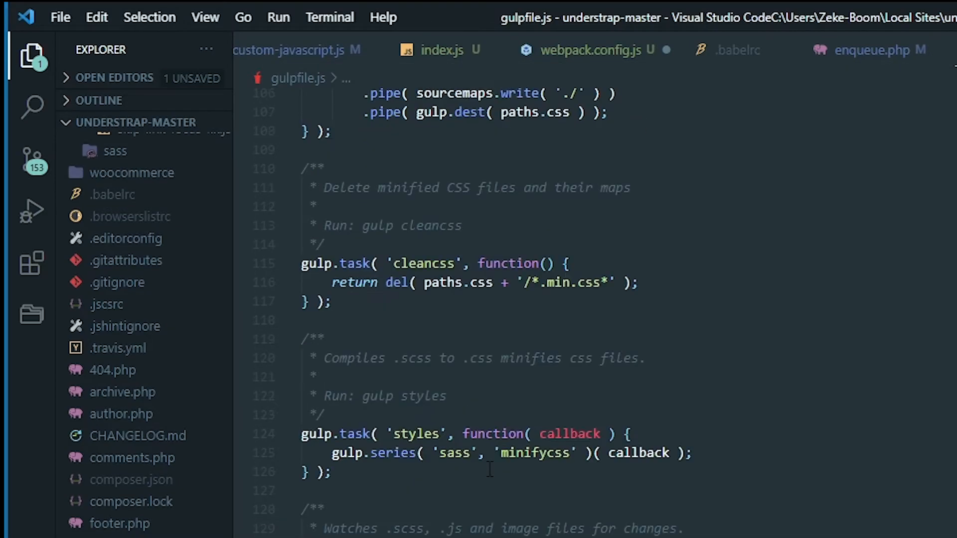
{"action": "scroll", "scroll_direction": "down", "scroll_amount": 3}
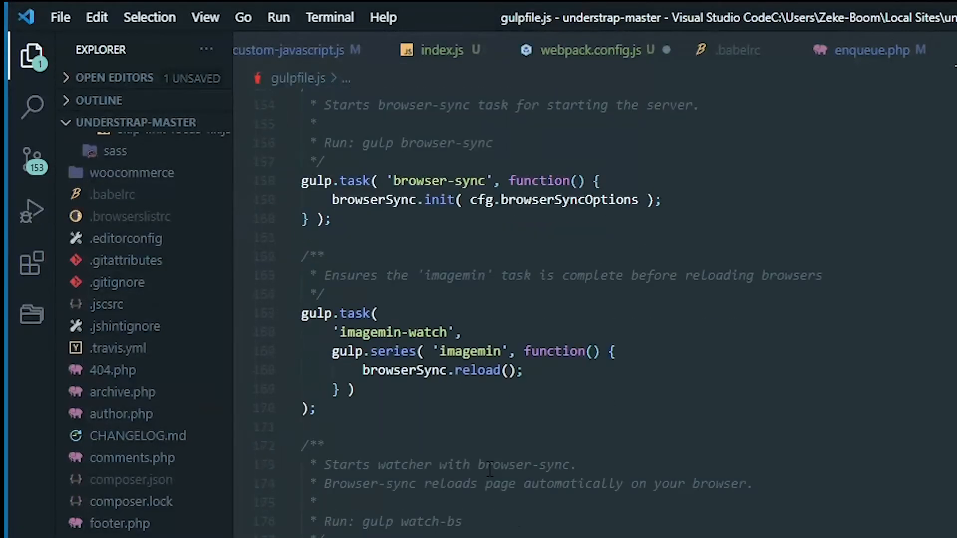
{"action": "scroll", "scroll_direction": "down", "scroll_amount": 3}
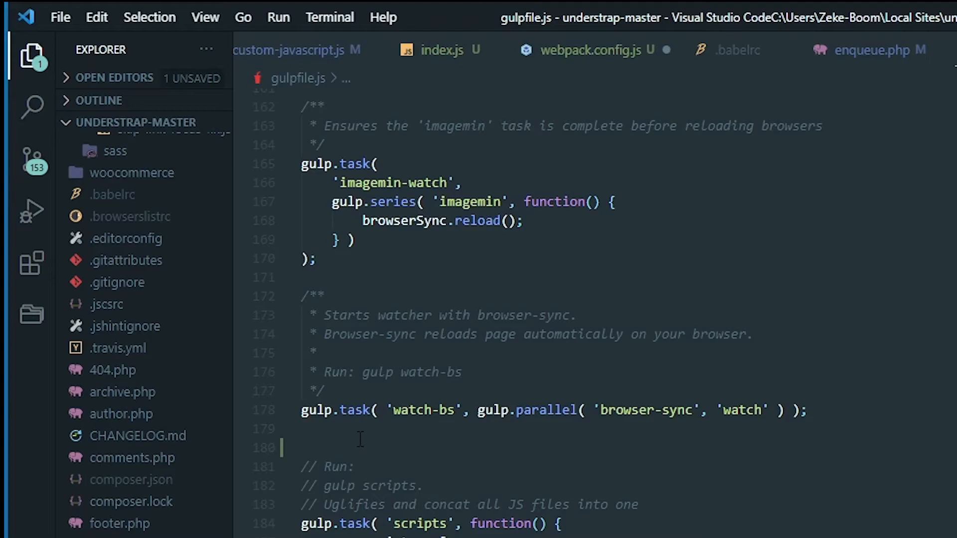
{"action": "key", "text": "Enter"}
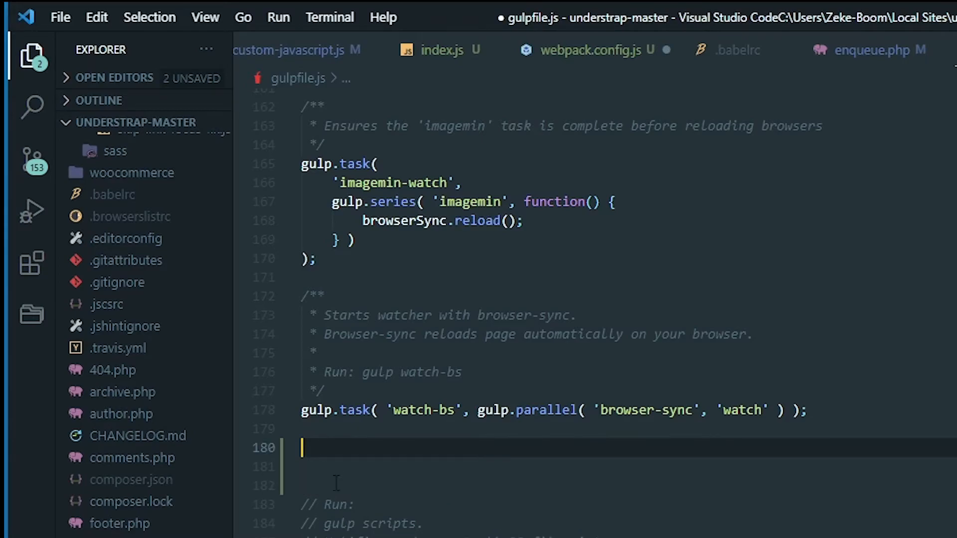
Step: Start a gulp.task('webpack-scripts', function(done){ ... }) definition in gulpfile.js
{"action": "scroll", "scroll_direction": "down", "scroll_amount": 3}
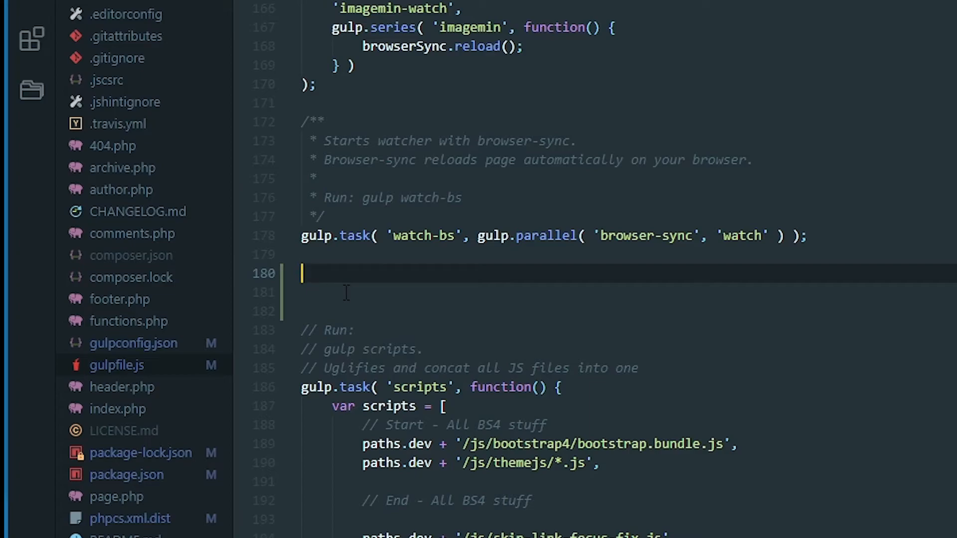
{"action": "type", "text": "gulp"}
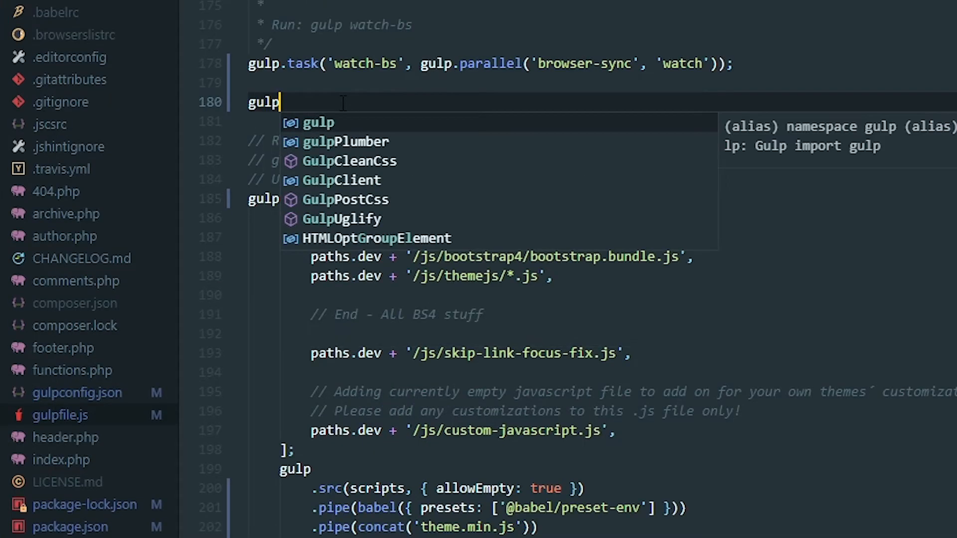
{"action": "type", "text": ".task( 'we"}
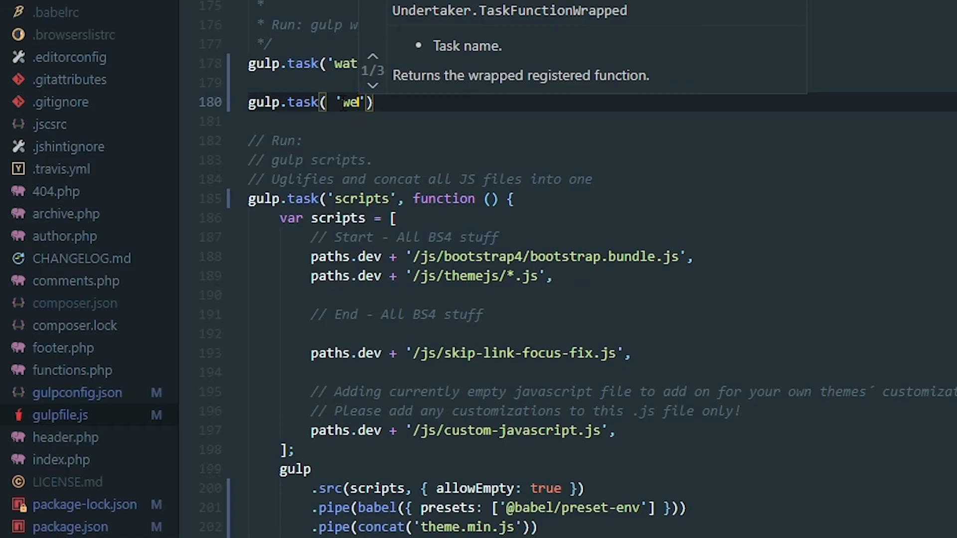
{"action": "type", "text": "webpack-scripts"}
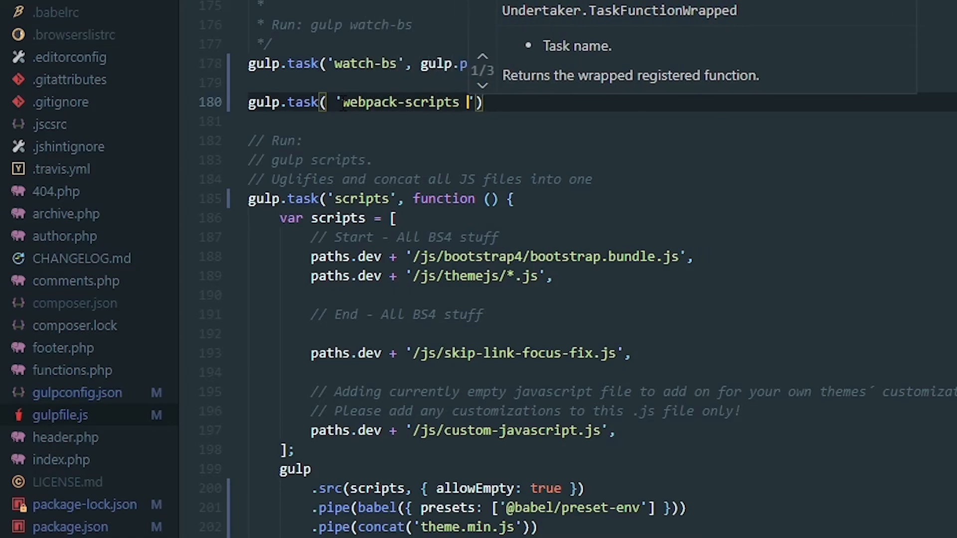
{"action": "type", "text": ", function(done"}
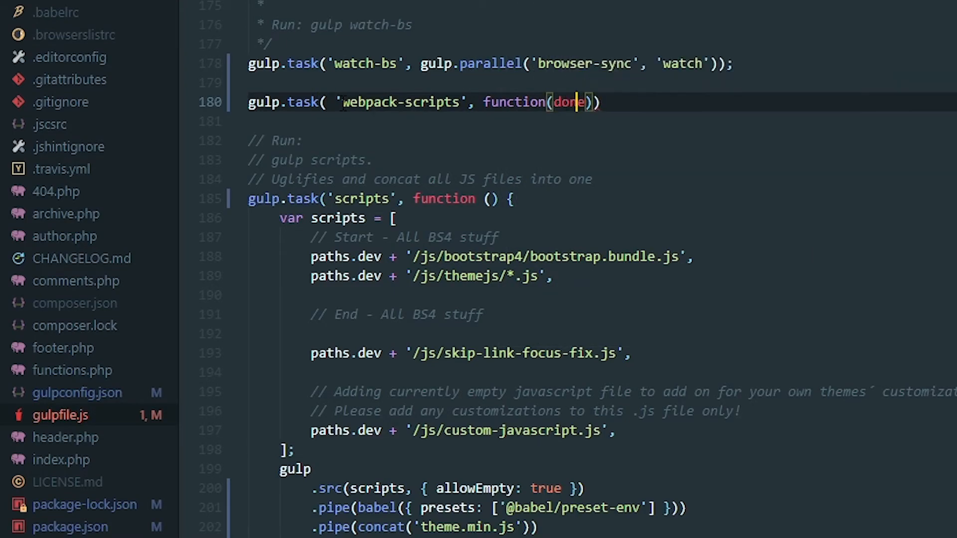
{"action": "type", "text": "{"}
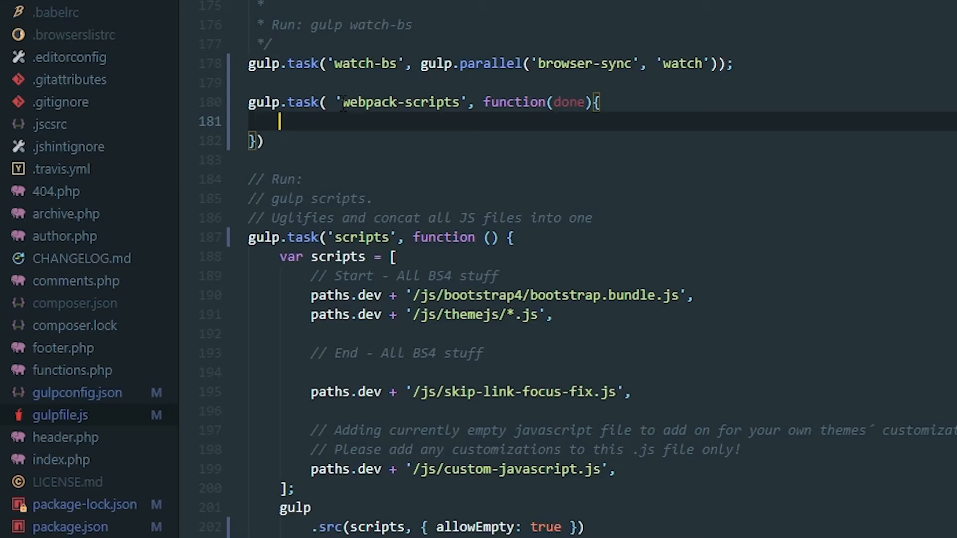
Step: Return webpack(require('./webpack.config.js'), function(err, stats){ }) from the task
{"action": "type", "text": "return w"}
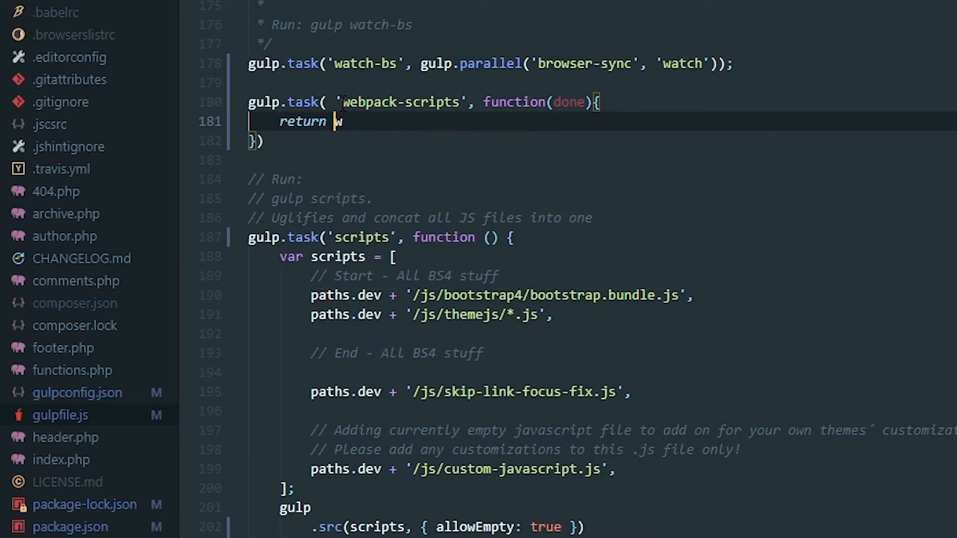
{"action": "type", "text": "ebpack"}
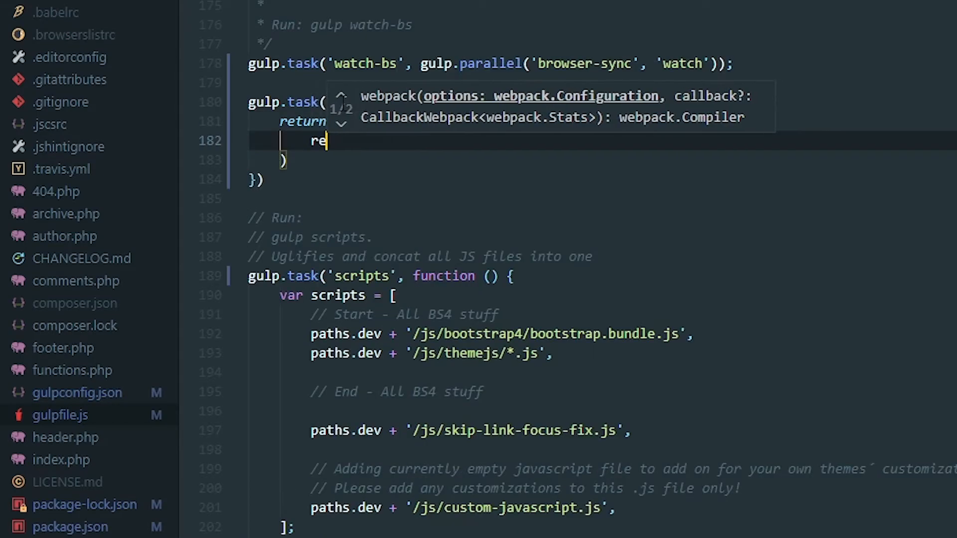
{"action": "type", "text": "quire"}
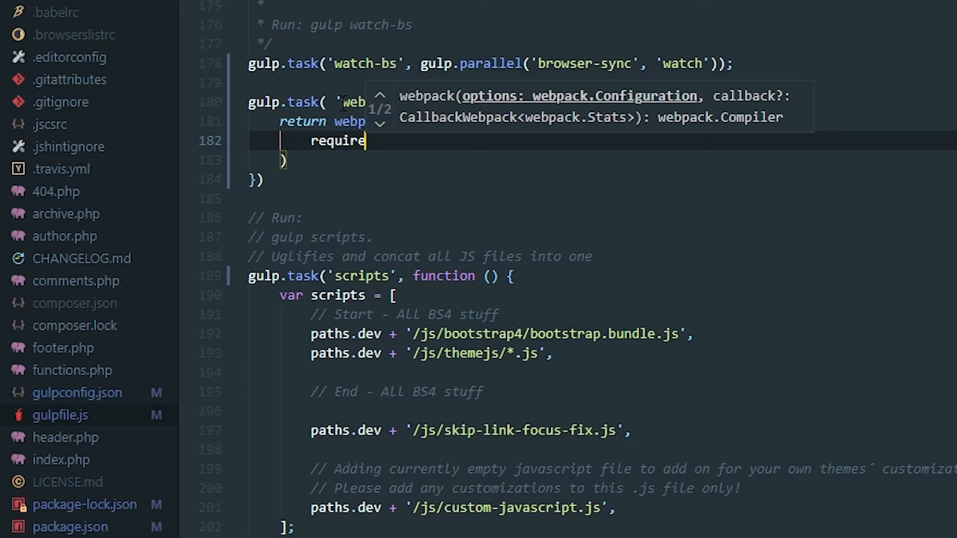
{"action": "type", "text": "('./"}
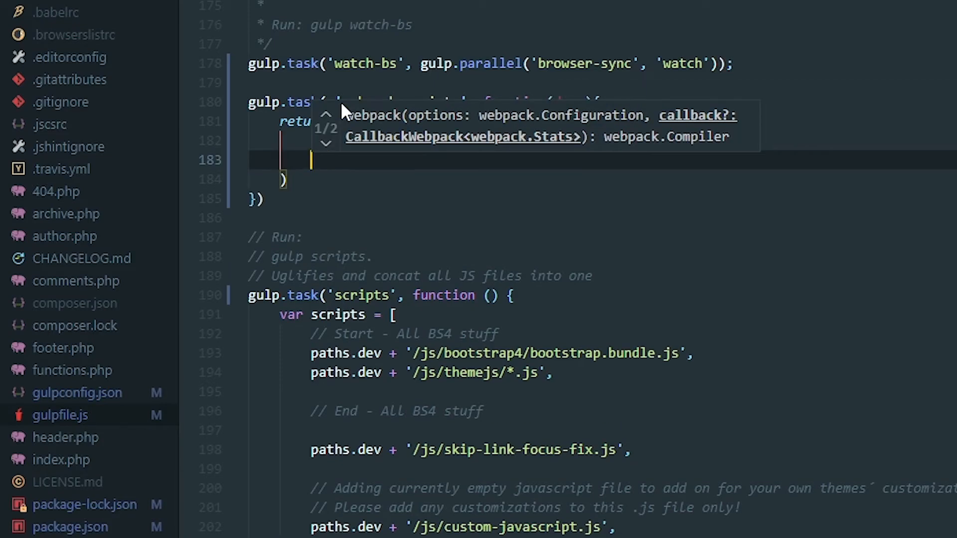
{"action": "type", "text": "functio"}
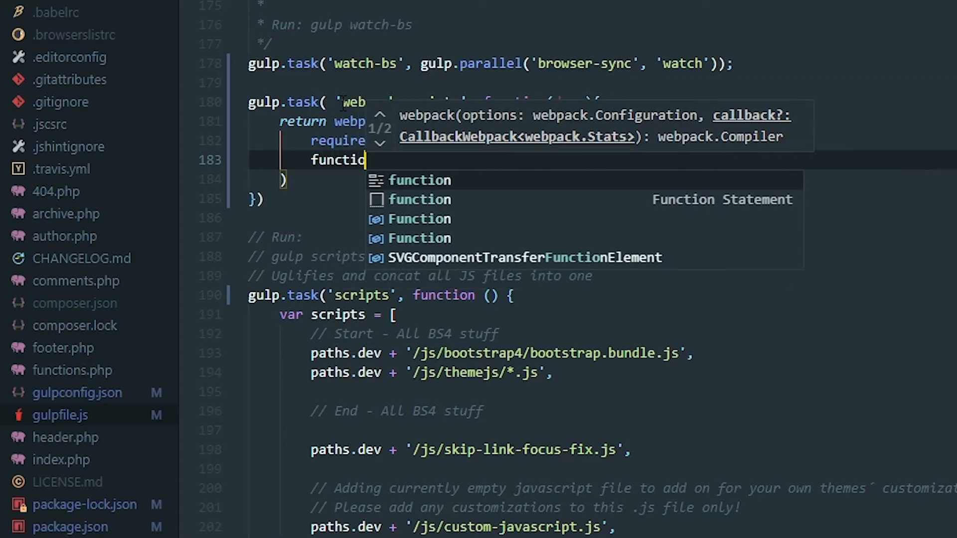
{"action": "type", "text": "(err, stats){"}
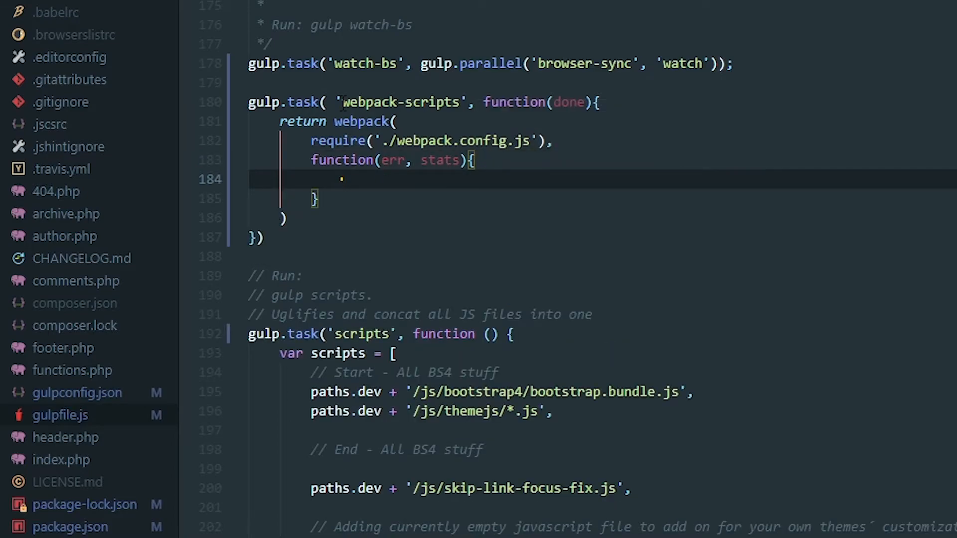
Step: Inside the callback, log err.toString() when an error occurs
{"action": "type", "text": "if"}
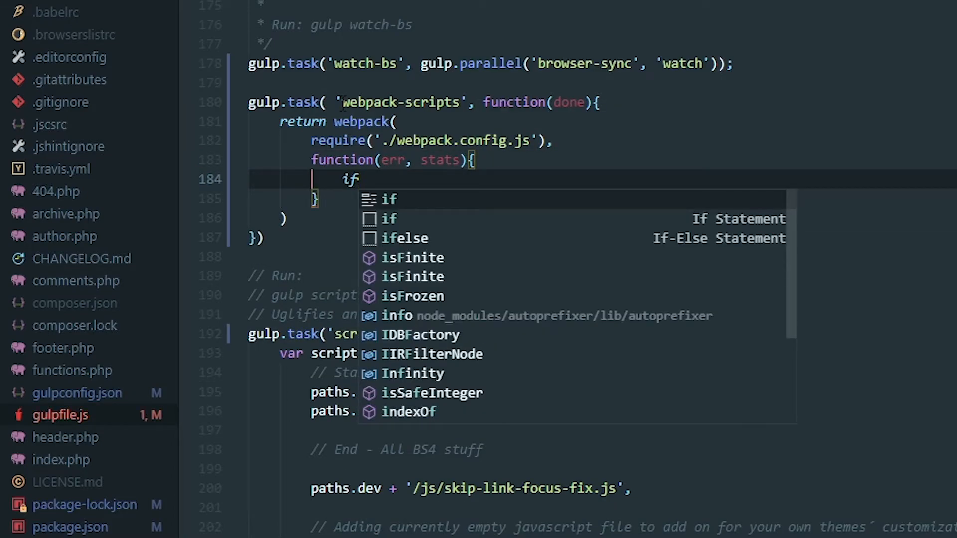
{"action": "type", "text": "(err) {"}
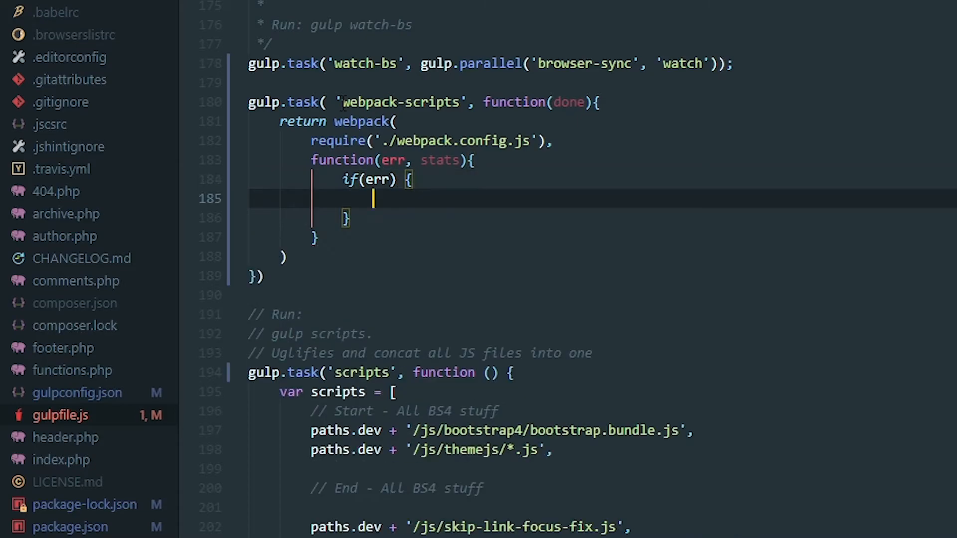
{"action": "type", "text": "console."}
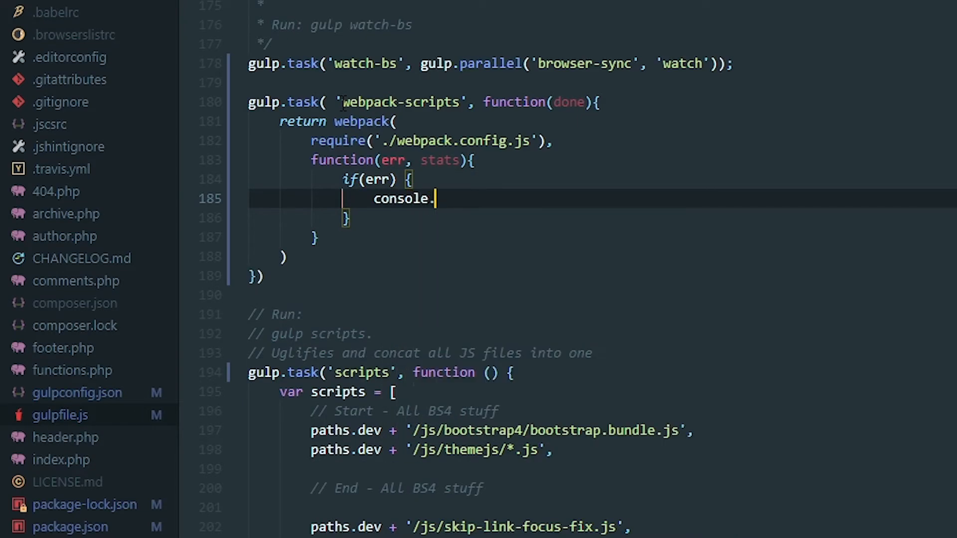
{"action": "type", "text": "log(err"}
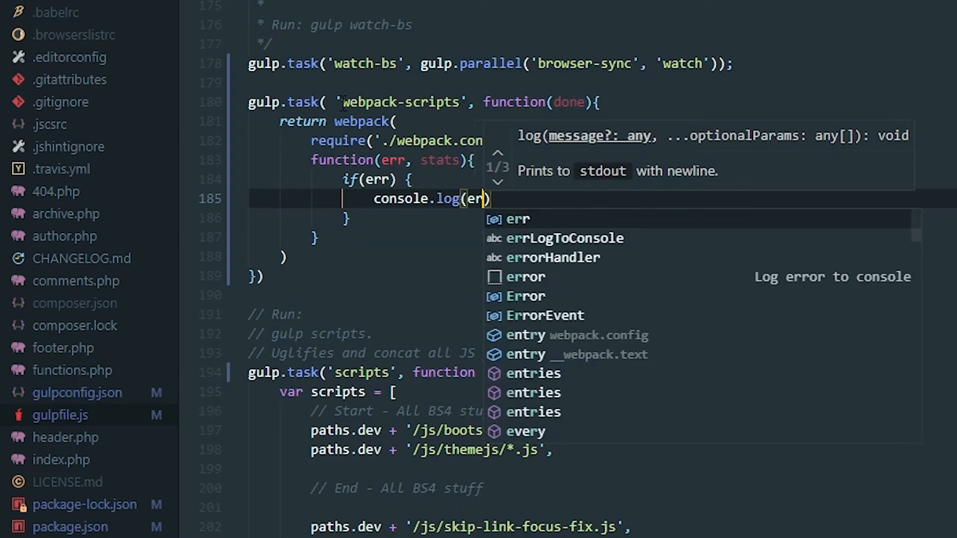
{"action": "type", "text": ".to"}
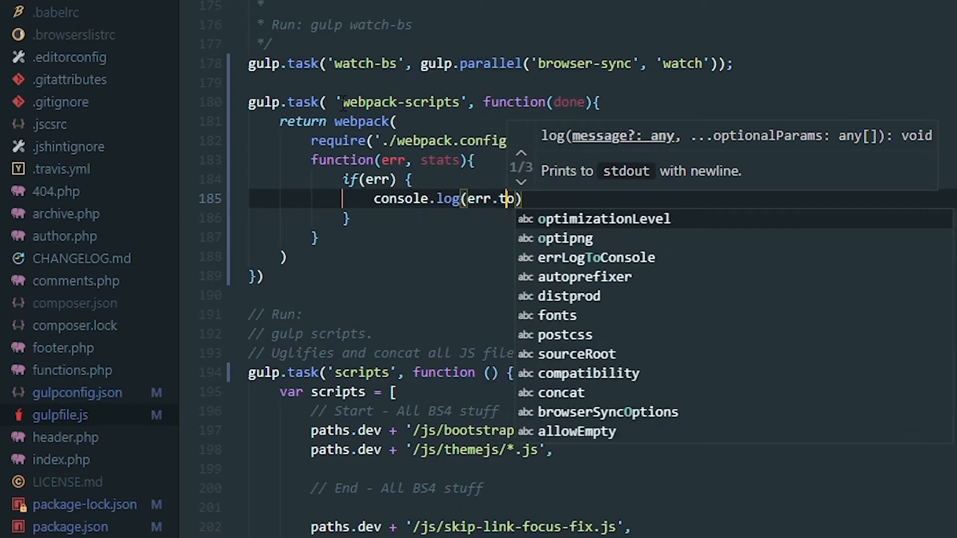
{"action": "type", "text": "S"}
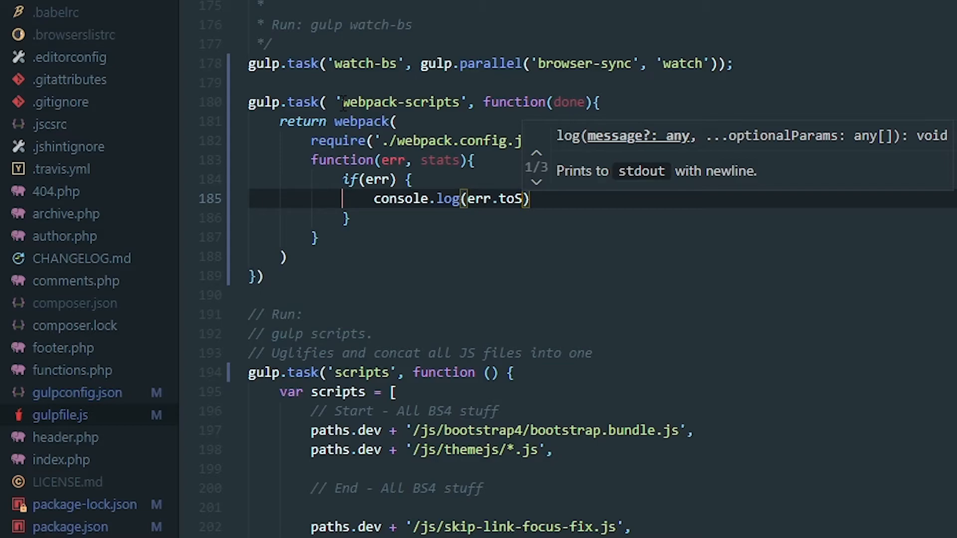
{"action": "type", "text": "tring"}
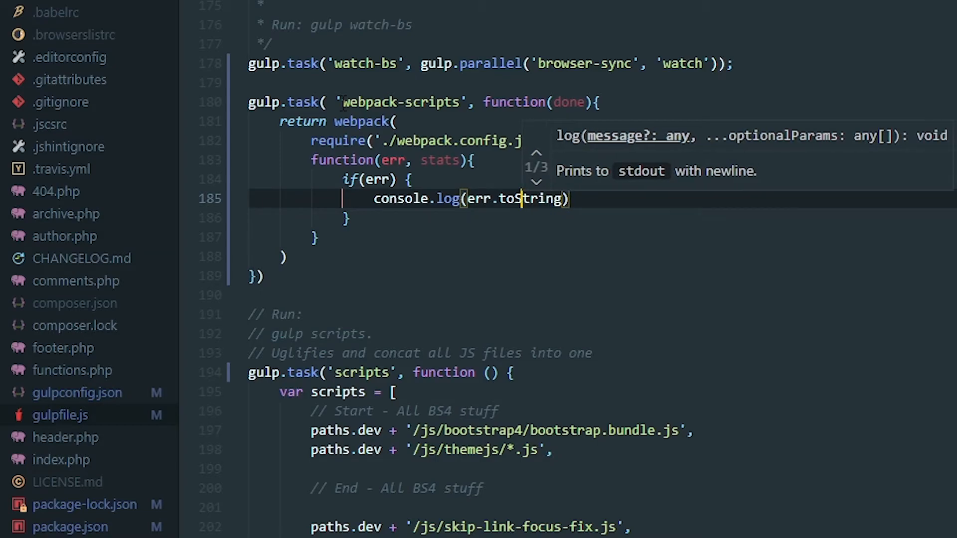
{"action": "type", "text": "()"}
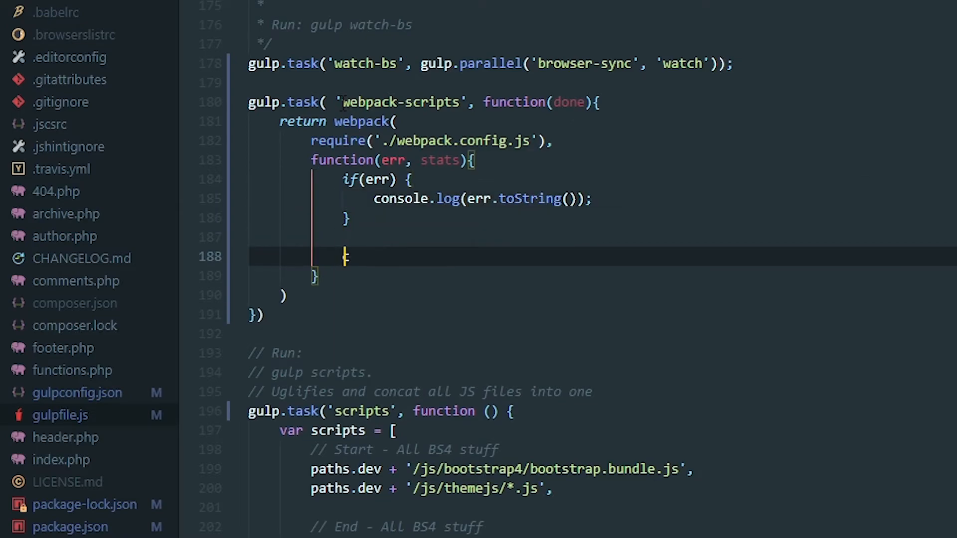
Step: Log stats.toString() and then call done() to finish the task
{"action": "type", "text": "console.log("}
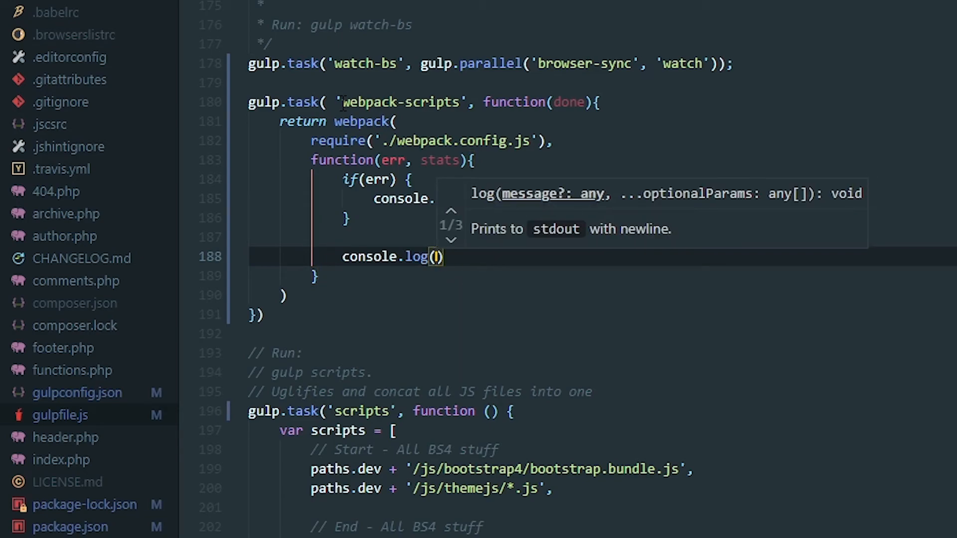
{"action": "type", "text": "stats"}
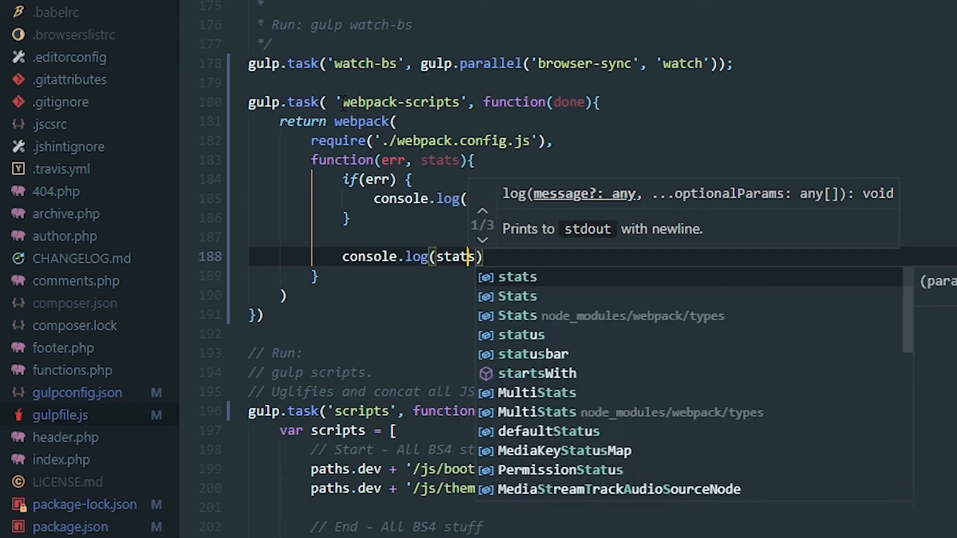
{"action": "type", "text": "."}
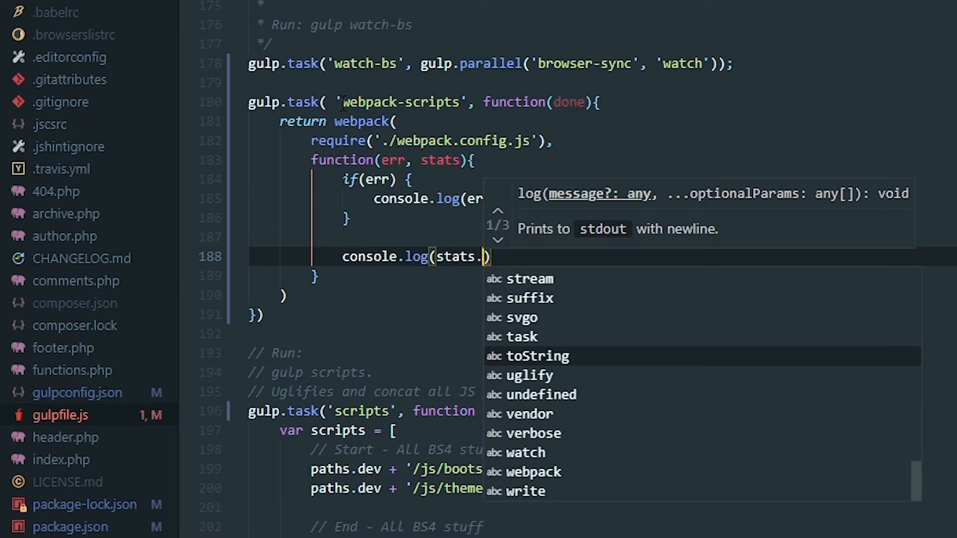
{"action": "type", "text": "toStr"}
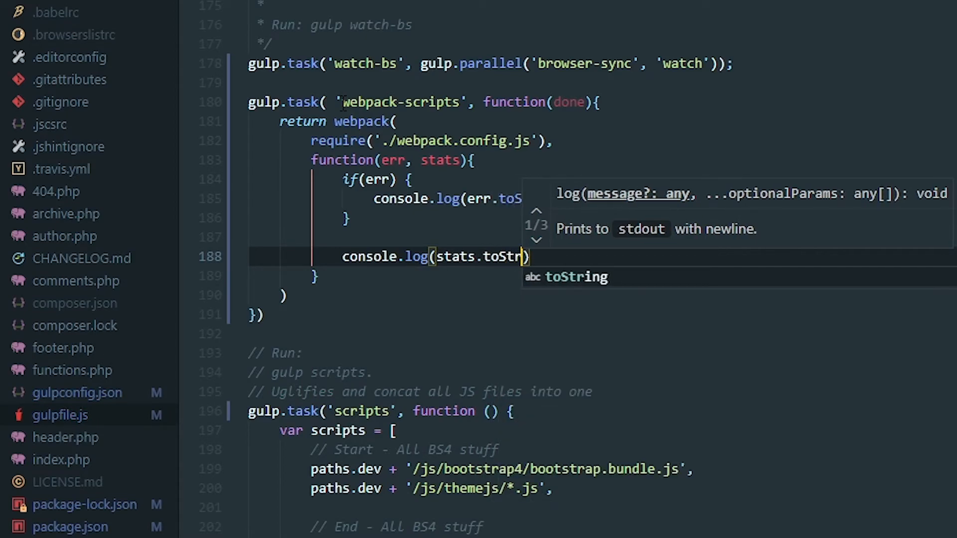
{"action": "type", "text": "ing()"}
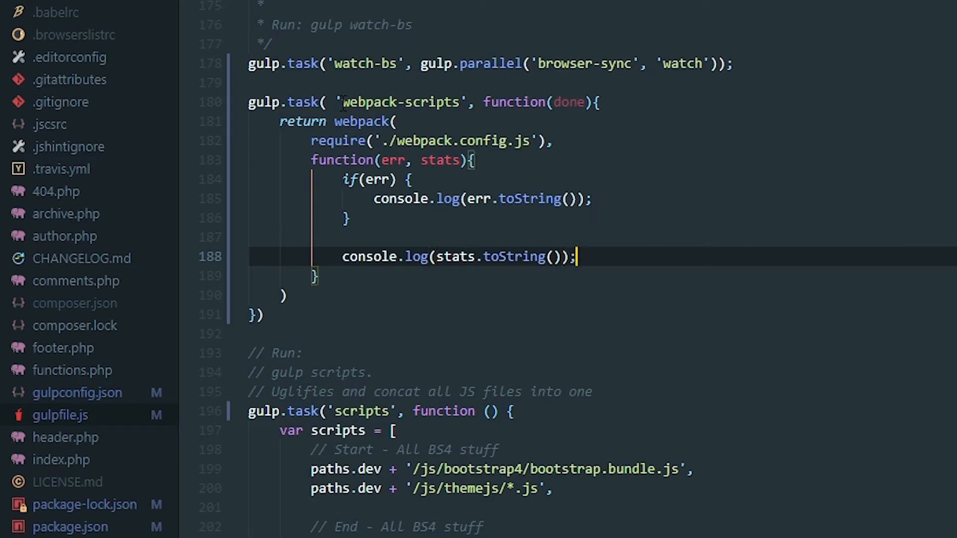
{"action": "key", "text": "Enter"}
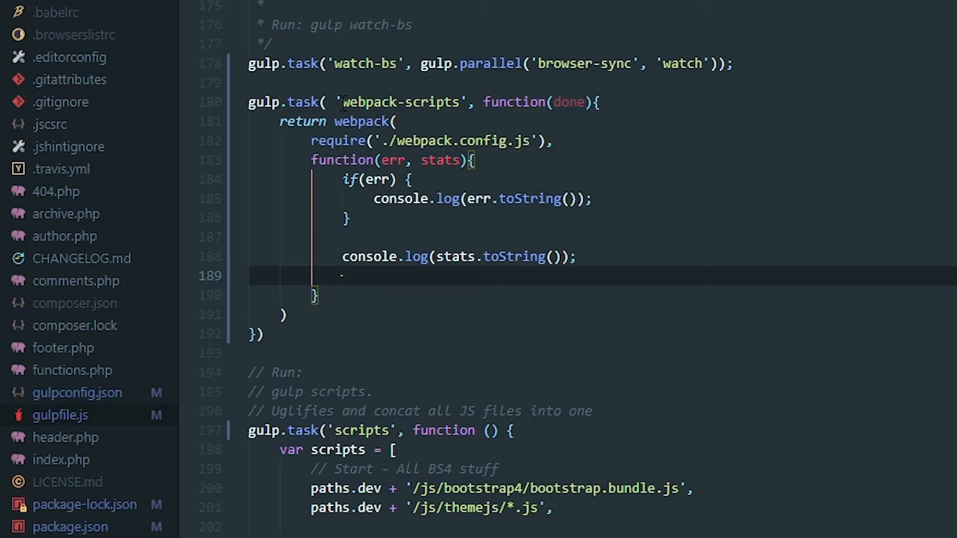
{"action": "type", "text": "done();"}
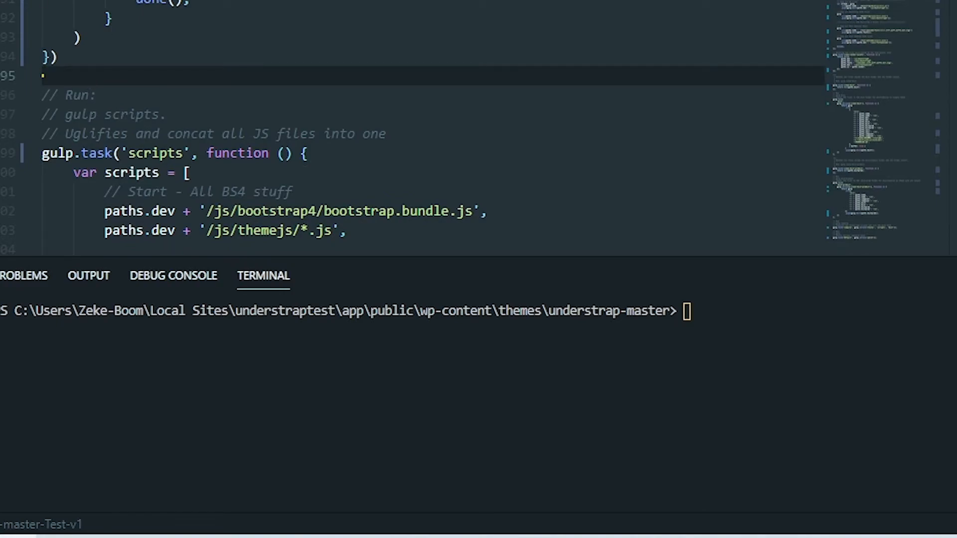
Step: Run gulp webpack-scripts in the integrated terminal
{"action": "type", "text": "g"}
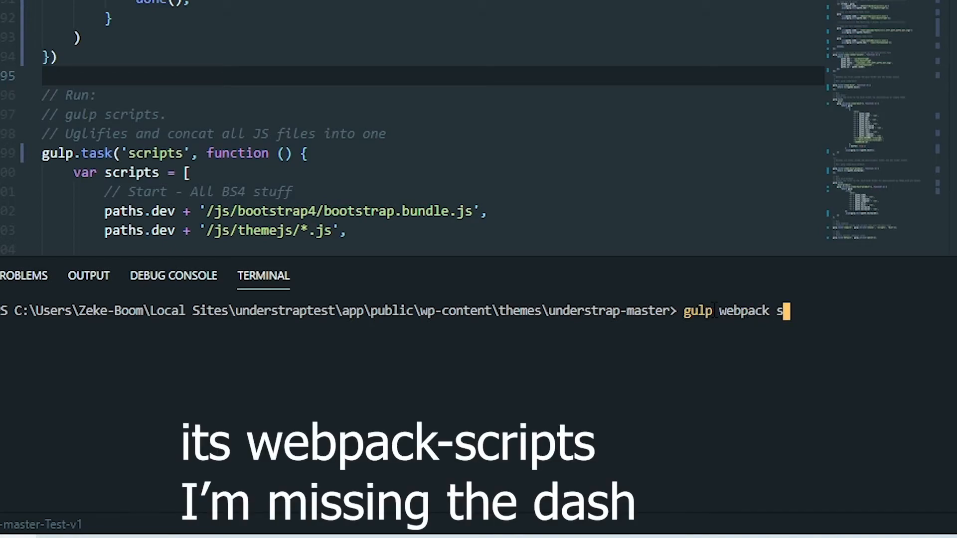
{"action": "type", "text": "cripts"}
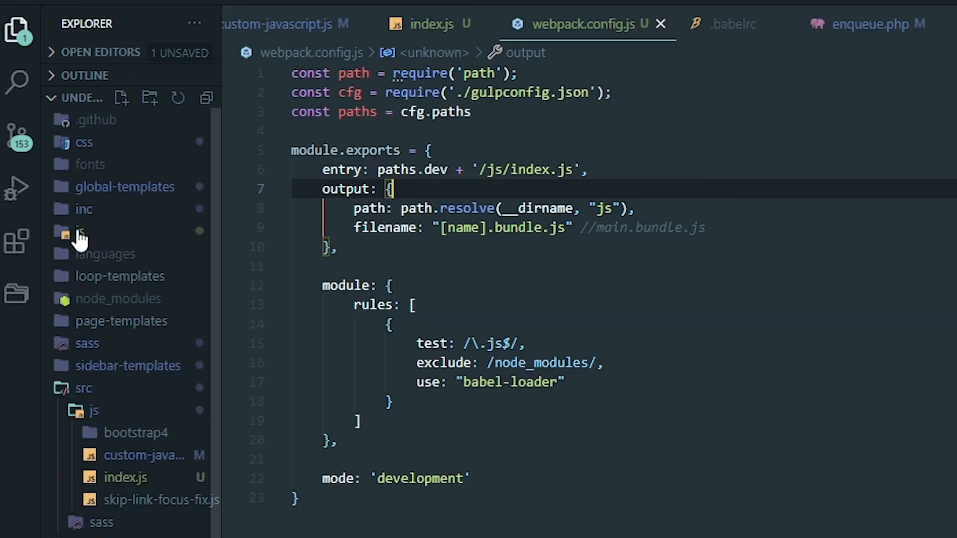
{"action": "left_click", "coordinate": [82, 232]}
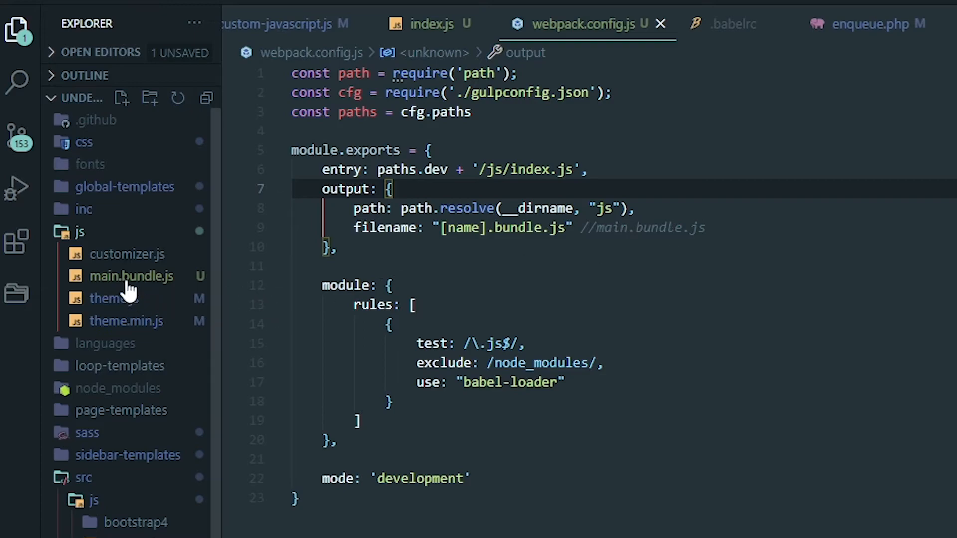
{"action": "mouse_move", "coordinate": [130, 276]}
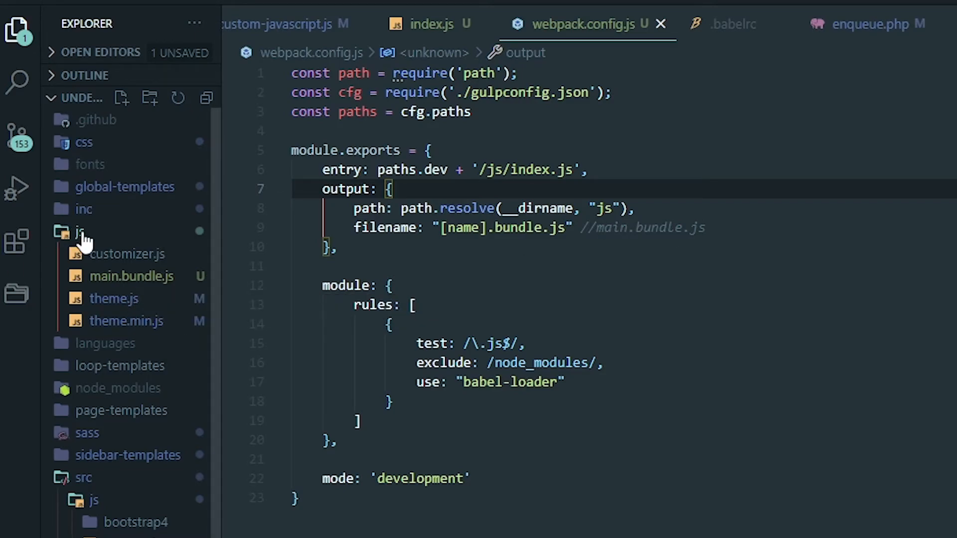
{"action": "left_click", "coordinate": [80, 232]}
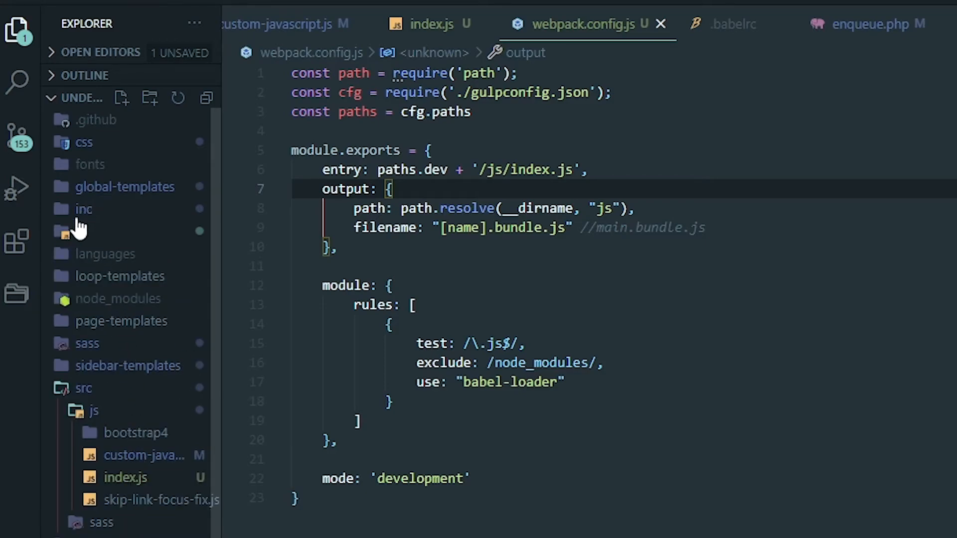
{"action": "left_click", "coordinate": [873, 24]}
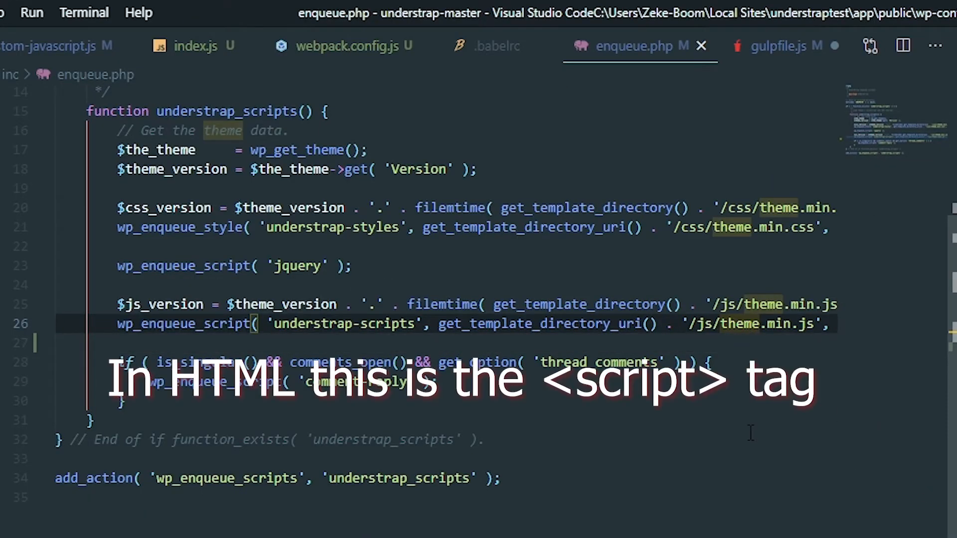
{"action": "mouse_move", "coordinate": [778, 329]}
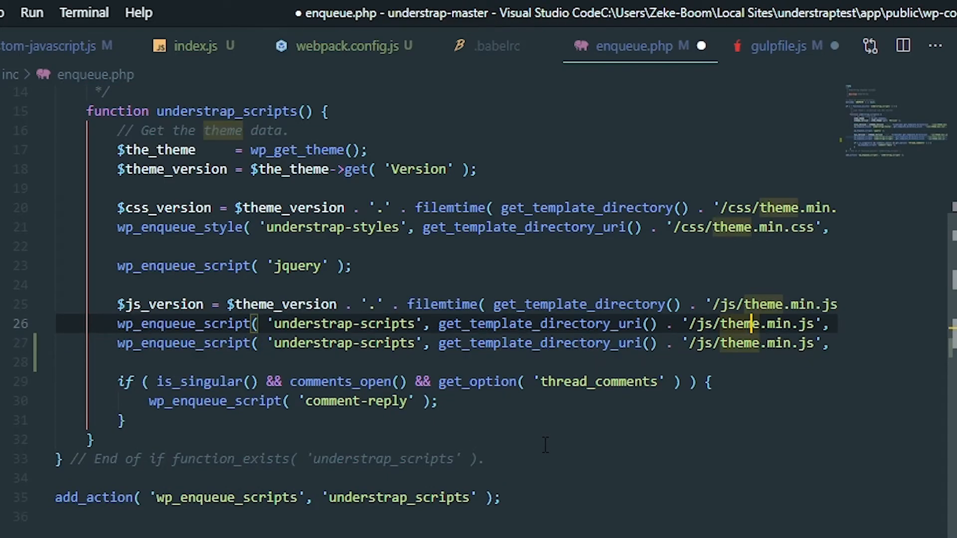
Step: Comment out the theme.min.js enqueue and load '/js/main.bundle.js' instead in enqueue.php
{"action": "key", "text": "ctrl+/"}
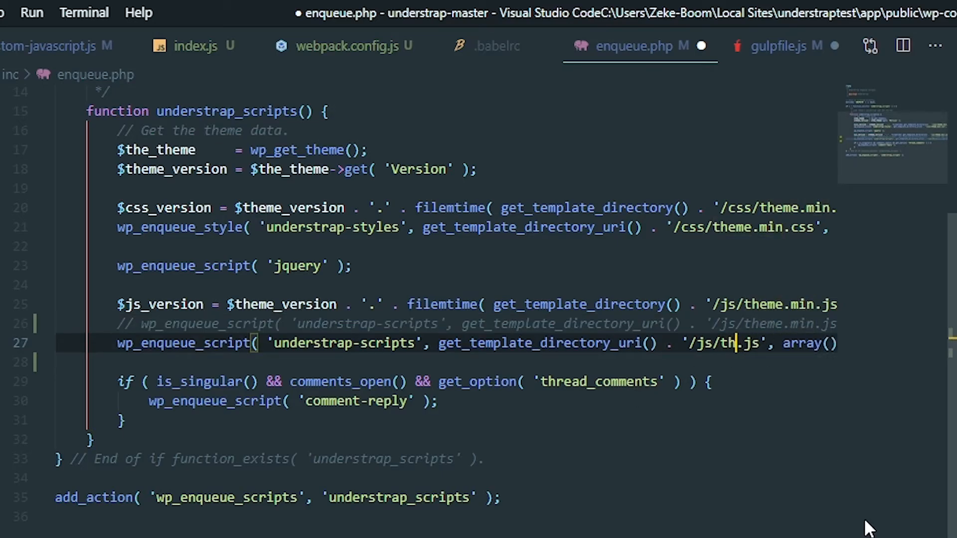
{"action": "type", "text": "main."}
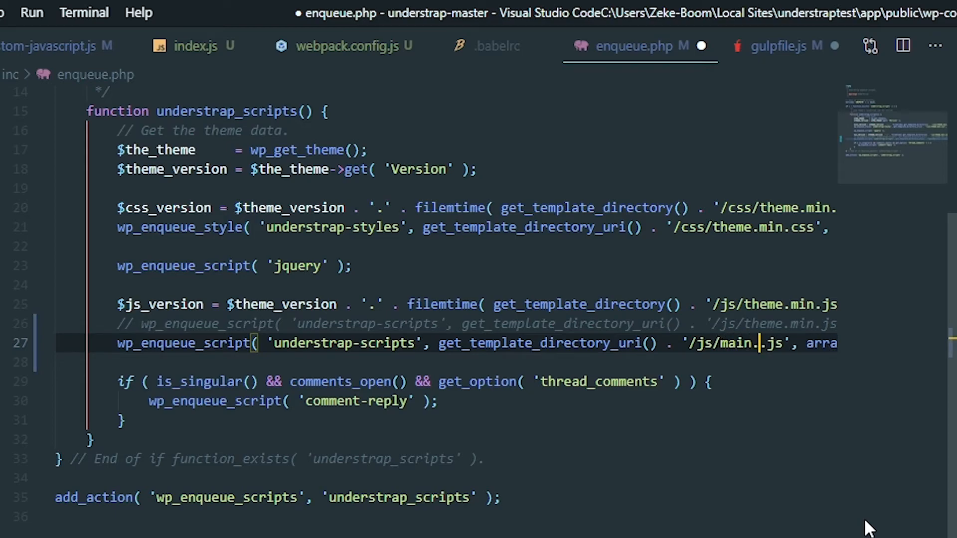
{"action": "type", "text": "bundle"}
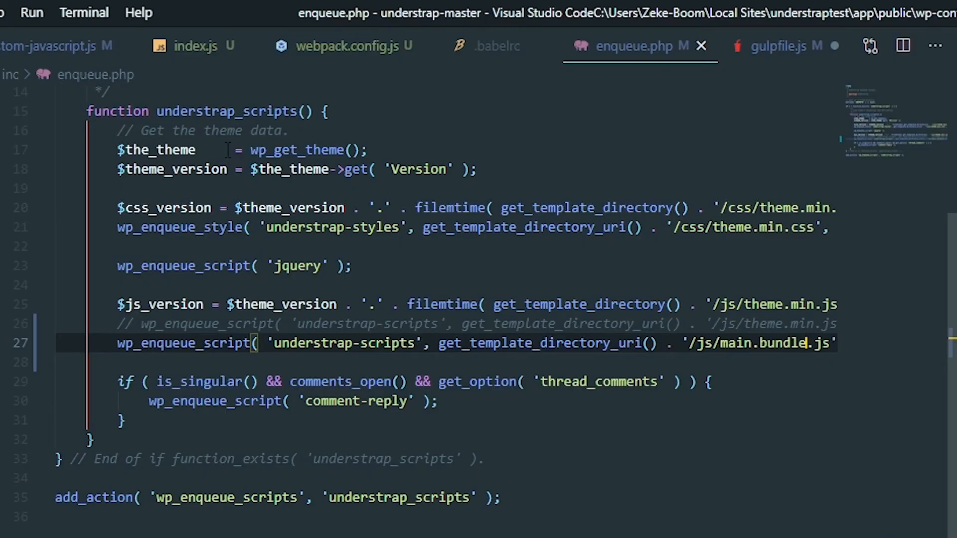
{"action": "left_click", "coordinate": [195, 45]}
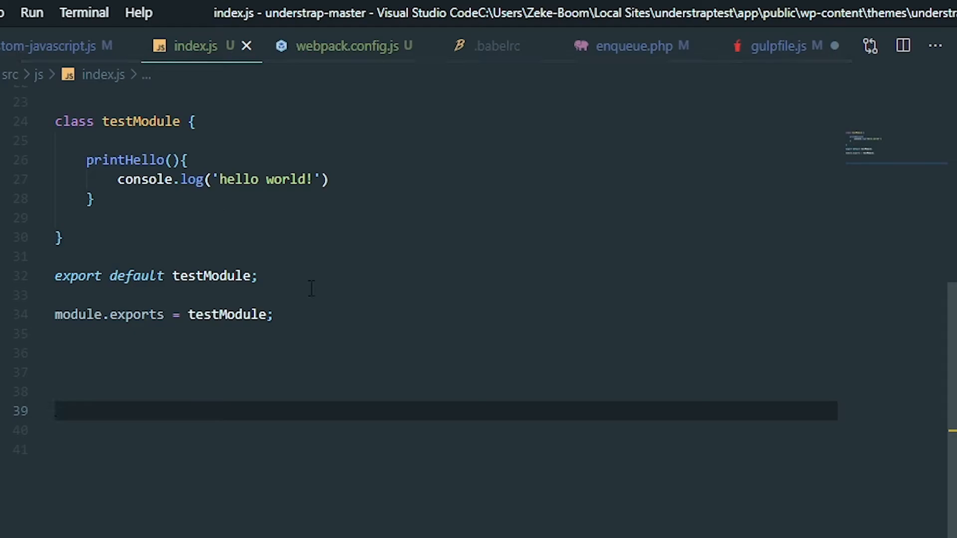
Step: Comment out the module.exports line in index.js, save, and view custom-javascript.js
{"action": "left_click", "coordinate": [259, 275]}
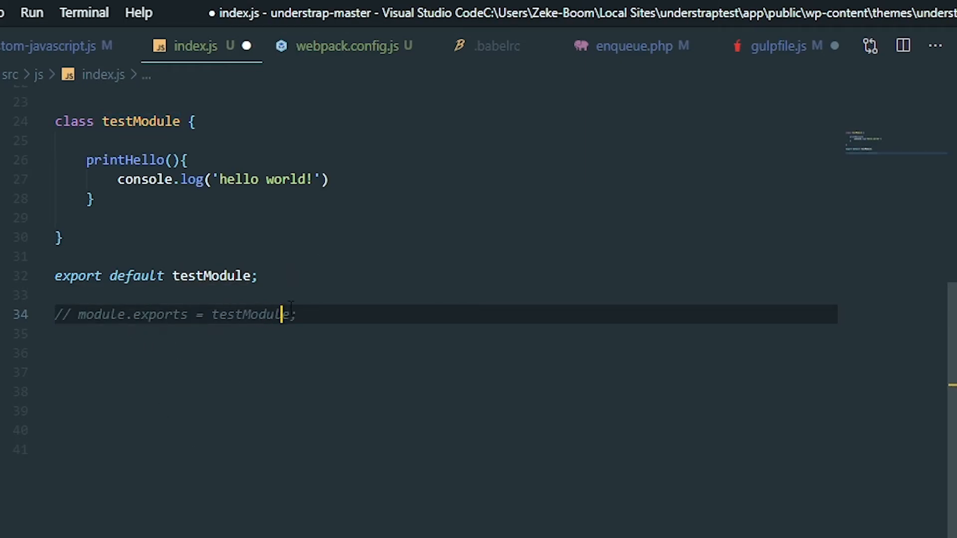
{"action": "key", "text": "ctrl+s"}
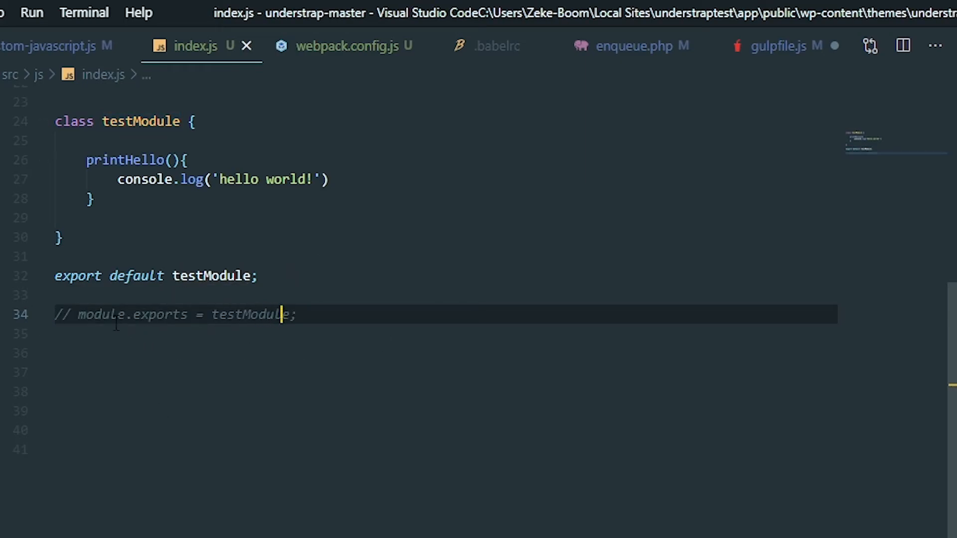
{"action": "mouse_move", "coordinate": [55, 45]}
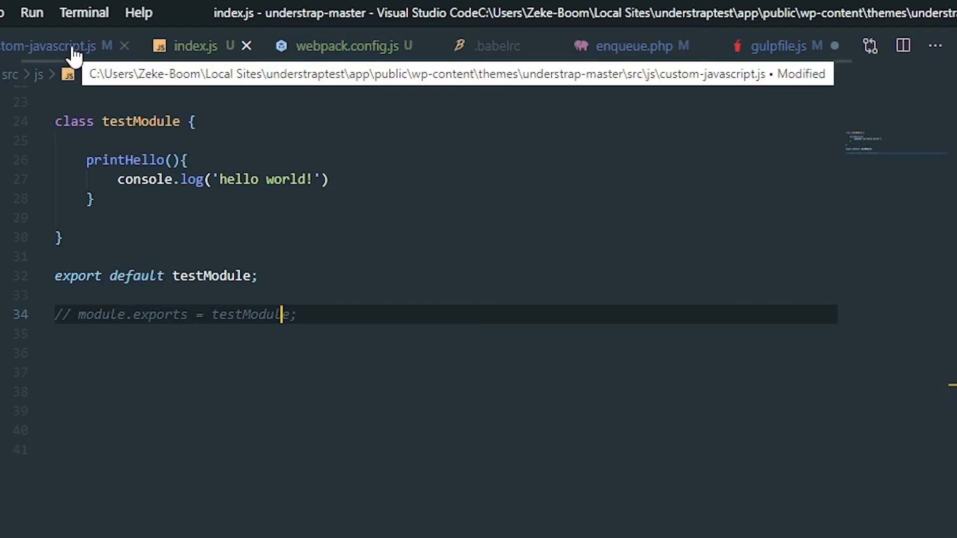
{"action": "left_click", "coordinate": [58, 46]}
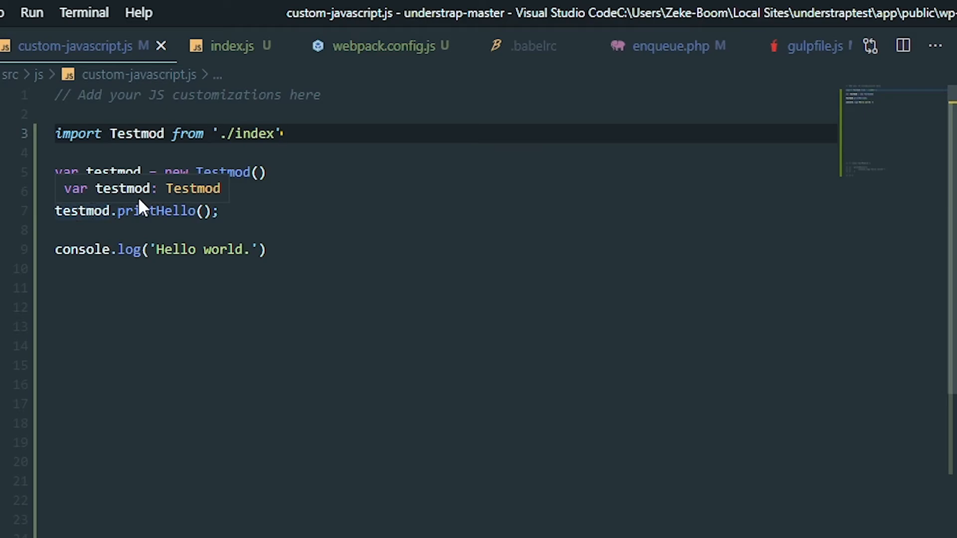
{"action": "left_click", "coordinate": [232, 45]}
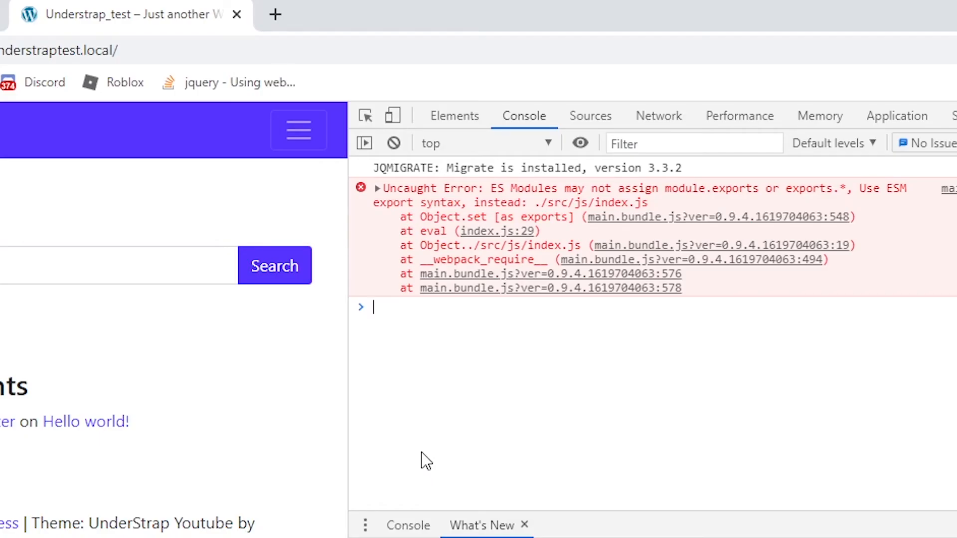
Step: Check the Chrome DevTools console for the ES Modules module.exports error
{"action": "left_click", "coordinate": [392, 143]}
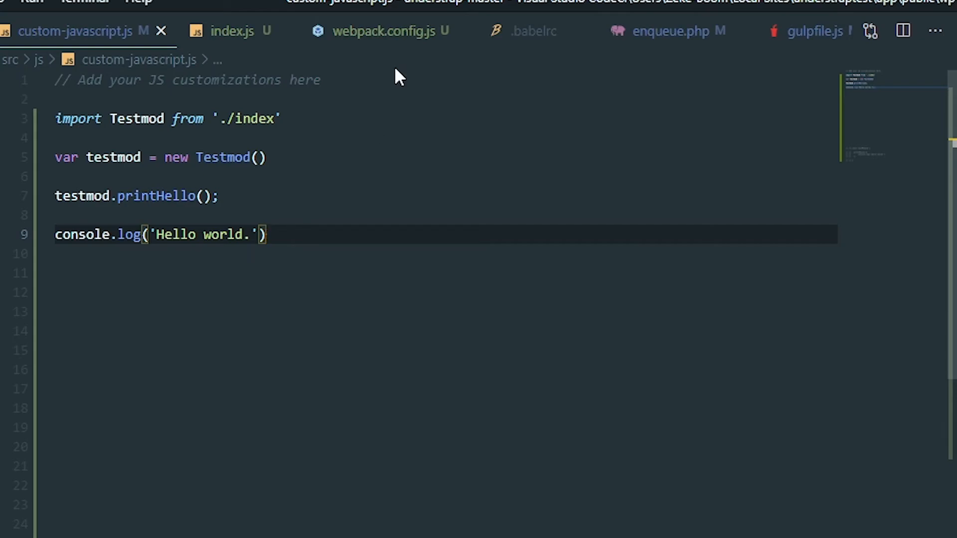
Step: Cut the testModule class from index.js and paste it as the contents of custom-javascript.js
{"action": "left_click", "coordinate": [379, 31]}
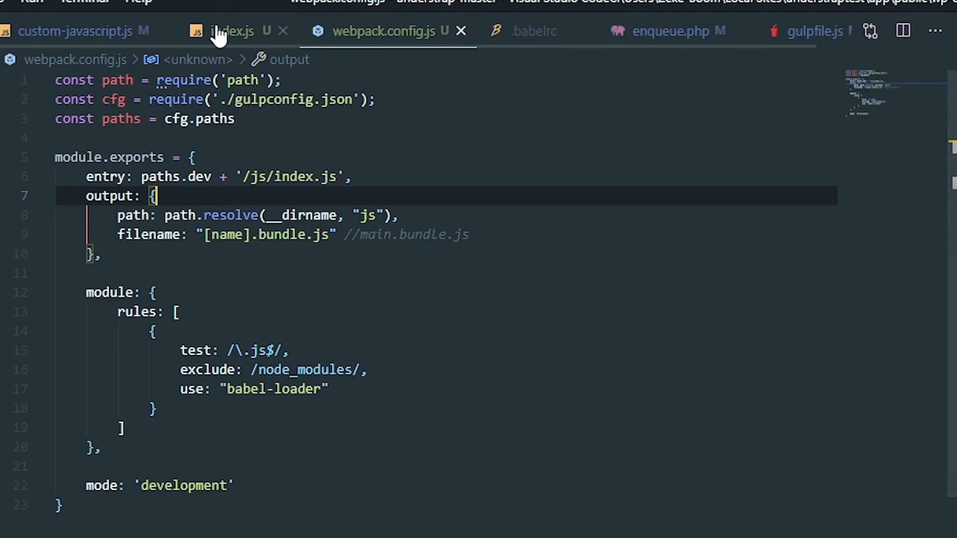
{"action": "left_click", "coordinate": [230, 31]}
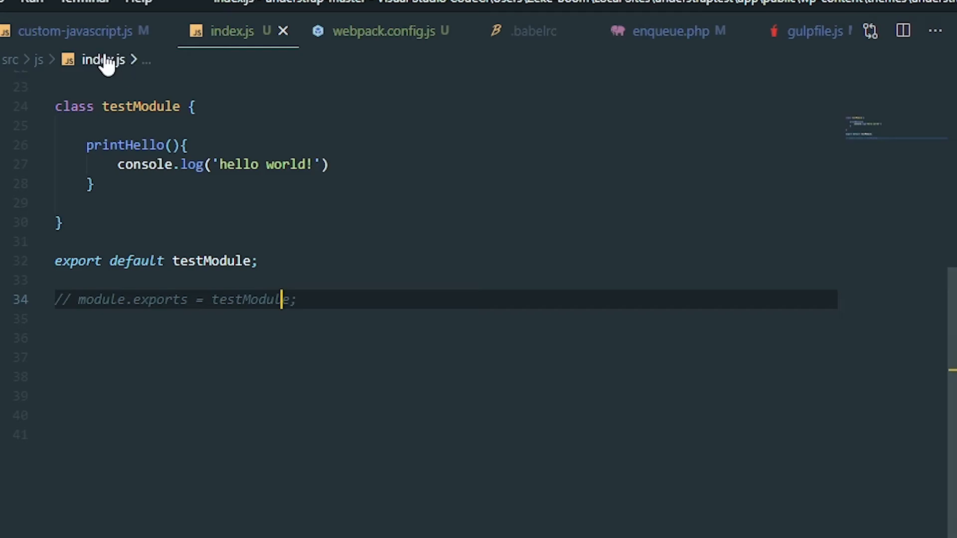
{"action": "mouse_move", "coordinate": [280, 267]}
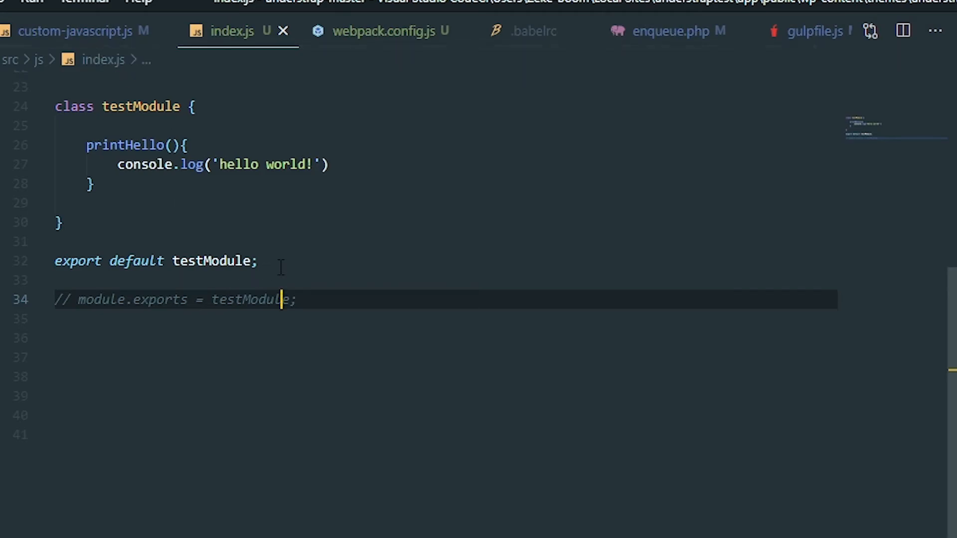
{"action": "mouse_move", "coordinate": [76, 30]}
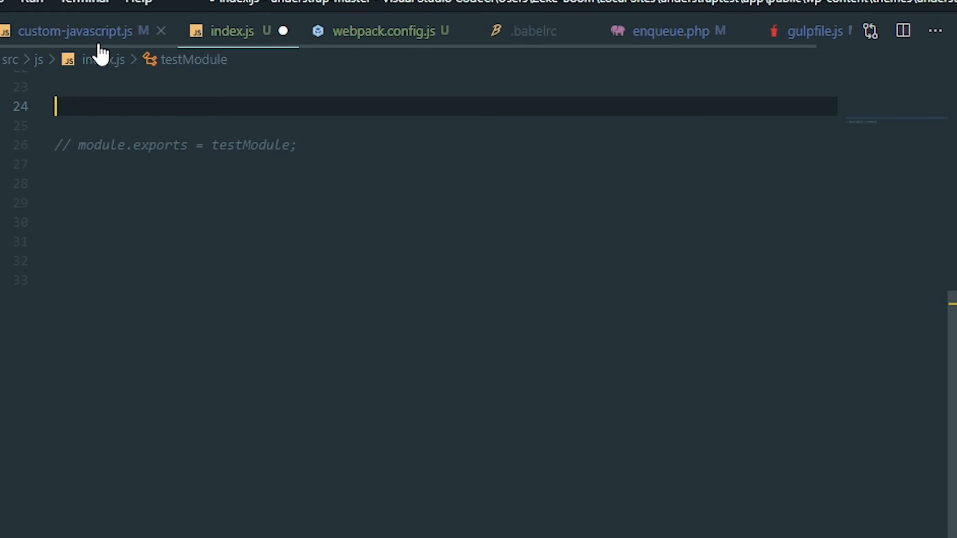
{"action": "left_click", "coordinate": [79, 31]}
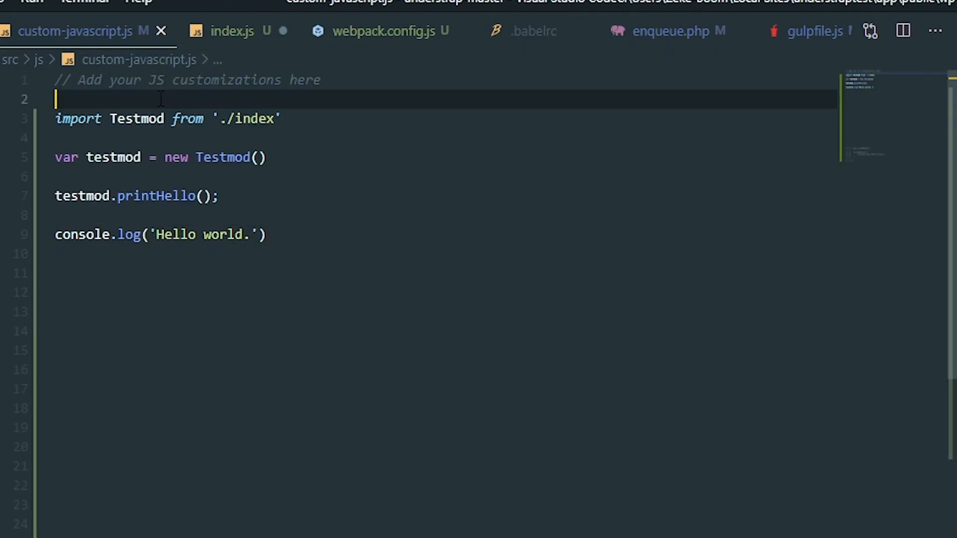
{"action": "key", "text": "Enter"}
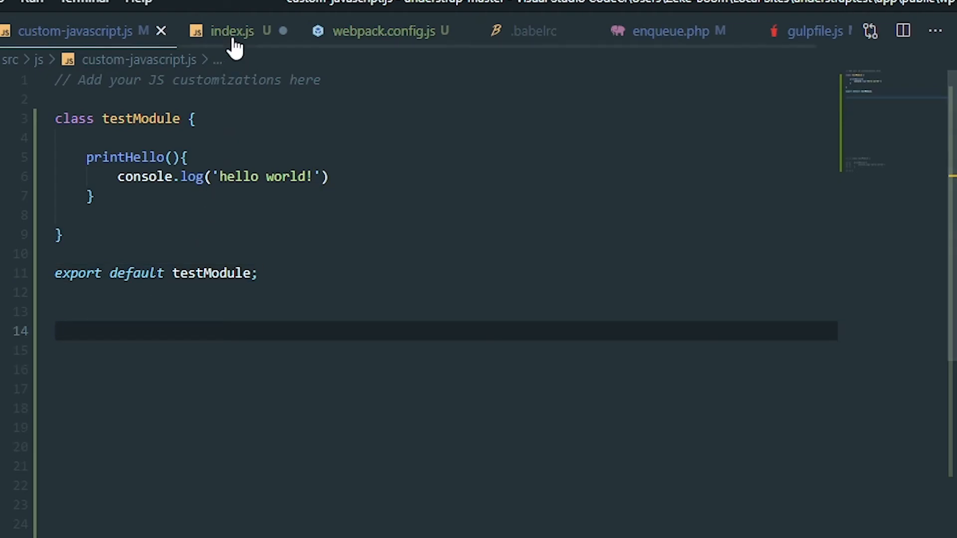
{"action": "left_click", "coordinate": [231, 31]}
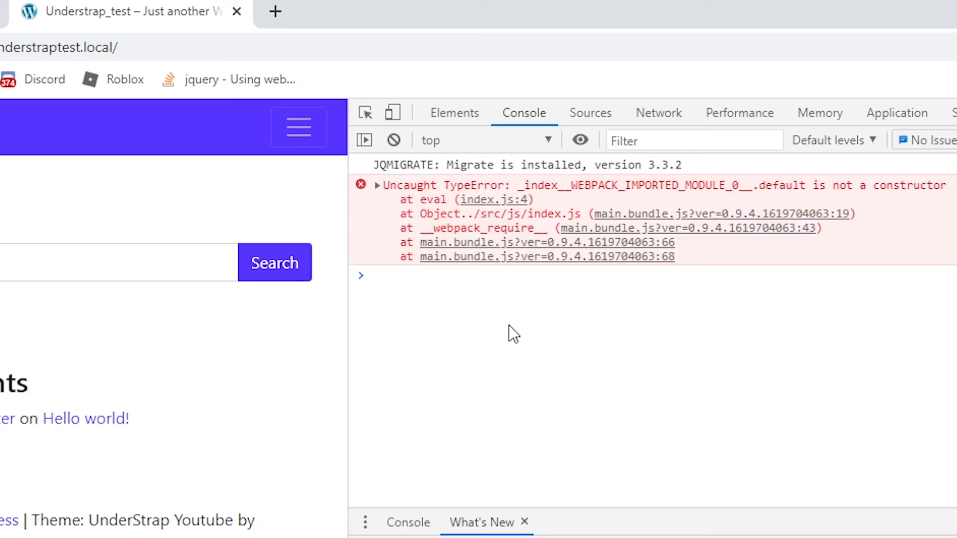
{"action": "mouse_move", "coordinate": [524, 335]}
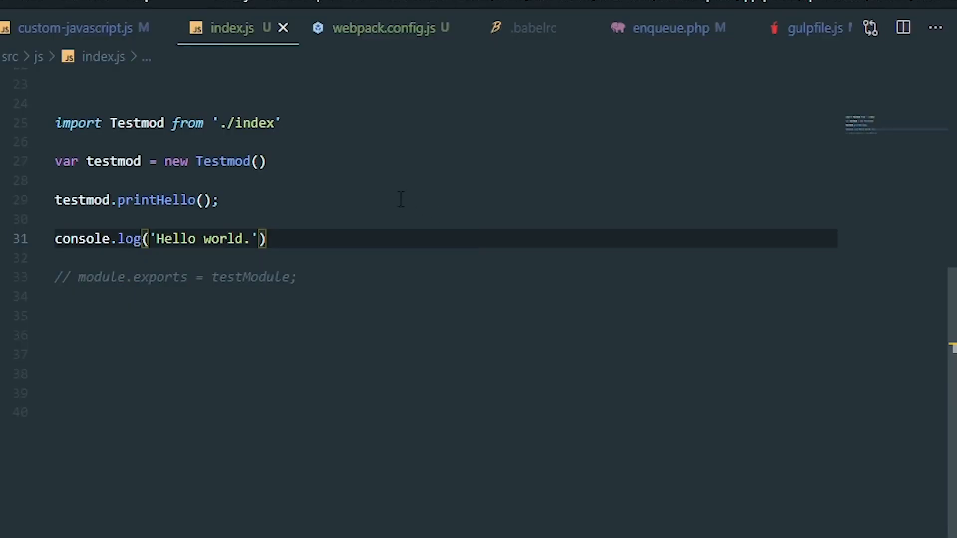
{"action": "mouse_move", "coordinate": [67, 28]}
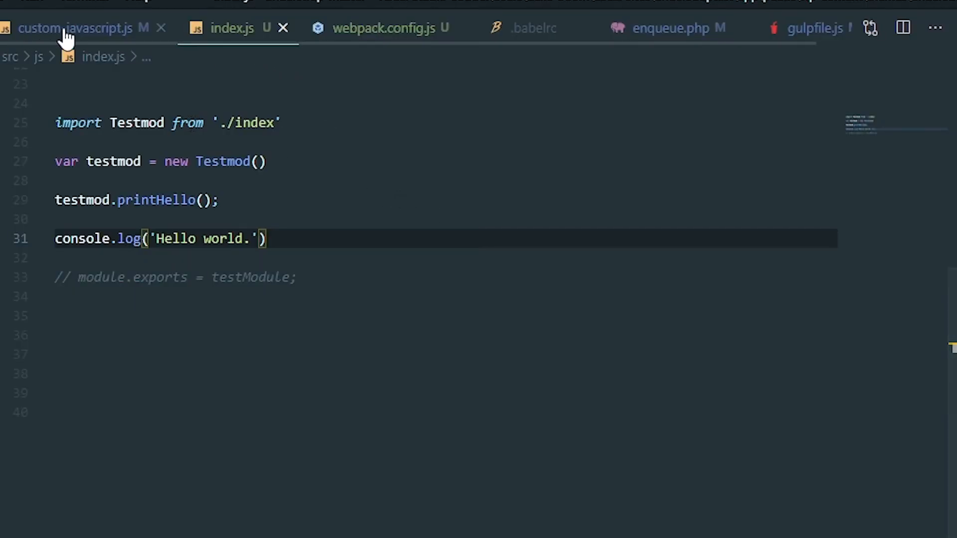
Step: Review the testModule class in custom-javascript.js against the import in index.js
{"action": "left_click", "coordinate": [73, 28]}
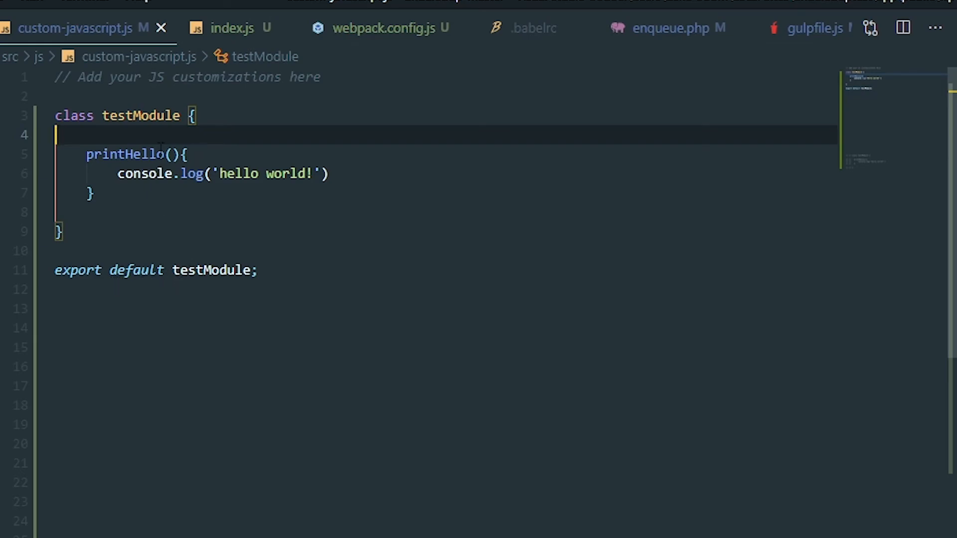
{"action": "left_click", "coordinate": [232, 28]}
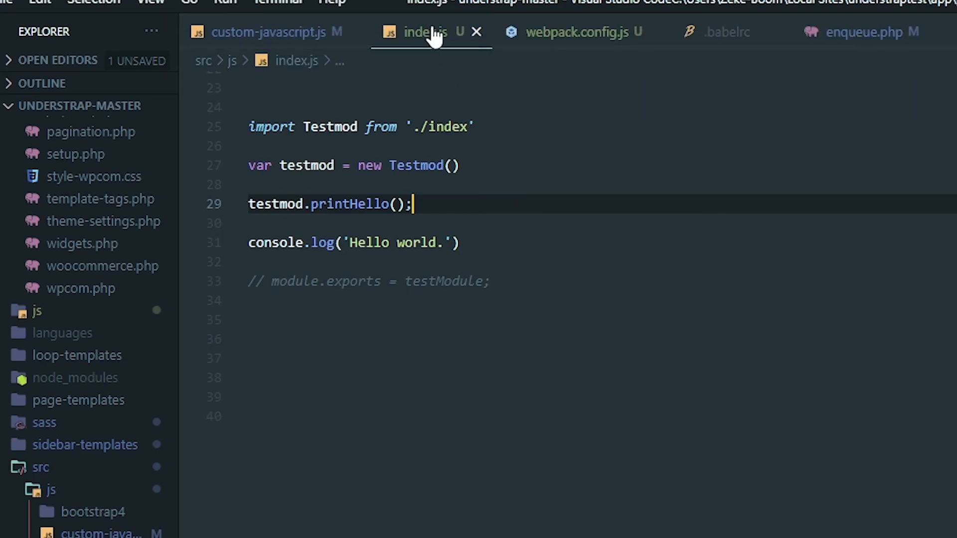
{"action": "left_click", "coordinate": [267, 32]}
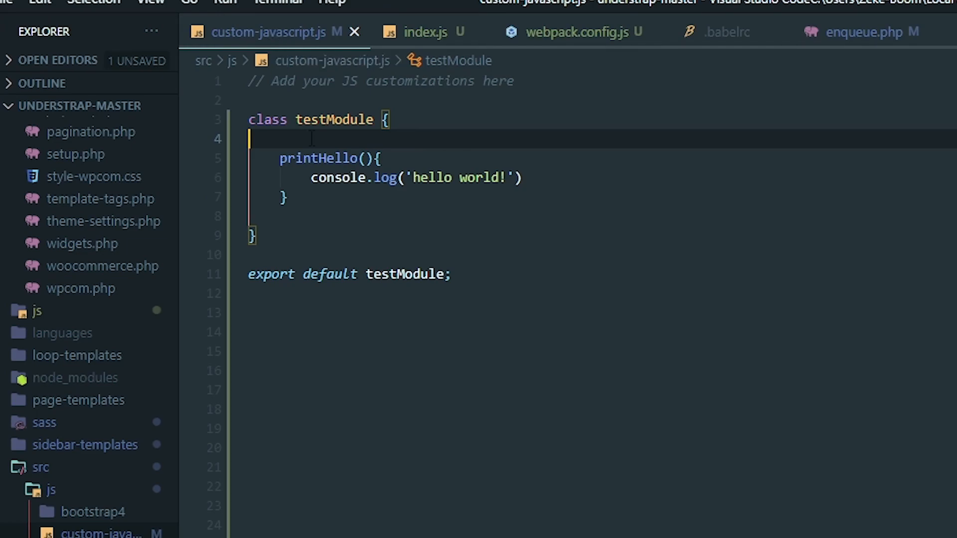
{"action": "left_click", "coordinate": [425, 32]}
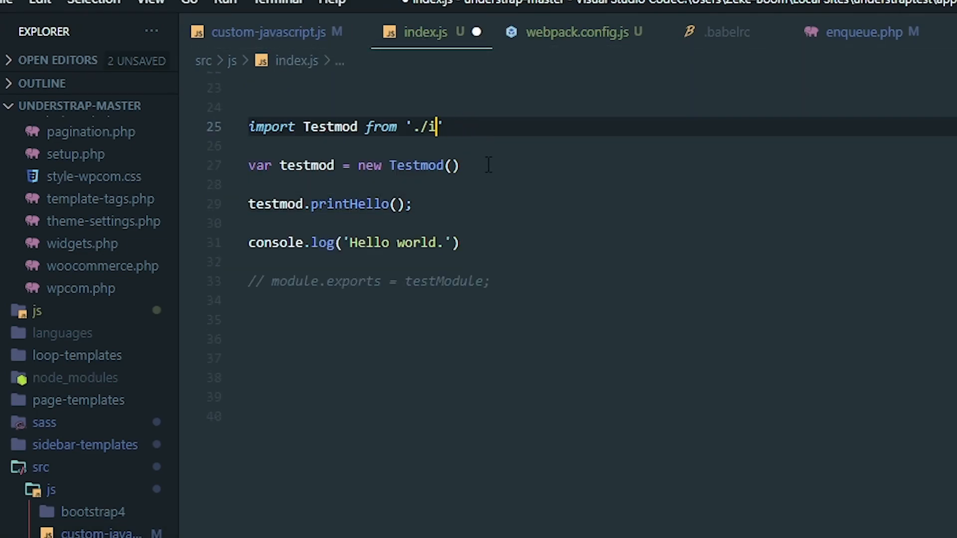
Step: Change index.js to import Testmod from './custom-javascript.js' and save
{"action": "type", "text": "custo"}
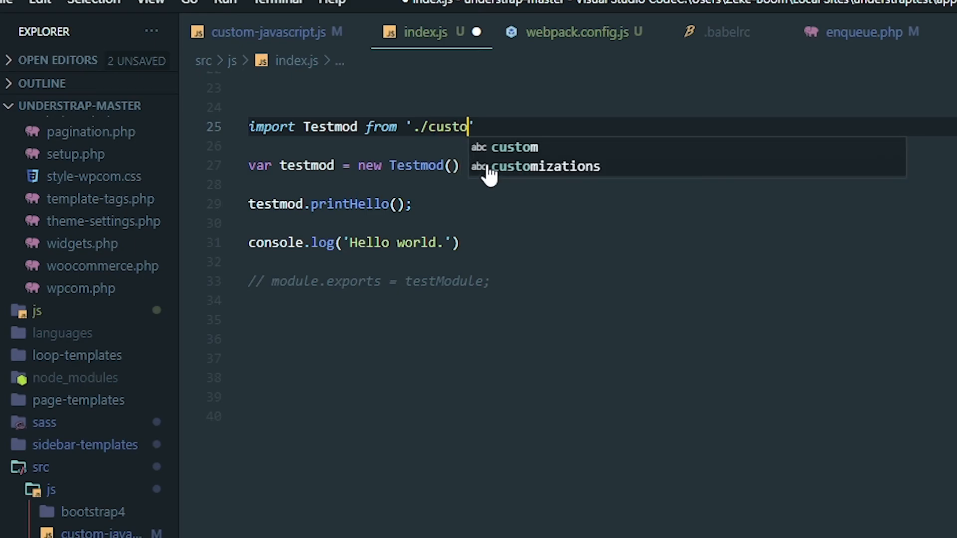
{"action": "type", "text": "m-"}
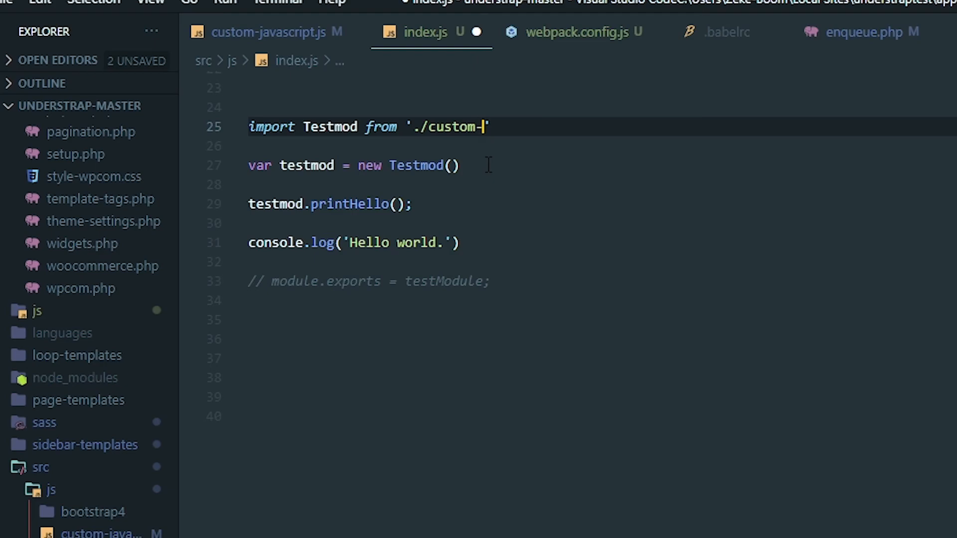
{"action": "type", "text": "javascript"}
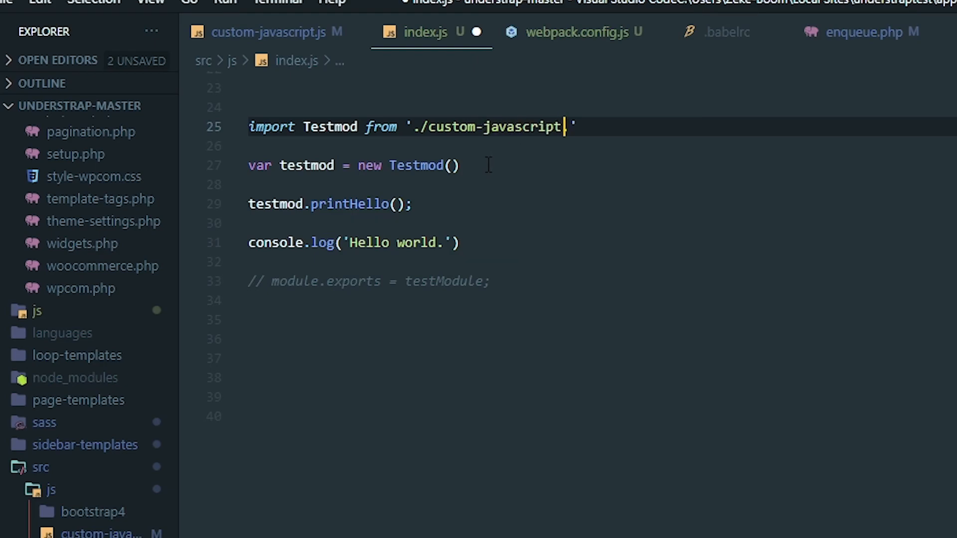
{"action": "type", "text": ".js"}
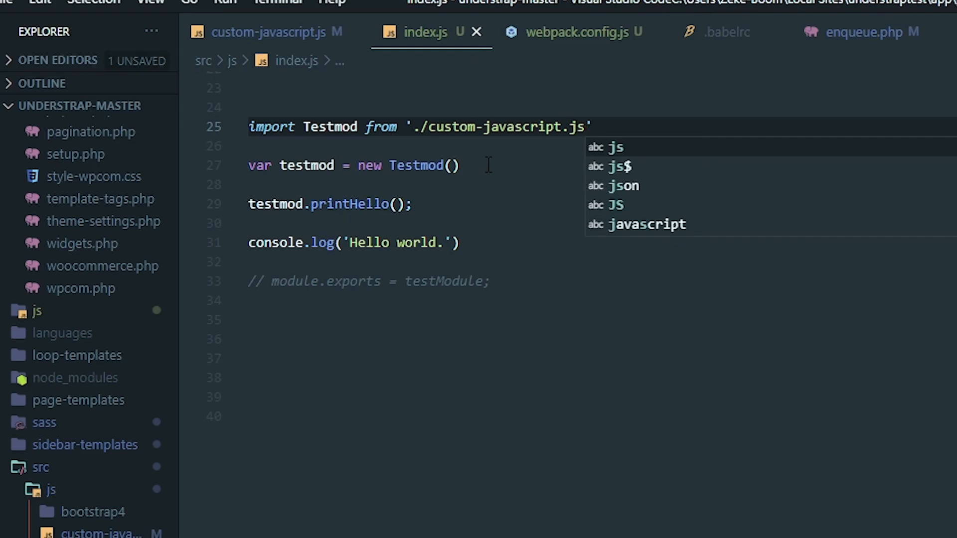
{"action": "key", "text": "Escape"}
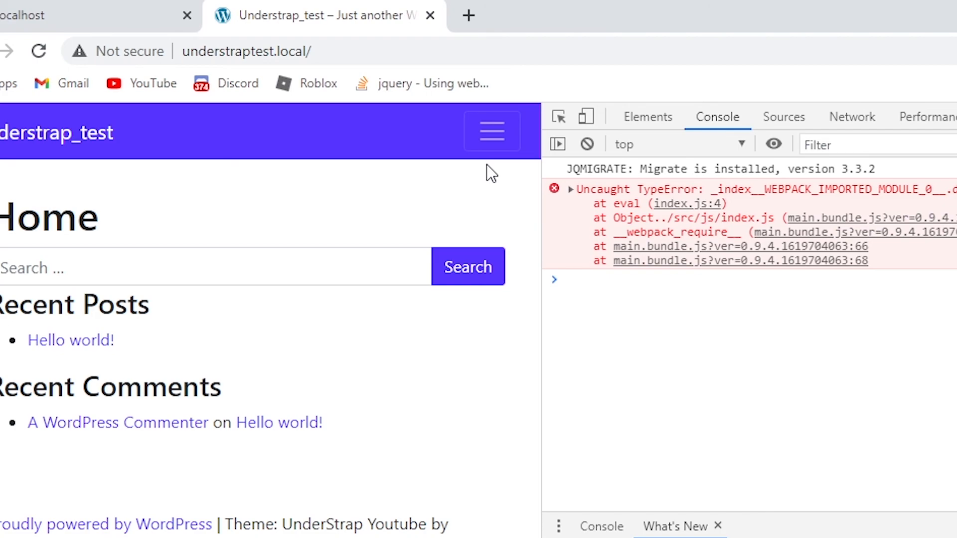
Step: Reload the understraptest.local site so the rebuilt bundle runs
{"action": "left_click", "coordinate": [38, 51]}
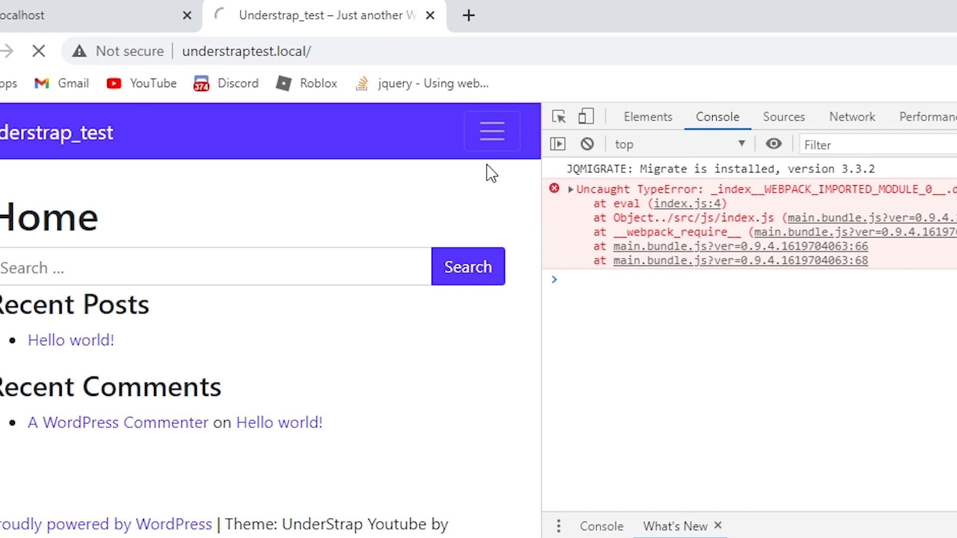
{"action": "left_click", "coordinate": [38, 52]}
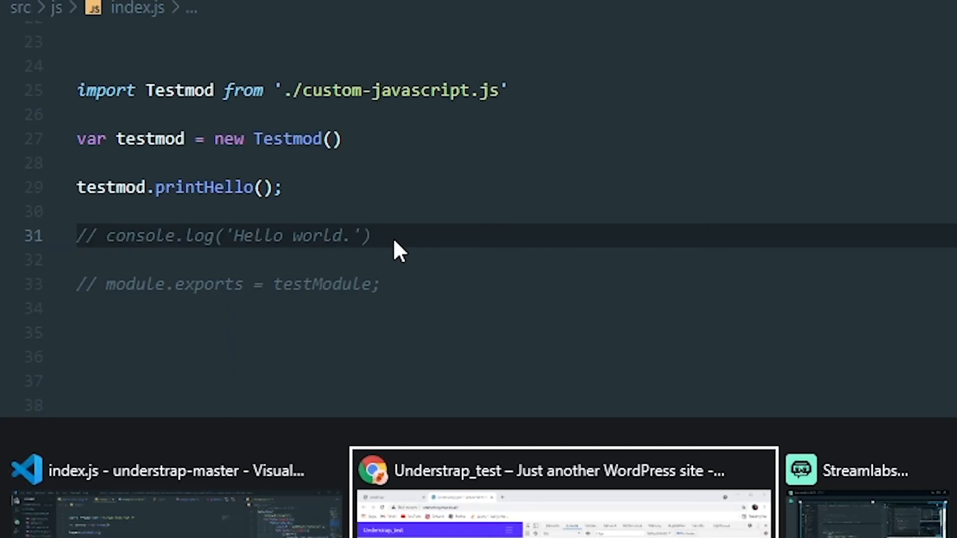
Step: Bring Chrome forward and confirm the console logs 'hello world!' with no errors
{"action": "left_click", "coordinate": [562, 471]}
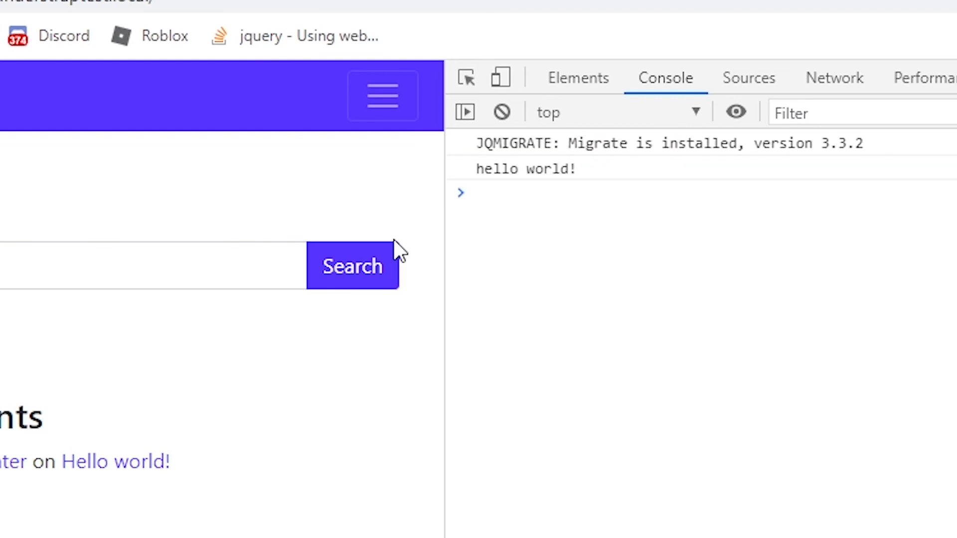